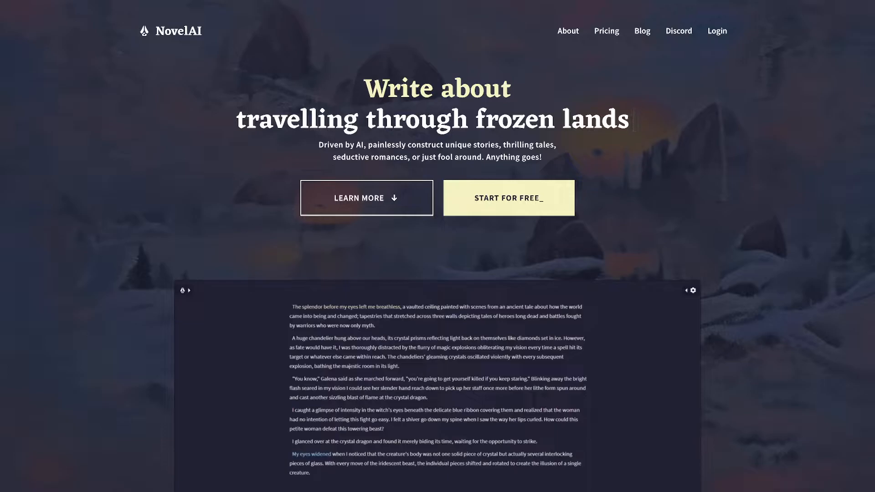
- Scroll the landing page and choose 'Start for free' to enter NovelAI without an account
scroll("down", 3)
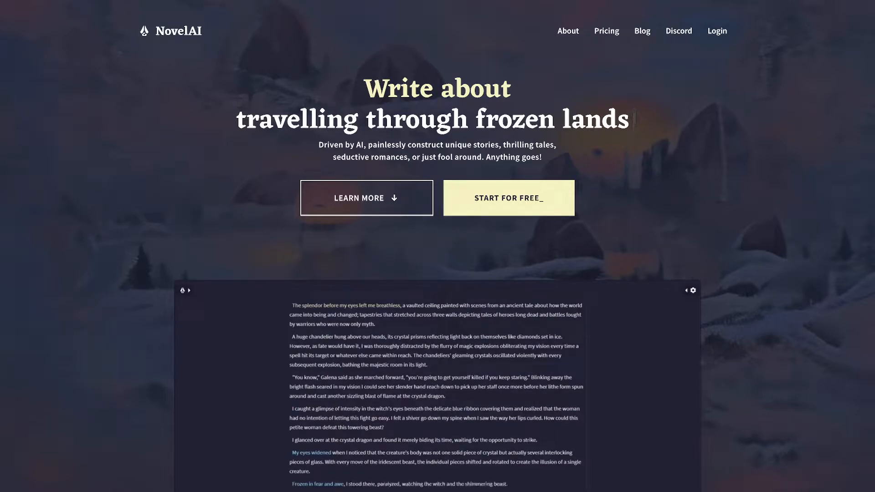
scroll("down", 3)
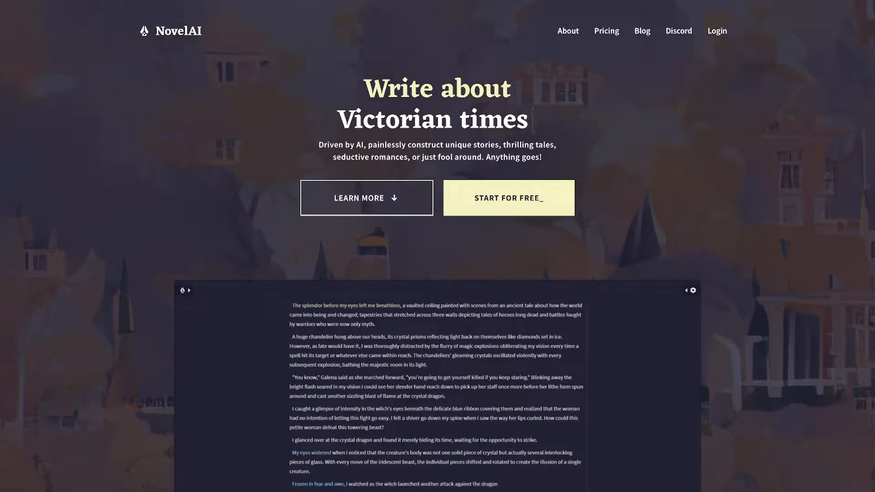
scroll("down", 3)
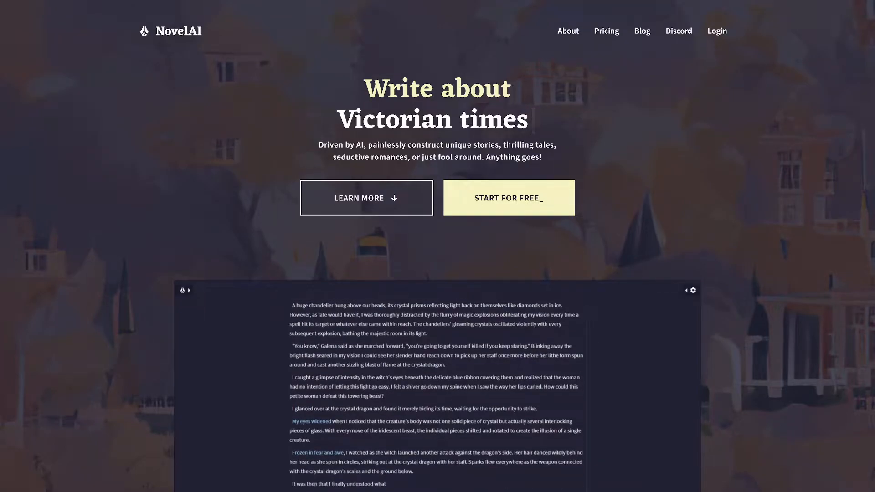
scroll("down", 3)
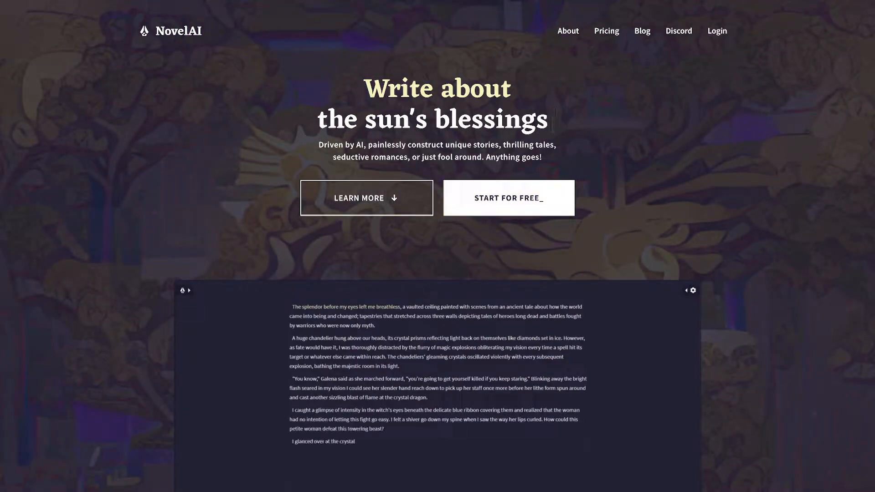
left_click(508, 198)
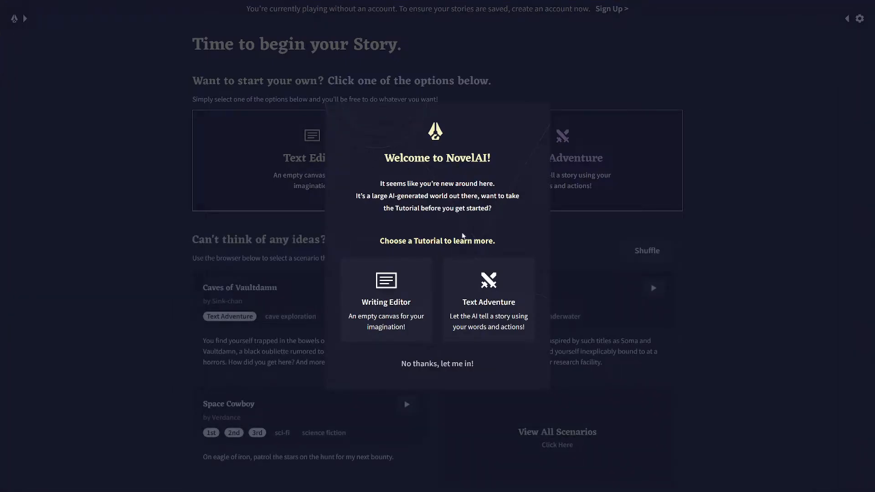
mouse_move(492, 237)
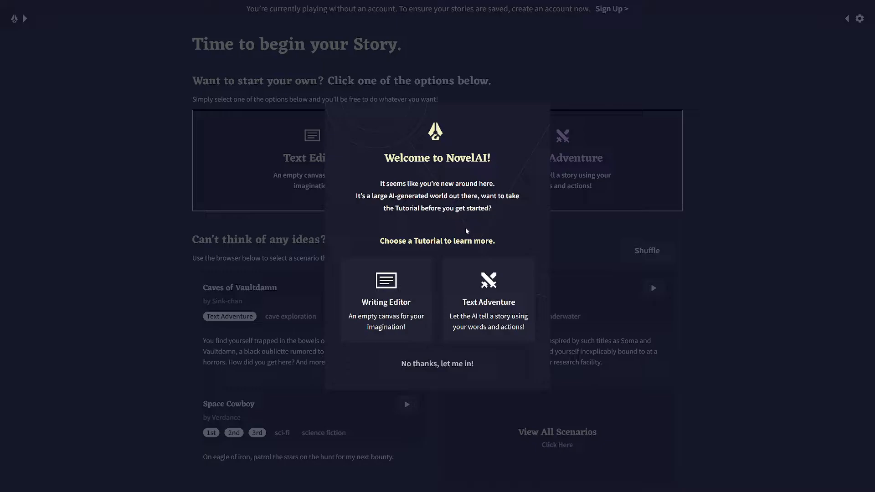
mouse_move(460, 227)
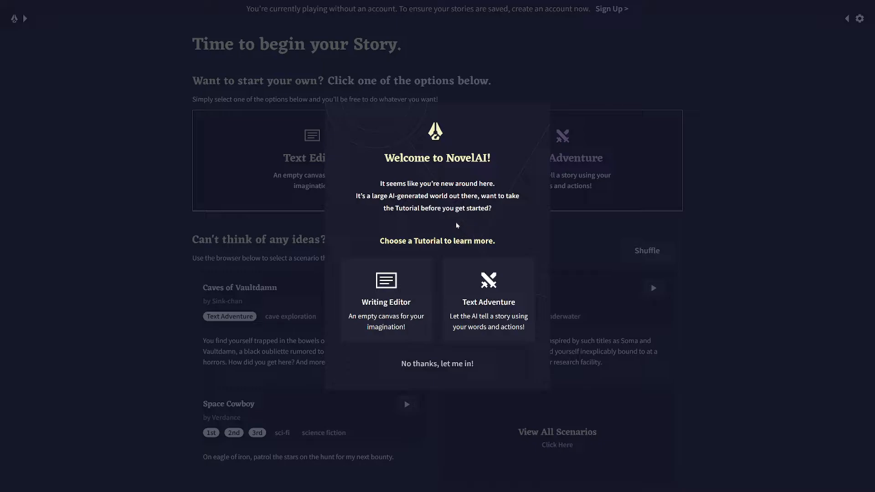
mouse_move(500, 207)
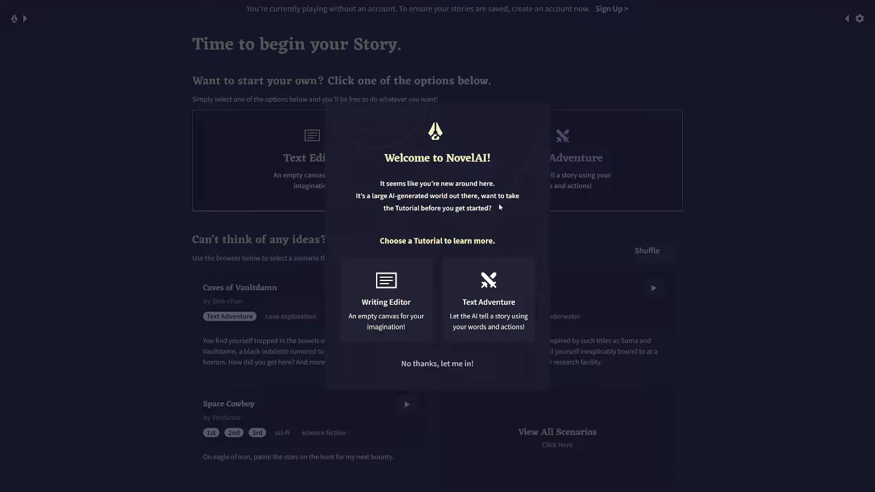
mouse_move(666, 174)
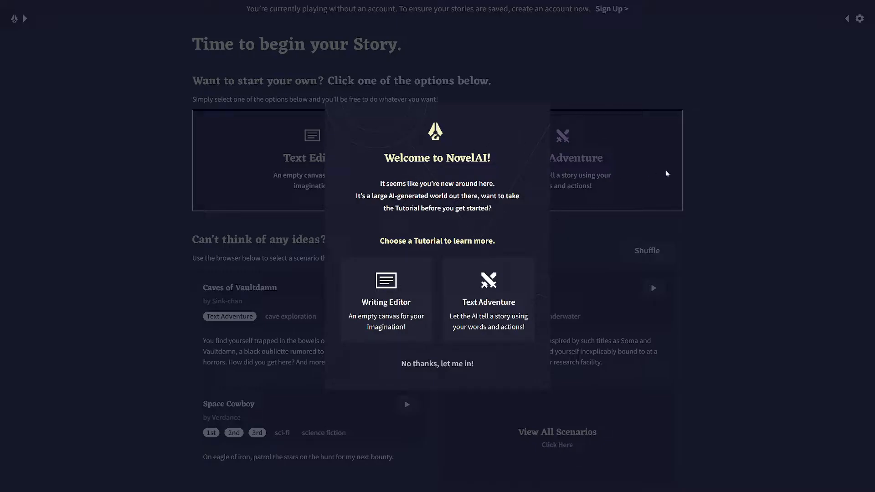
mouse_move(573, 215)
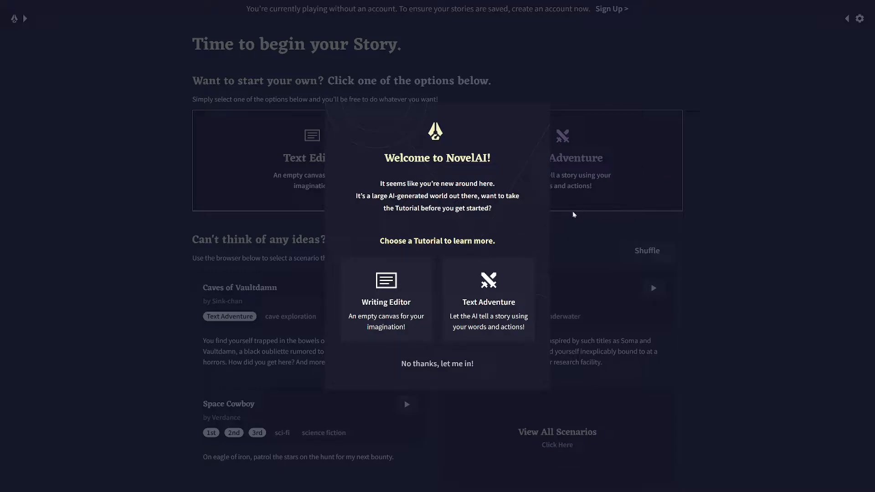
mouse_move(500, 224)
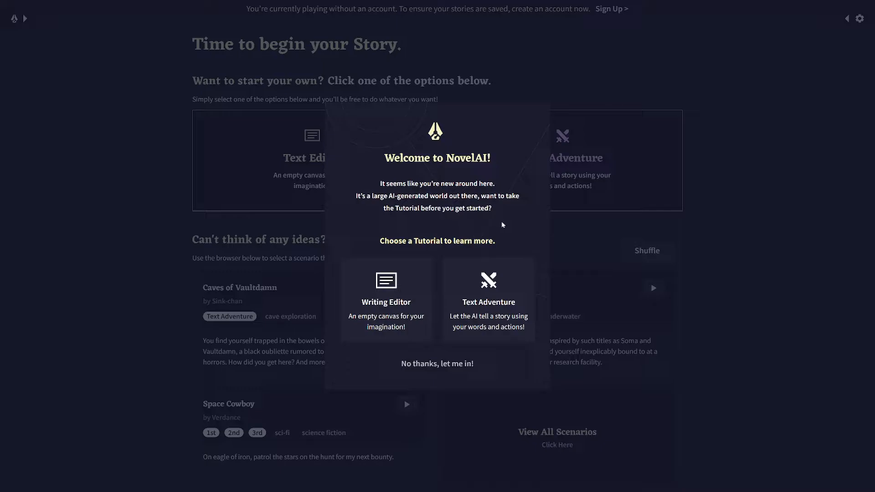
mouse_move(459, 230)
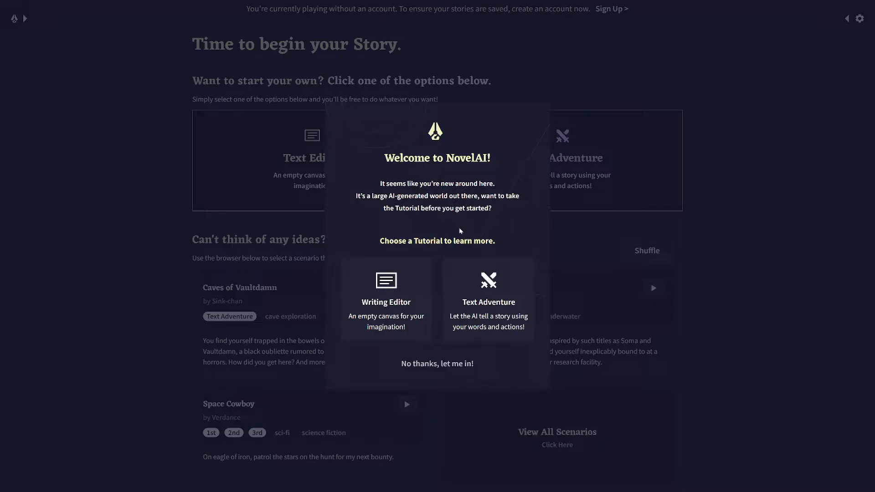
mouse_move(488, 290)
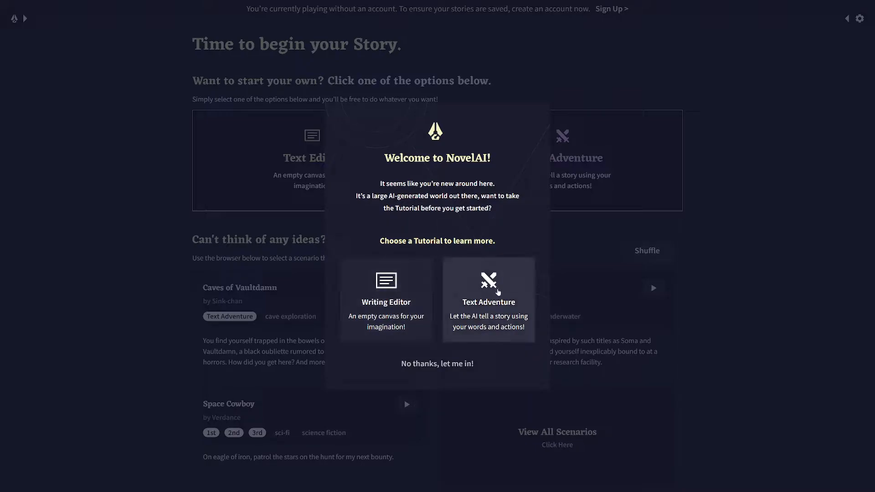
mouse_move(477, 299)
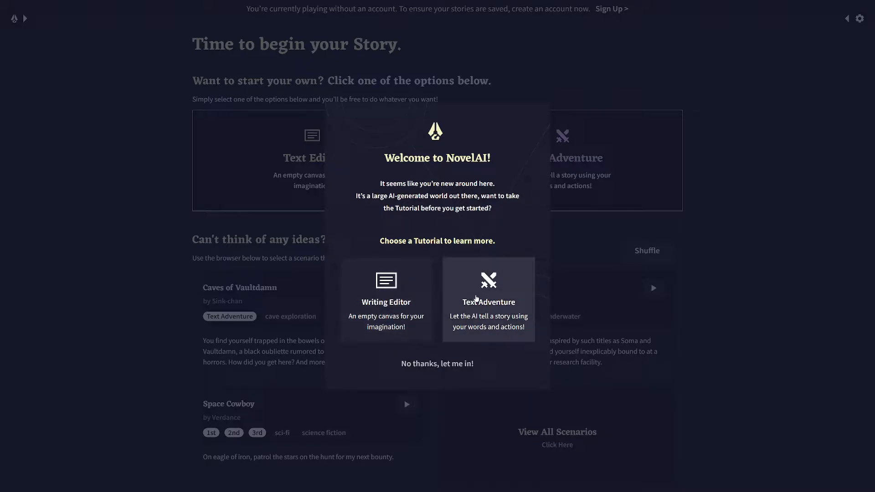
mouse_move(442, 304)
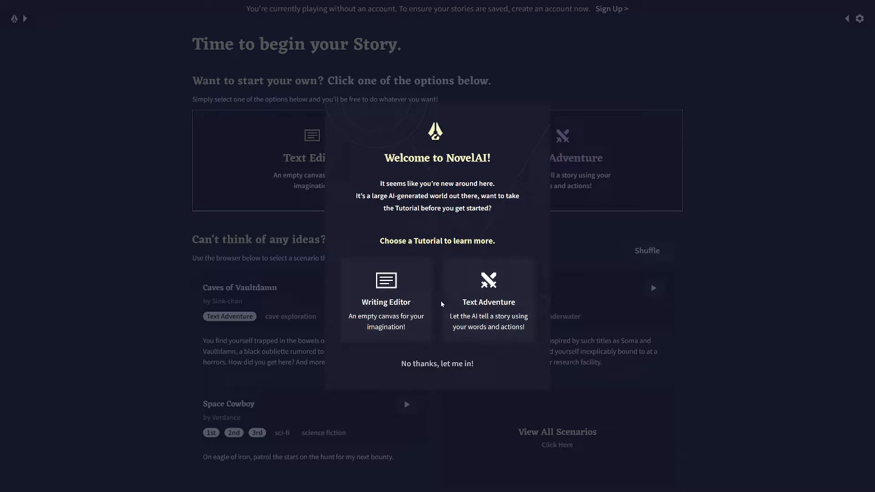
mouse_move(437, 369)
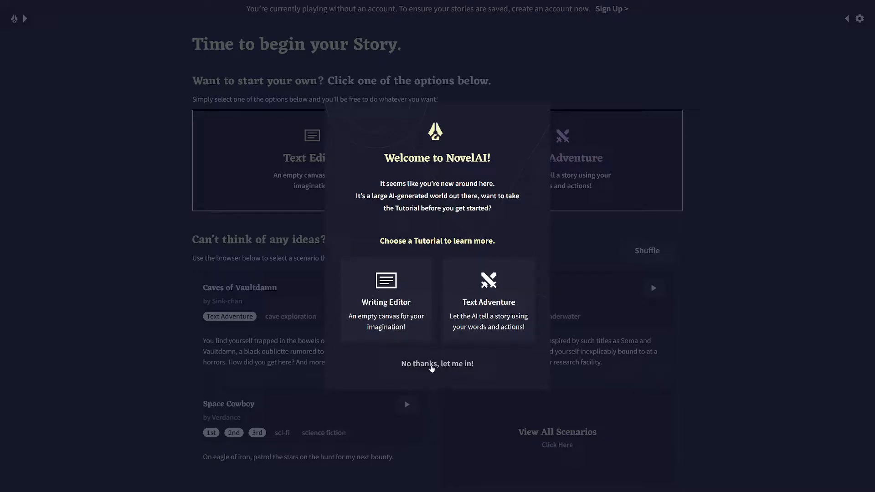
- Choose 'No thanks, let me in!' to skip the tutorial and load An Adventurer in Bandelen
left_click(436, 364)
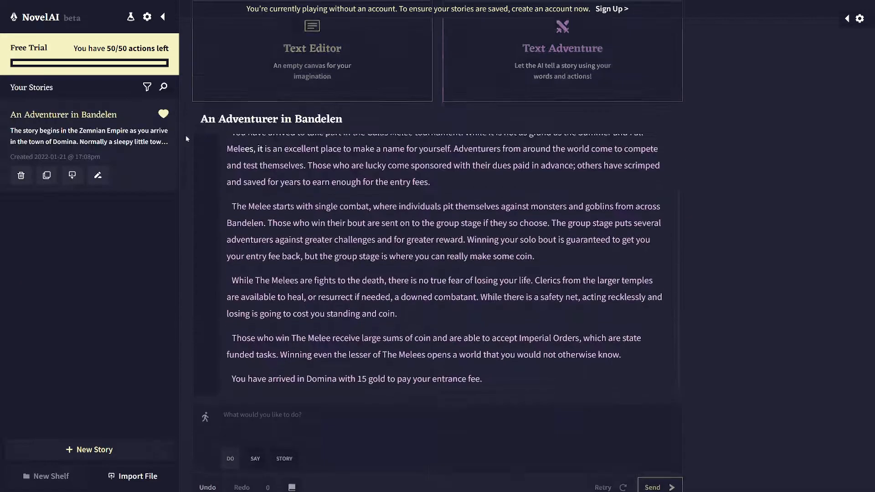
scroll("up", 3)
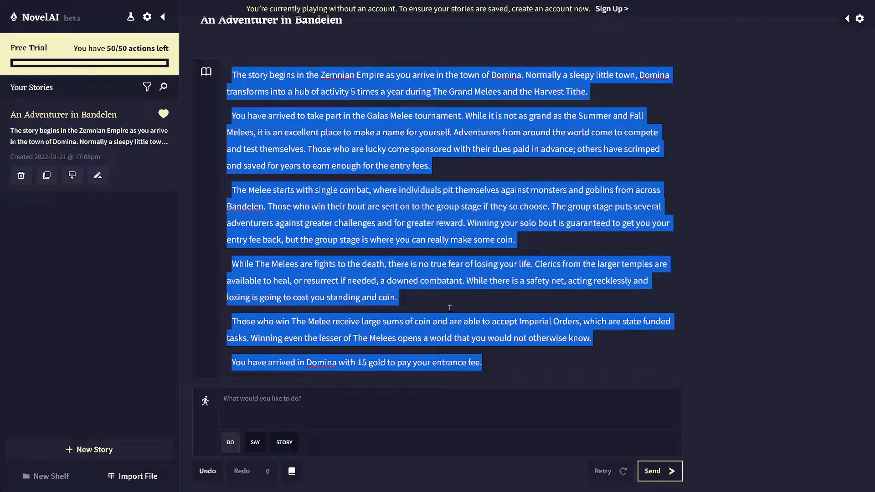
left_click(450, 308)
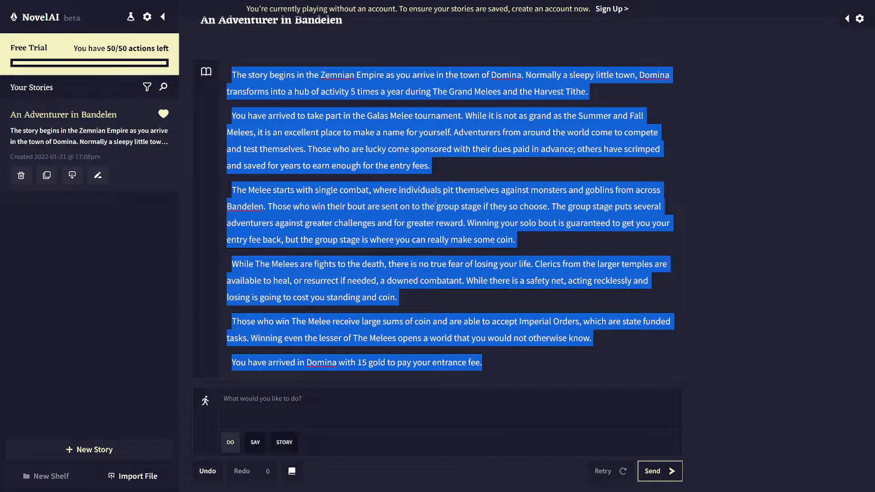
left_click(441, 199)
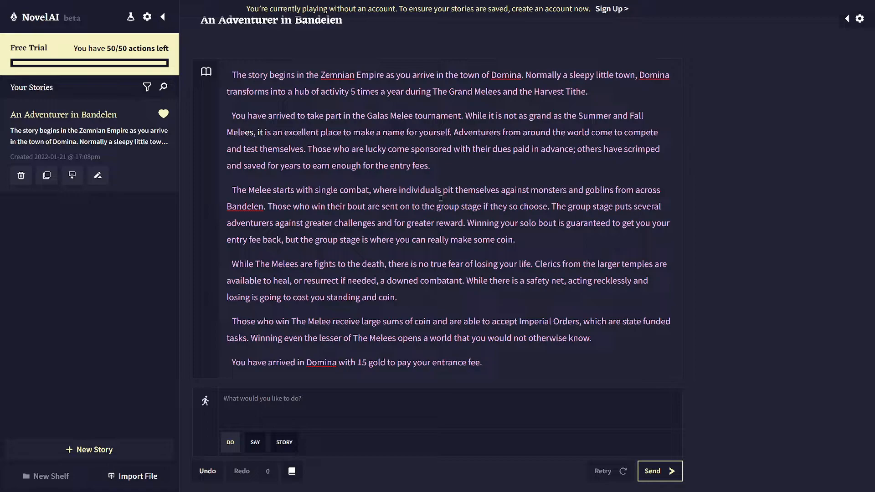
mouse_move(452, 419)
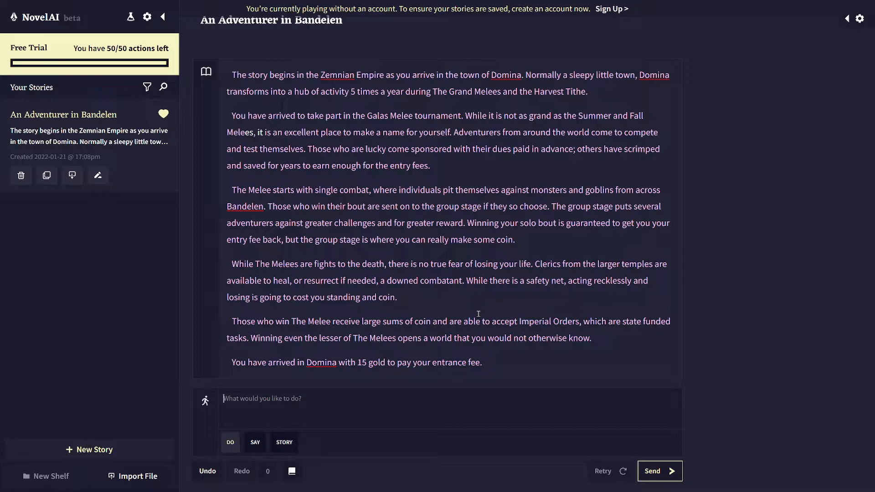
mouse_move(436, 294)
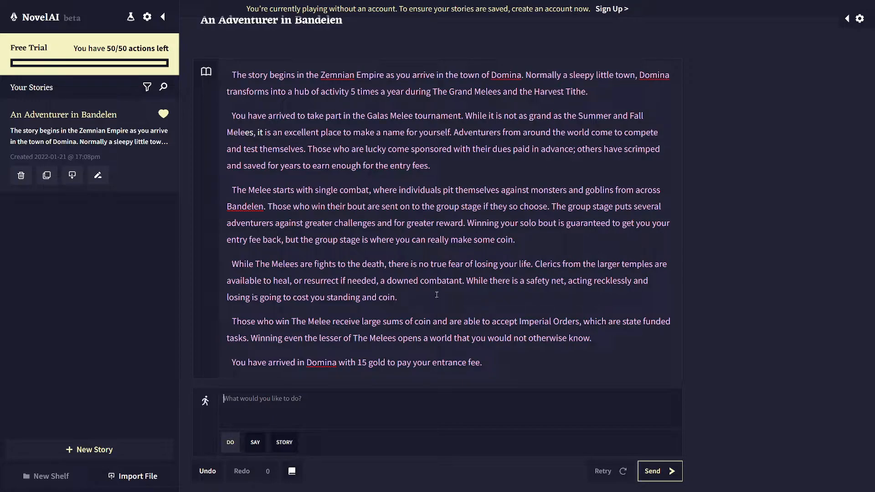
mouse_move(357, 392)
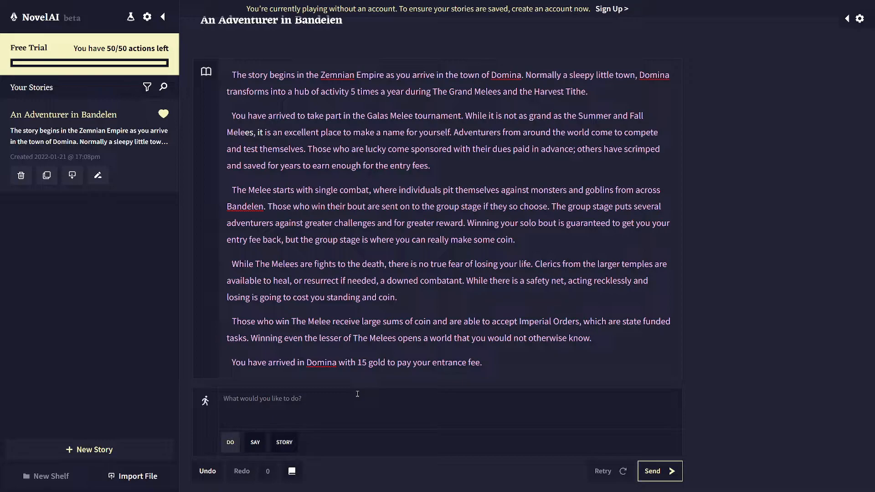
mouse_move(315, 391)
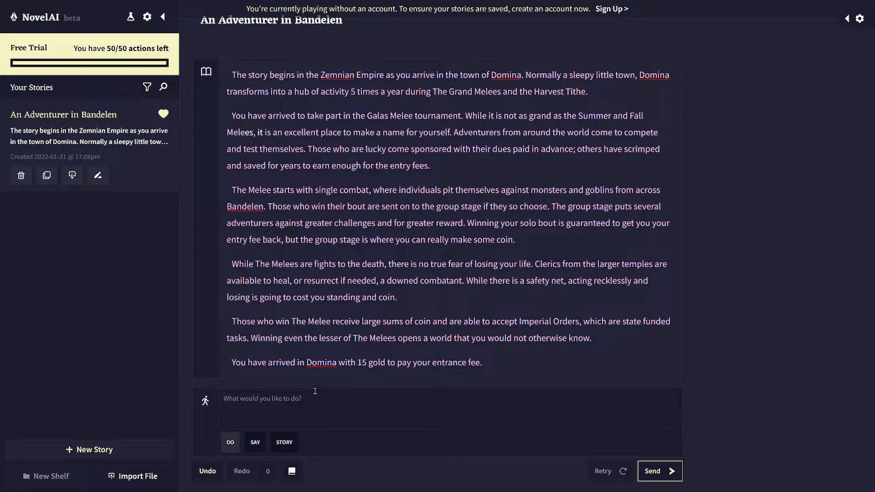
mouse_move(284, 443)
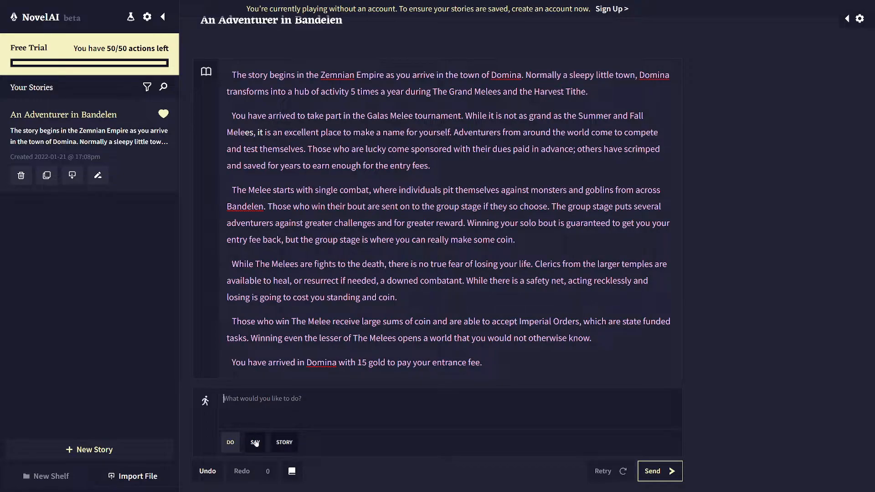
mouse_move(296, 376)
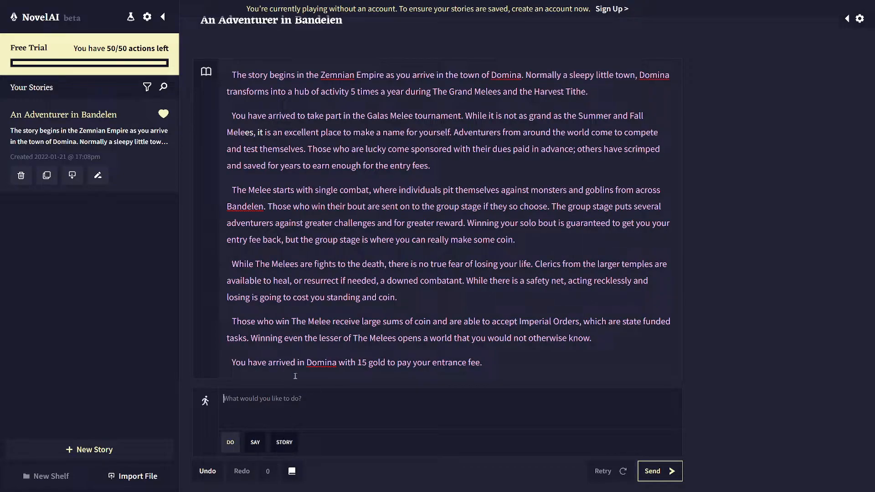
mouse_move(384, 344)
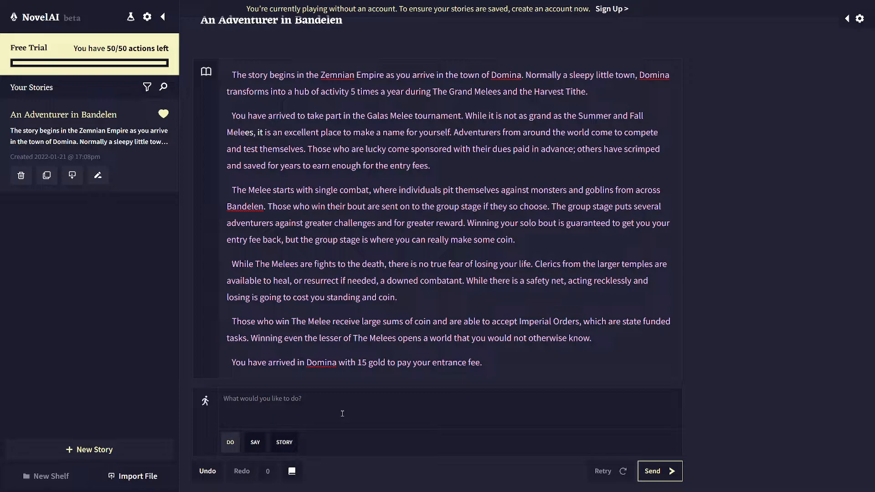
- Submit the action 'You take a look around the crowded street.' and let the AI describe Domina
type("I take a look around the")
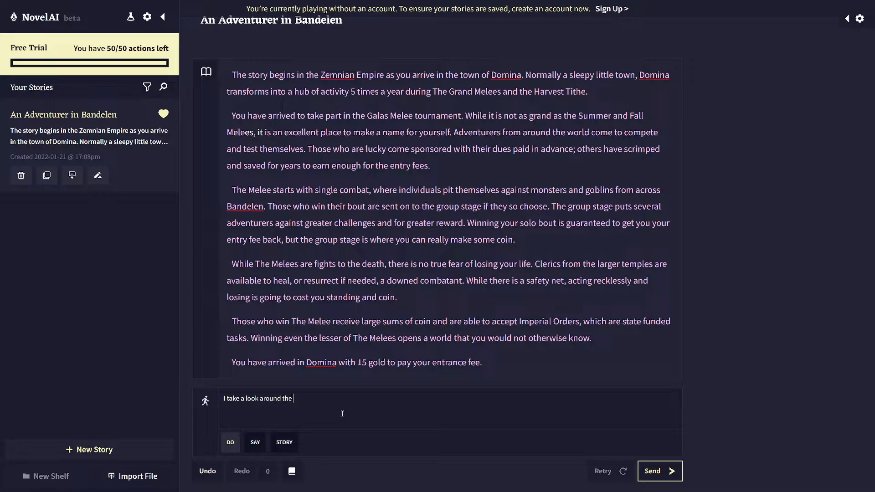
type("crowded street.")
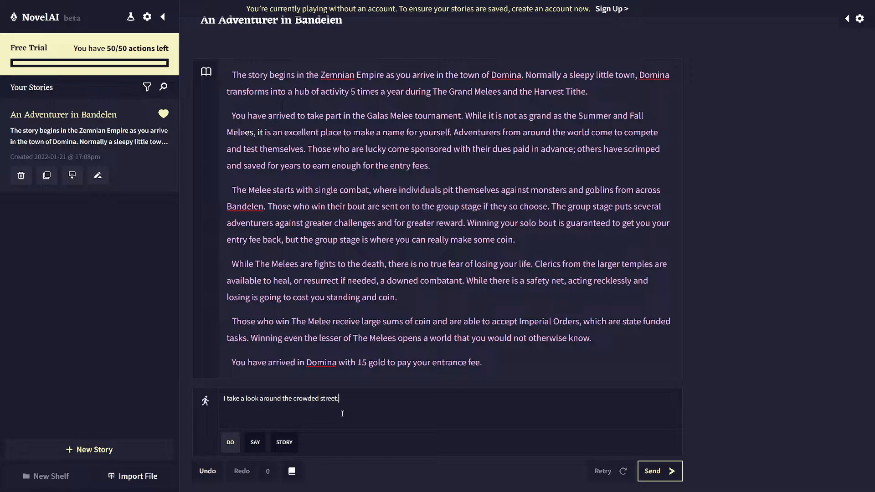
left_click(659, 471)
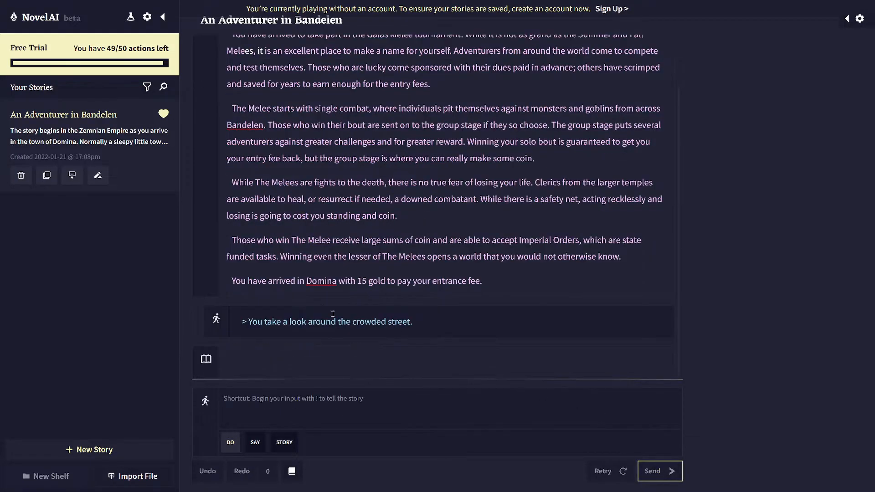
left_click(658, 470)
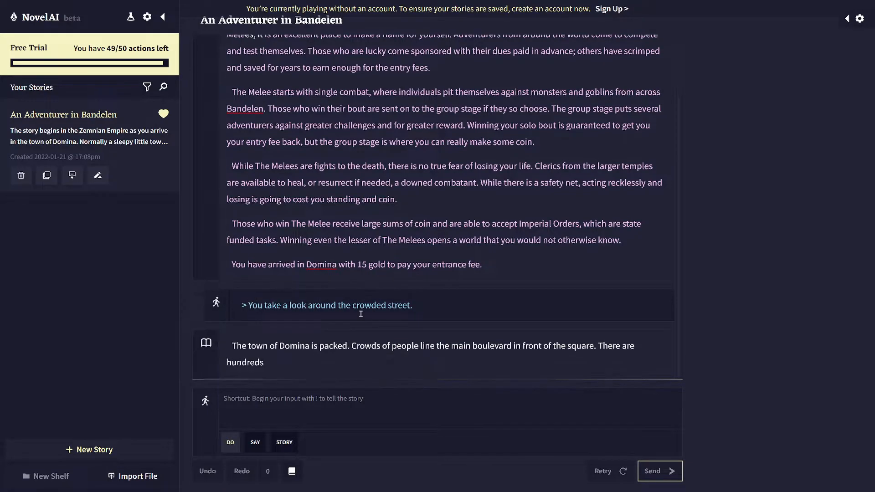
left_click(659, 471)
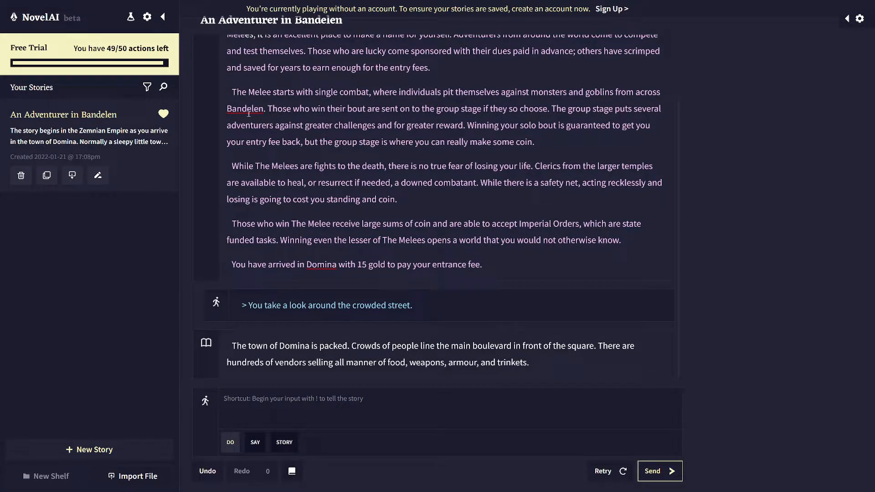
mouse_move(290, 217)
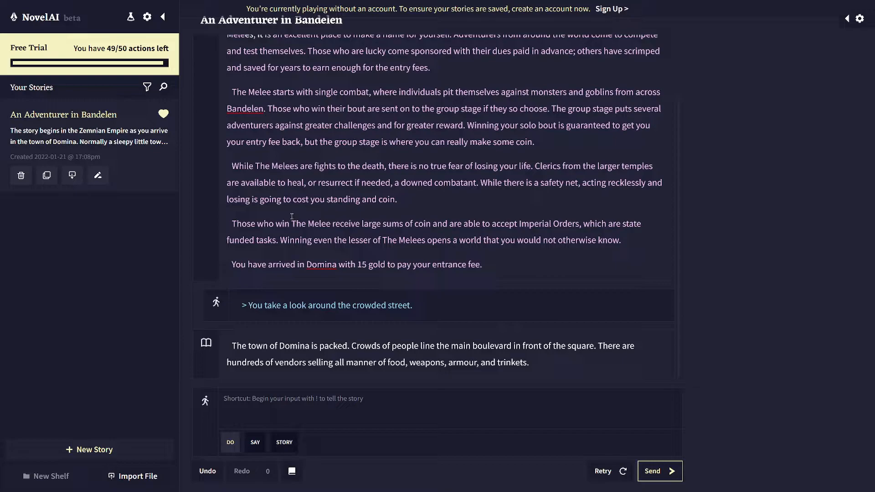
mouse_move(382, 212)
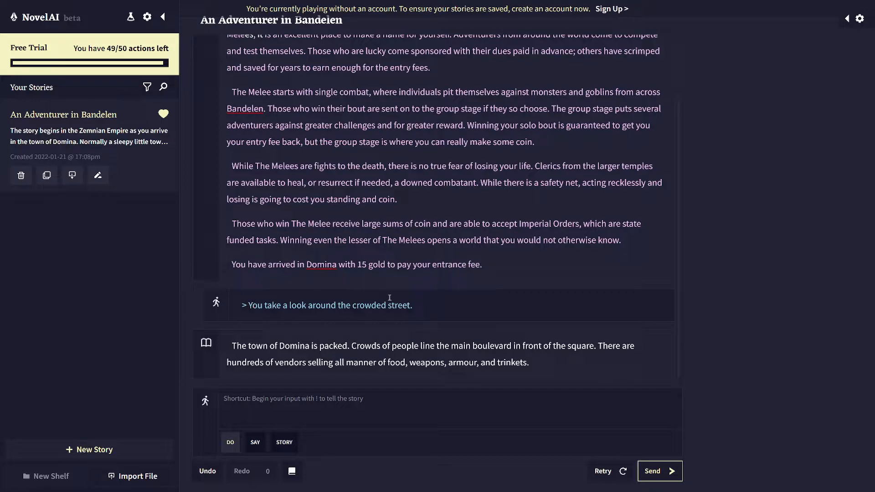
mouse_move(304, 280)
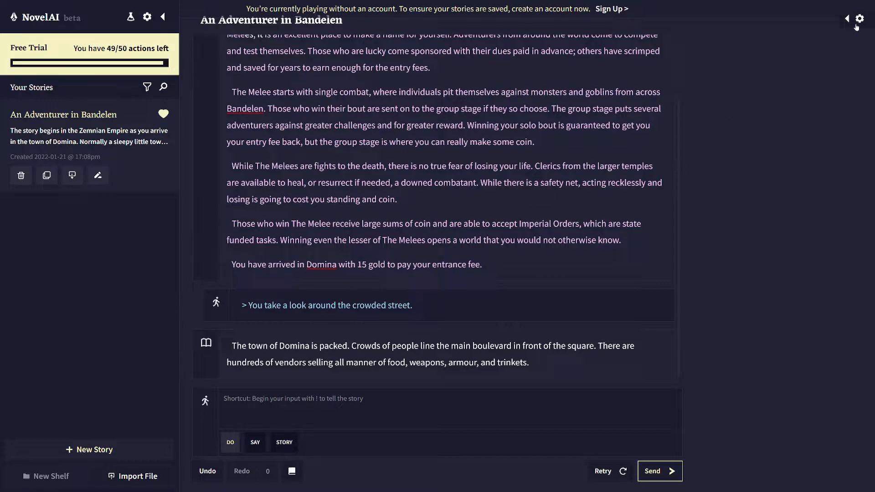
- Show the story settings panel and retry the street reply until it describes diverse people walking
left_click(860, 18)
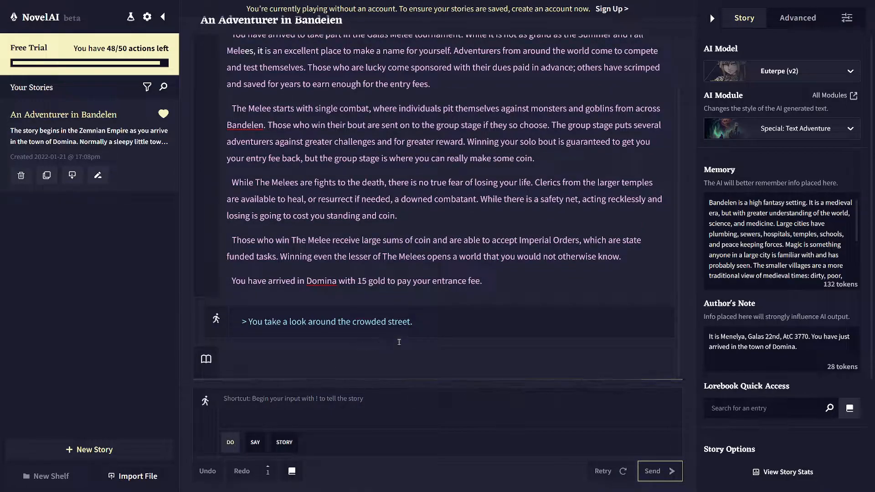
left_click(658, 471)
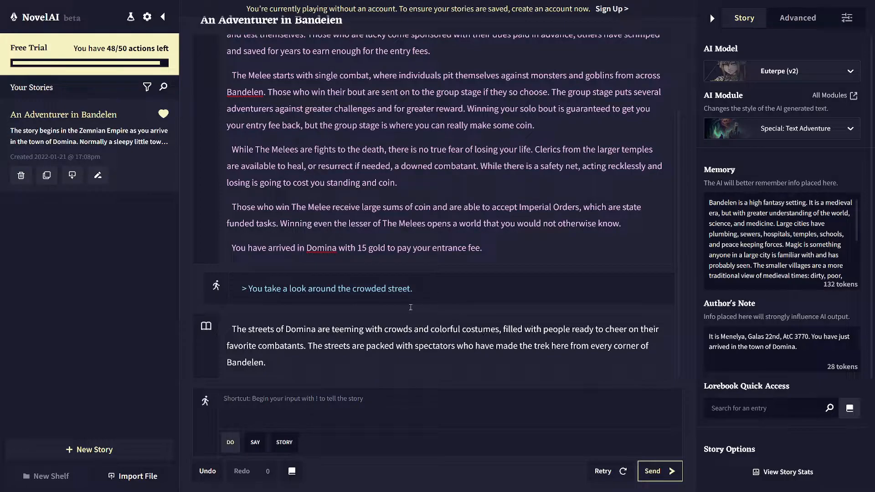
left_click(207, 470)
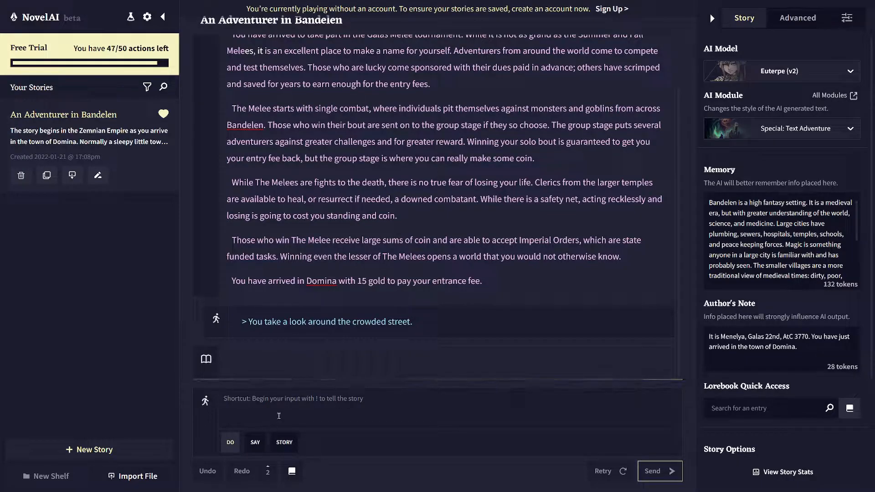
left_click(659, 470)
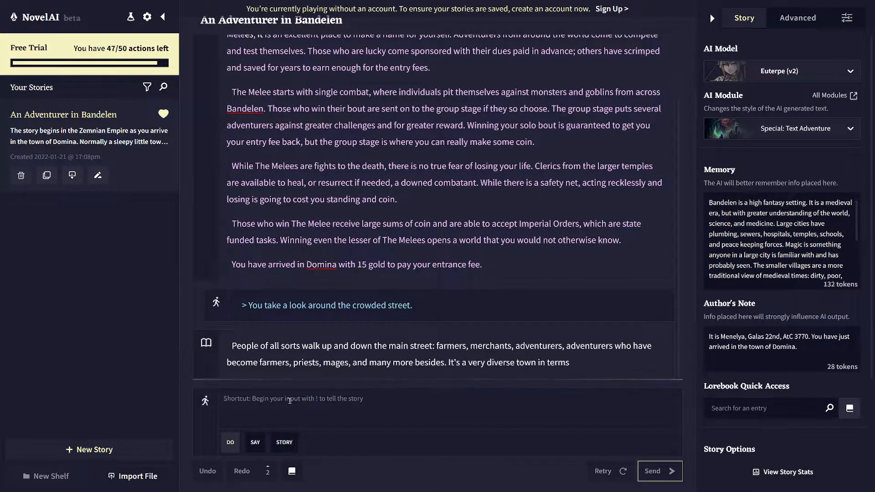
- Submit 'You take a look at one of the mages in particular.' and get the Temples of Magic reply
left_click(659, 471)
type("You take a")
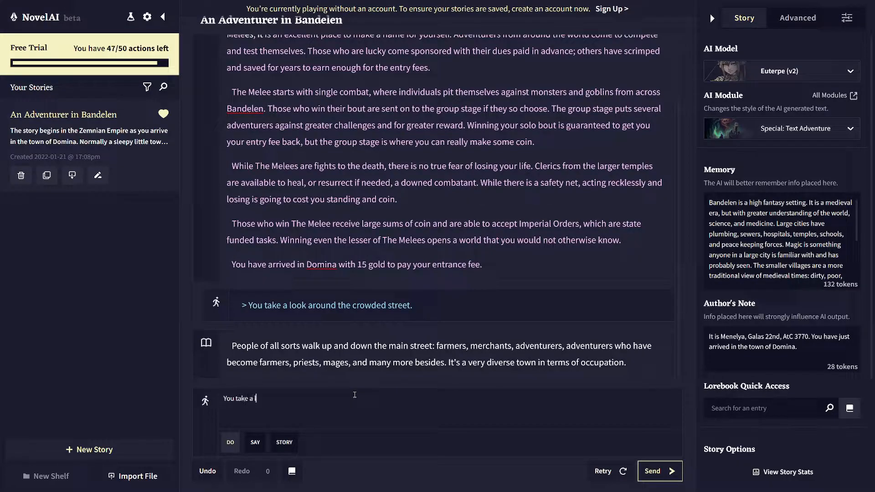
type("look at one of the mages in particular.")
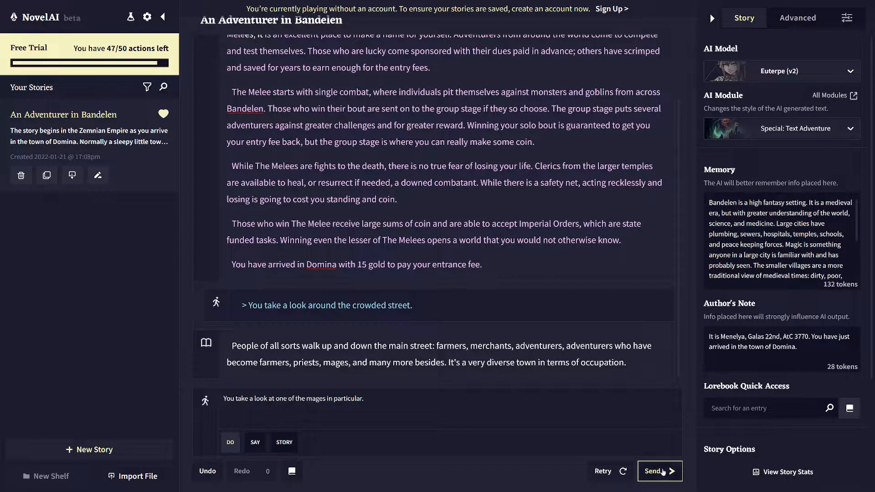
left_click(659, 471)
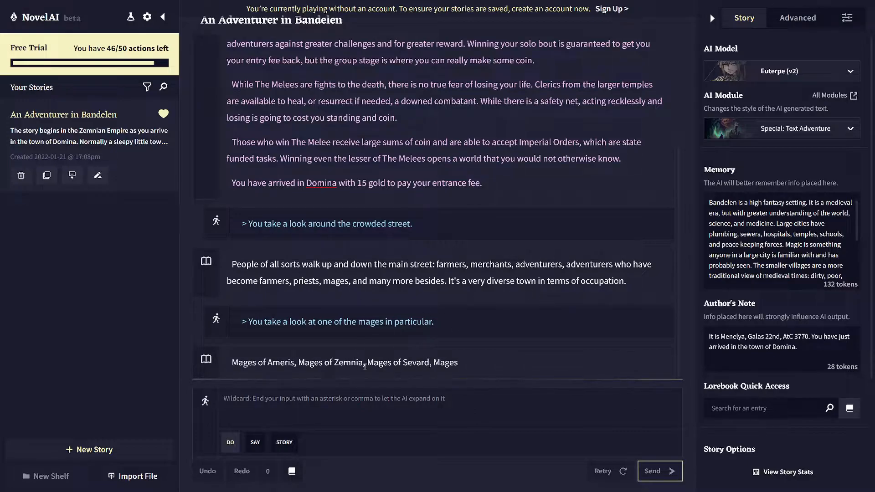
left_click(658, 471)
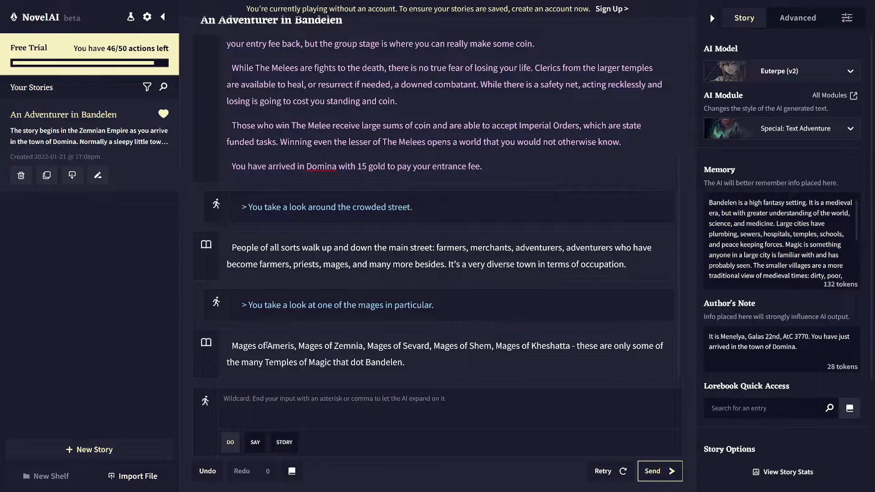
double_click(281, 346)
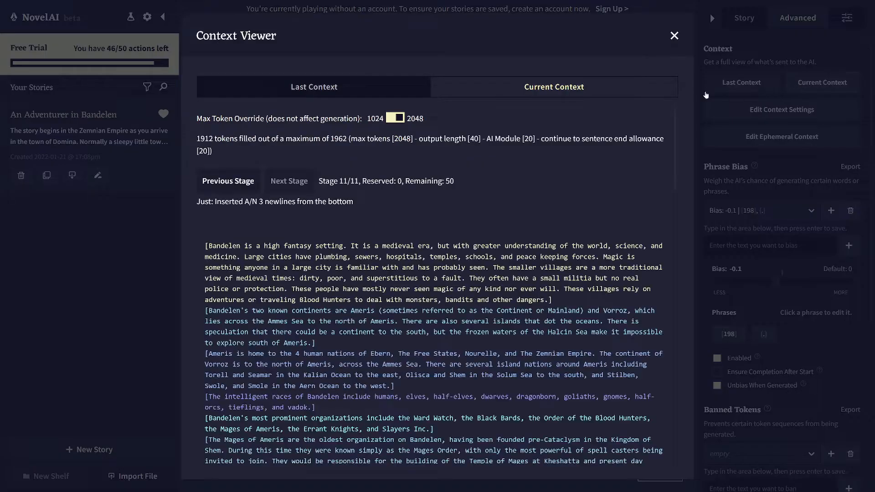
mouse_move(251, 247)
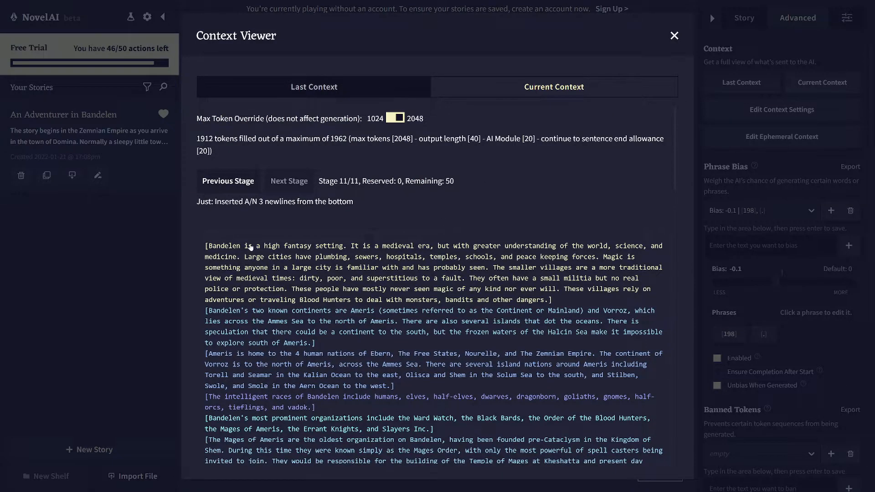
mouse_move(228, 256)
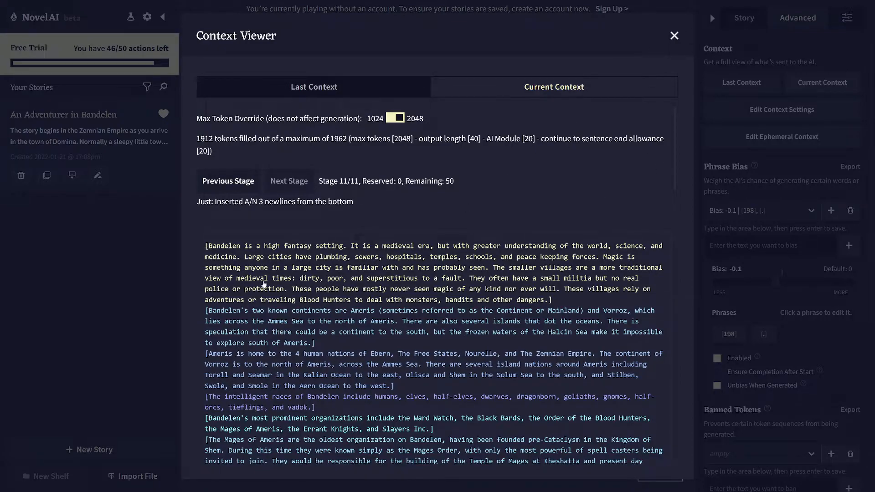
mouse_move(224, 319)
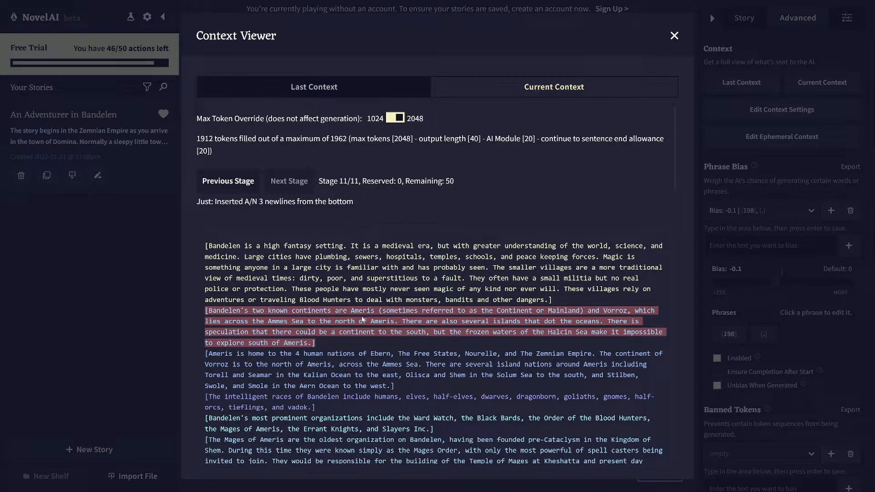
mouse_move(422, 340)
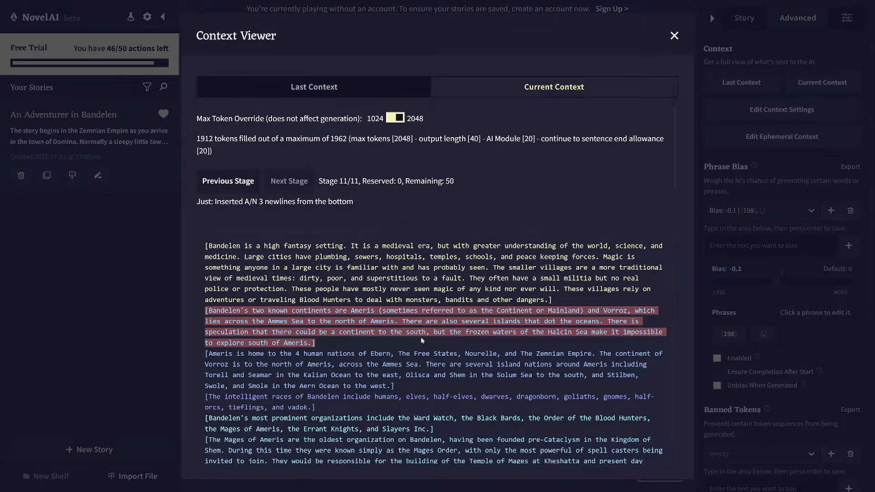
mouse_move(350, 323)
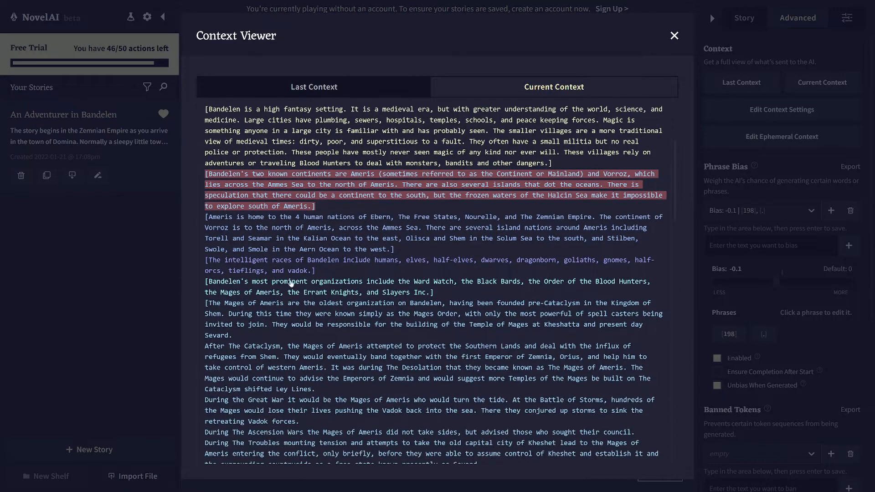
- Scroll through the Context Viewer's lore entries and close it back to the story
scroll("down", 3)
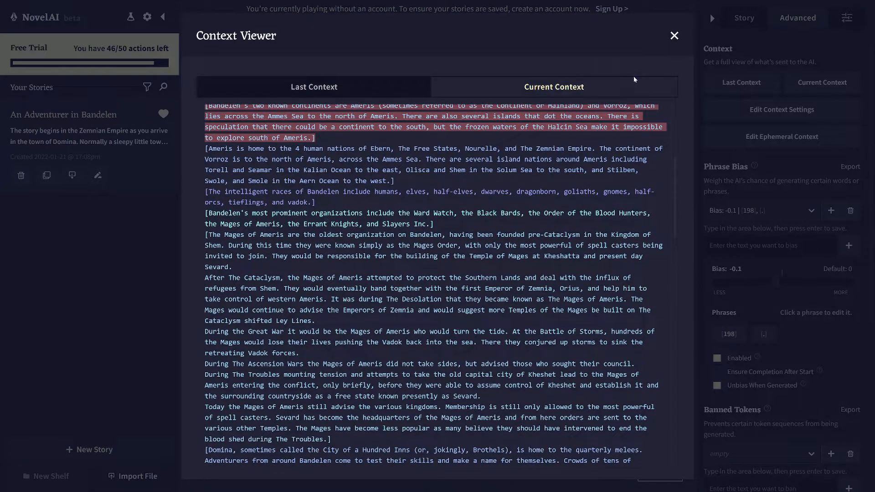
left_click(674, 36)
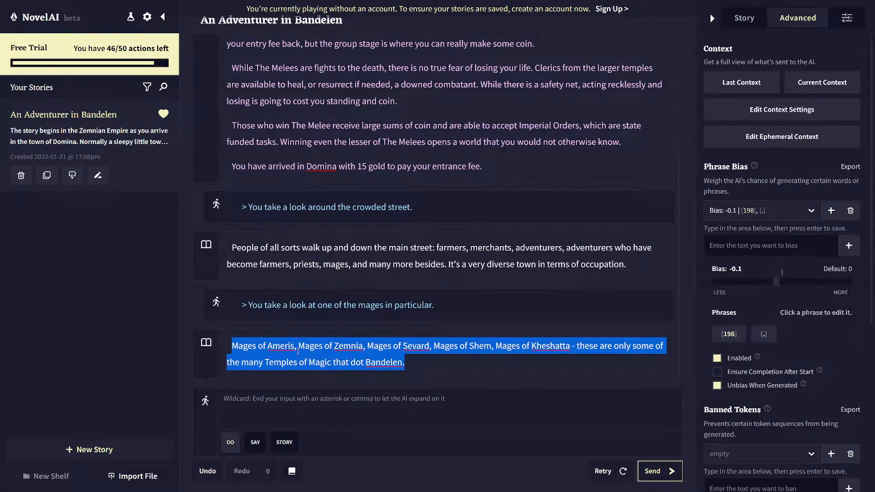
- Browse the Lorebook's Aberdeen location entry from the basic settings, then close it
left_click(296, 265)
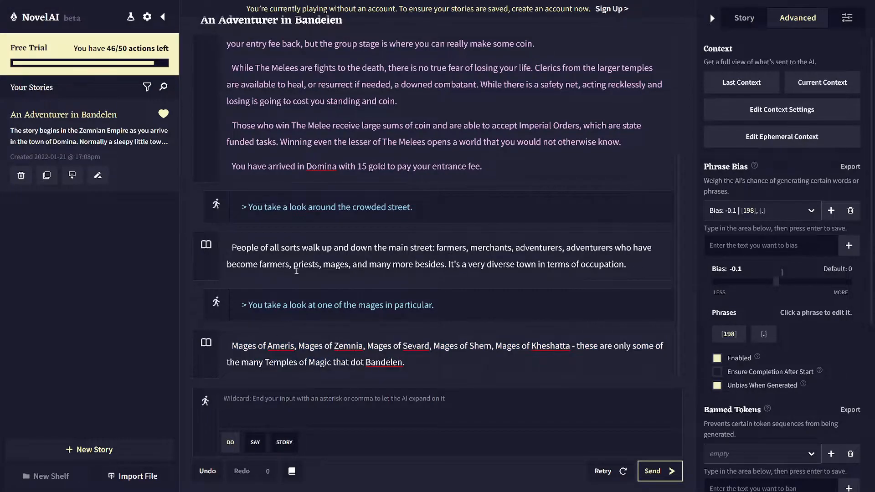
left_click(744, 17)
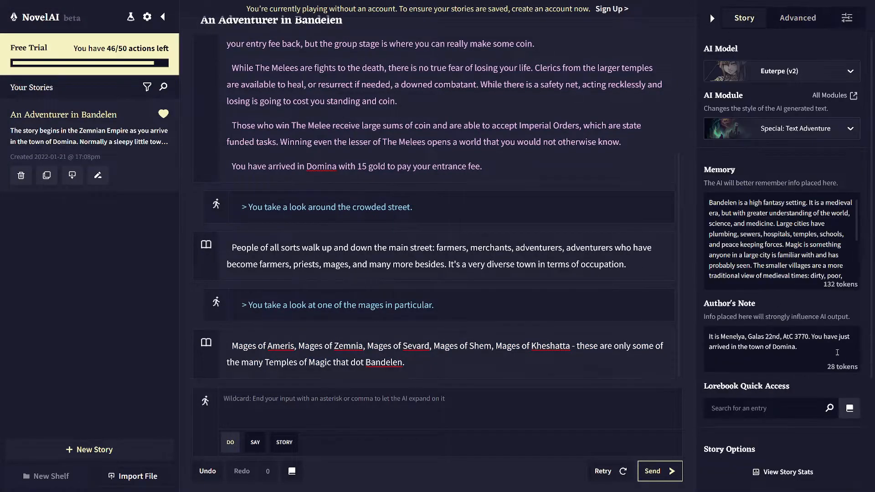
left_click(848, 407)
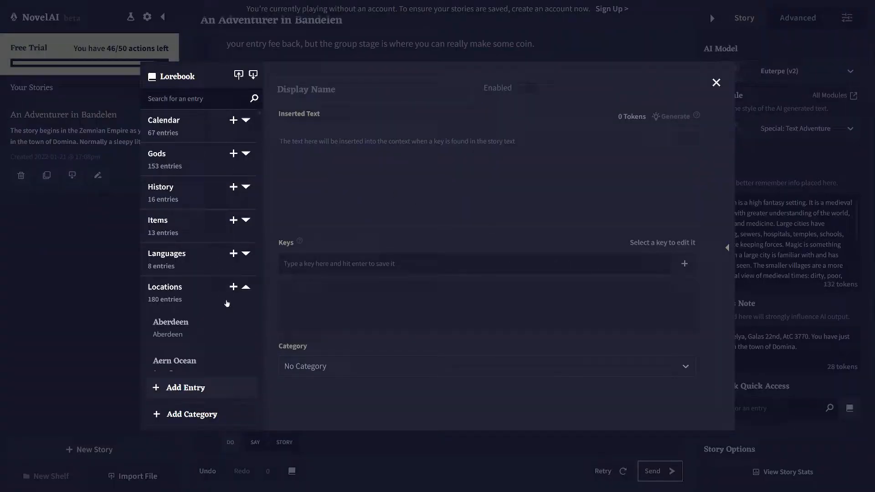
left_click(171, 322)
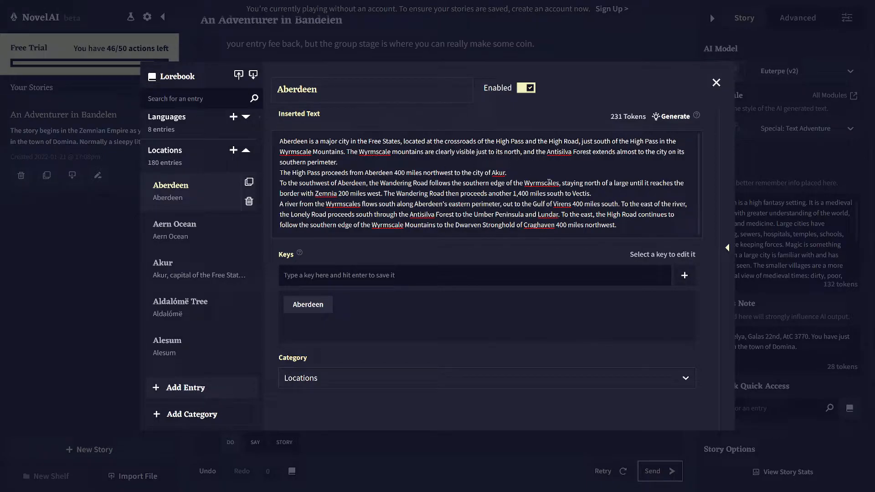
left_click(716, 83)
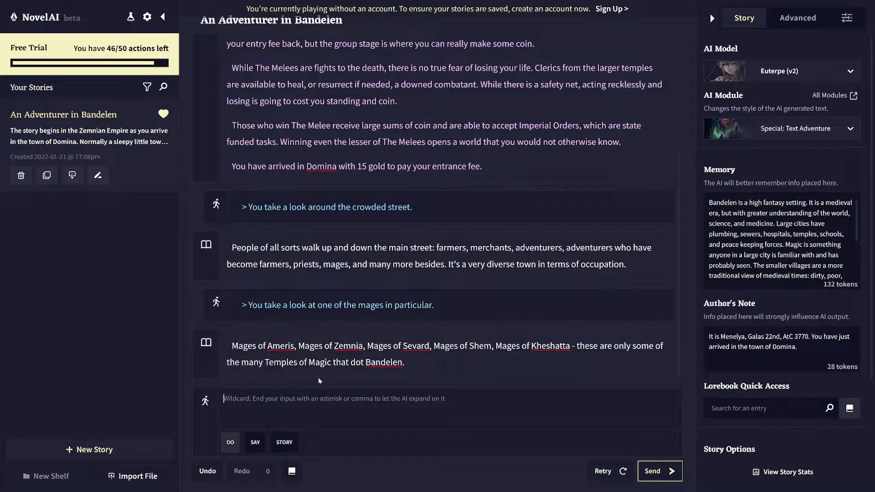
mouse_move(379, 333)
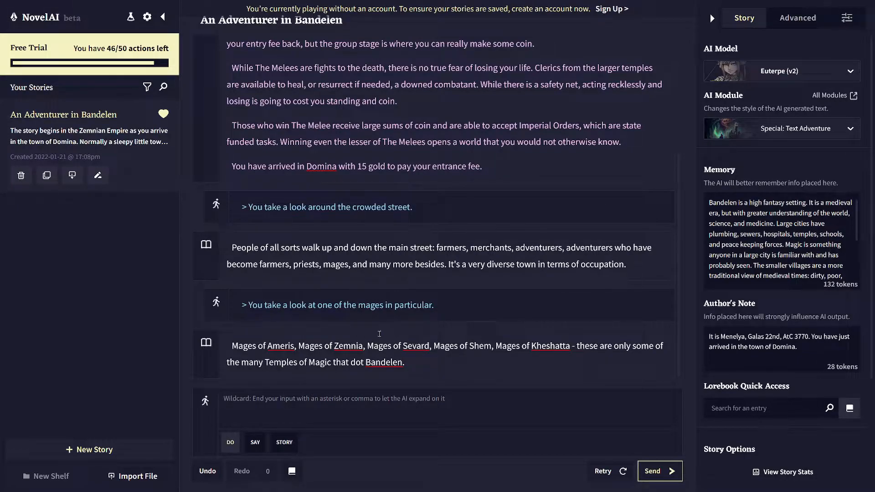
mouse_move(508, 360)
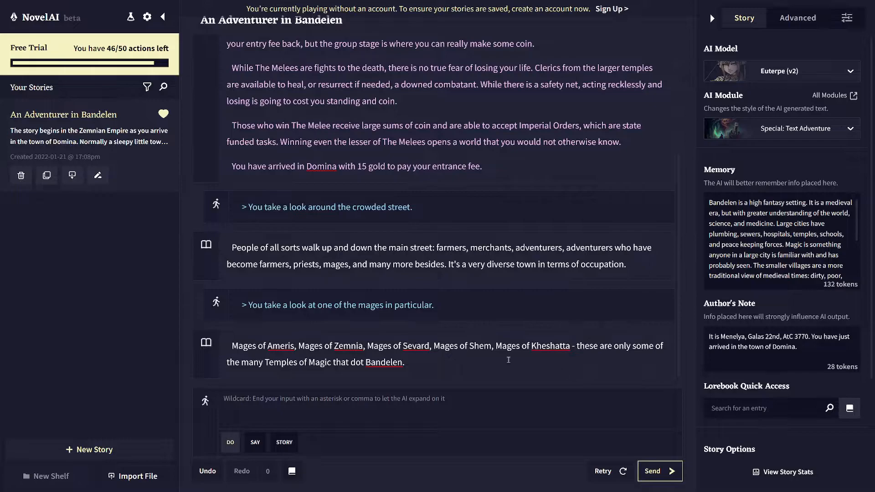
- Reopen the Lorebook, read the Artis and Brenna Zenick people entries, and return to the story
left_click(848, 407)
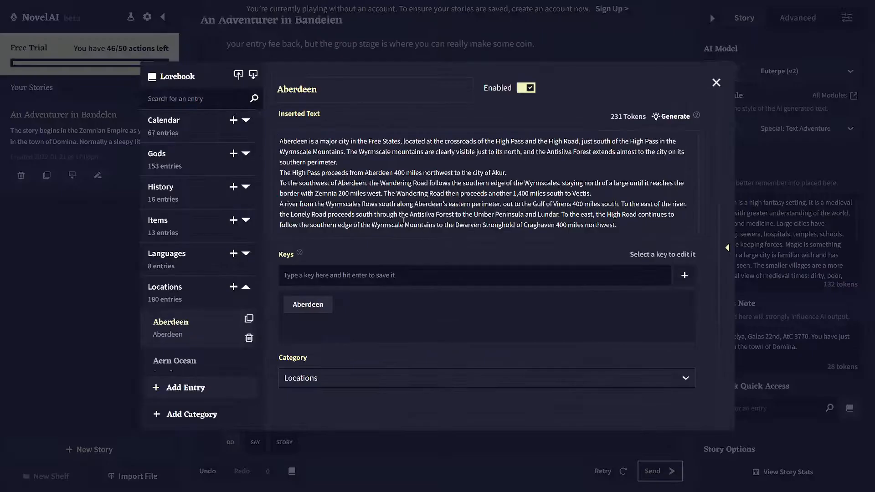
left_click(246, 287)
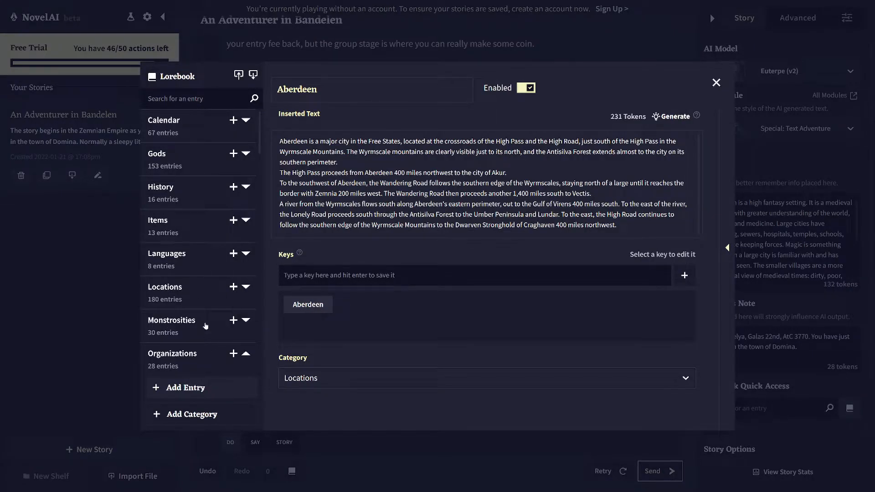
scroll("down", 3)
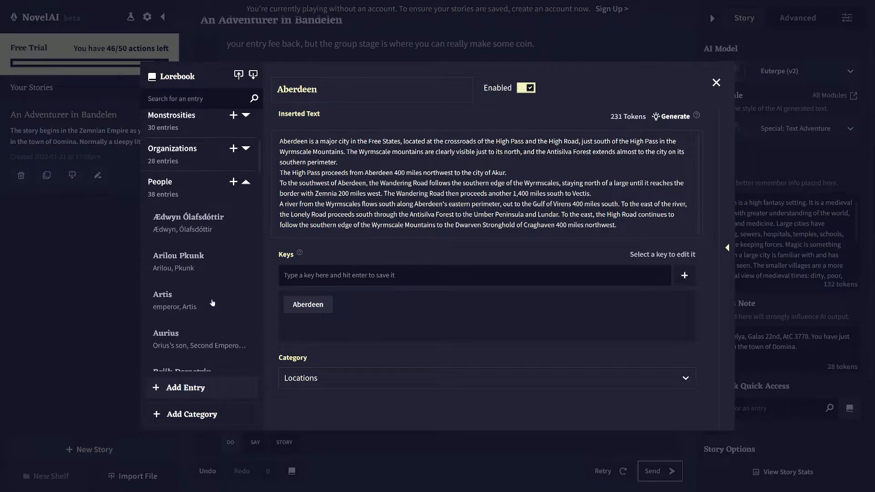
scroll("down", 3)
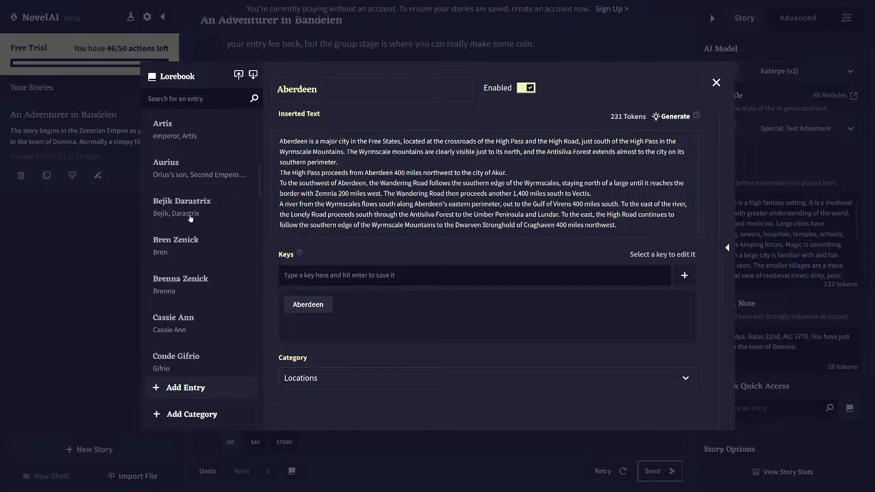
left_click(174, 130)
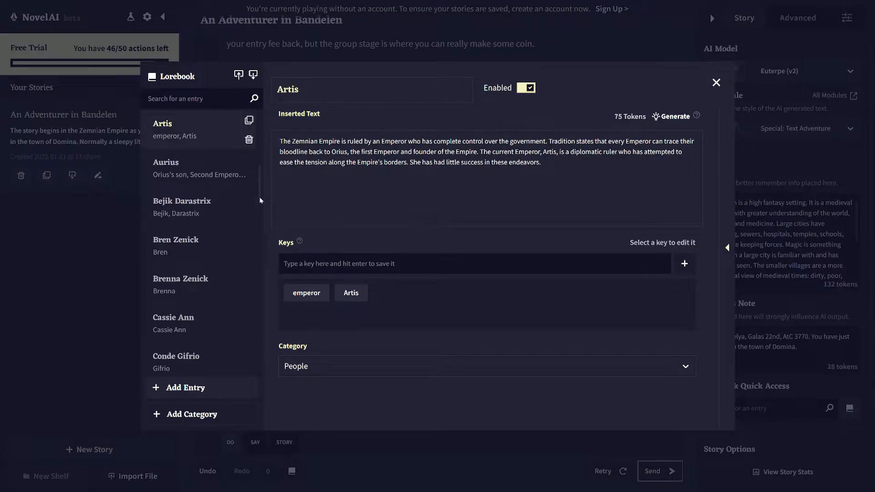
left_click(181, 283)
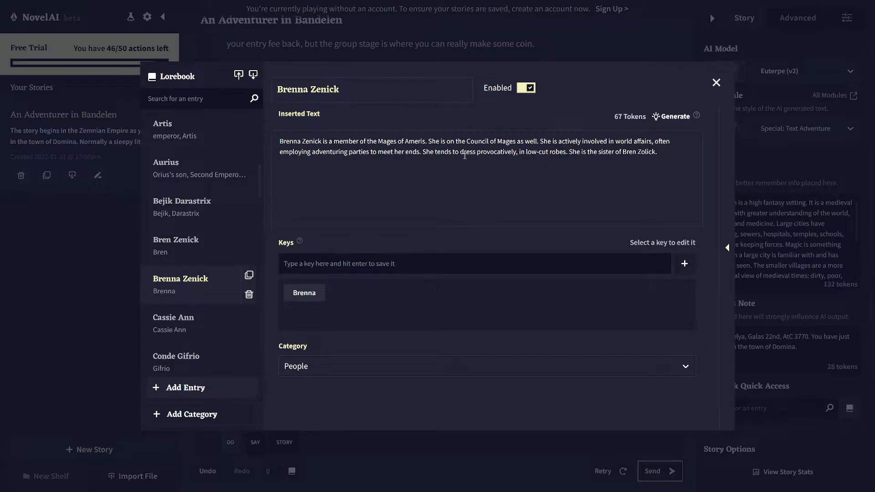
left_click(717, 83)
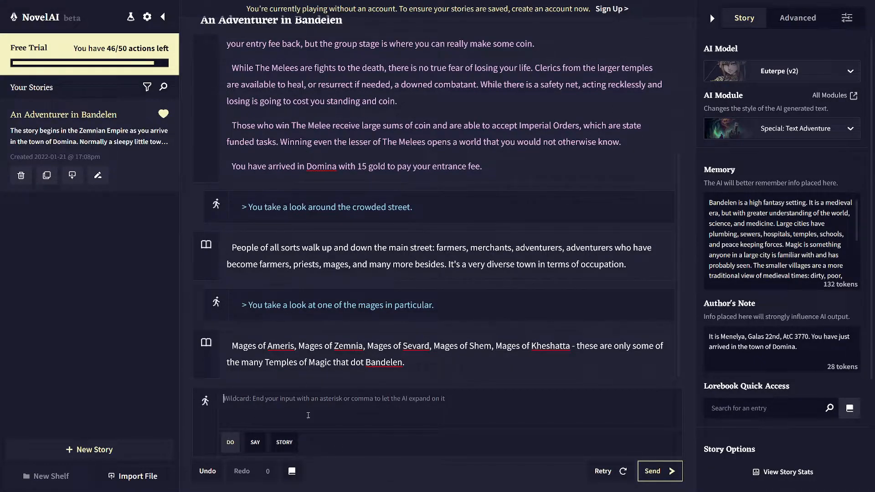
- Submit the DO action 'You continue to walk down the street until you meet someone who is calling to you.'
left_click(254, 443)
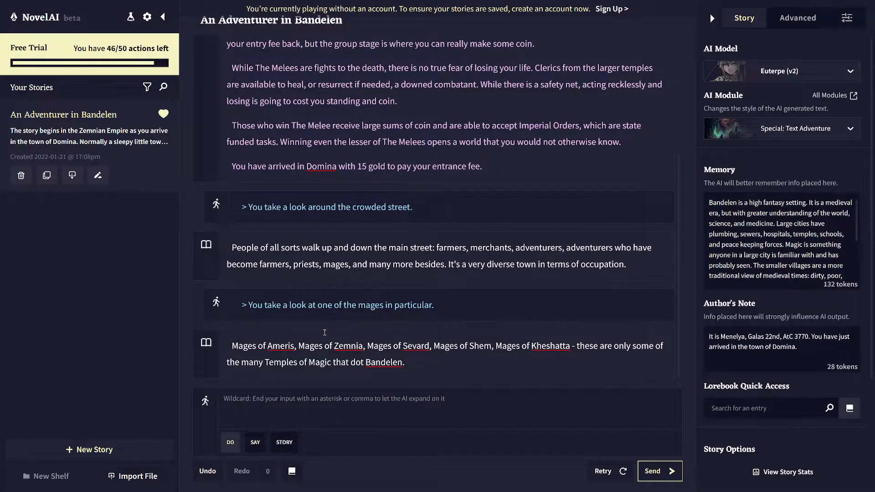
mouse_move(234, 390)
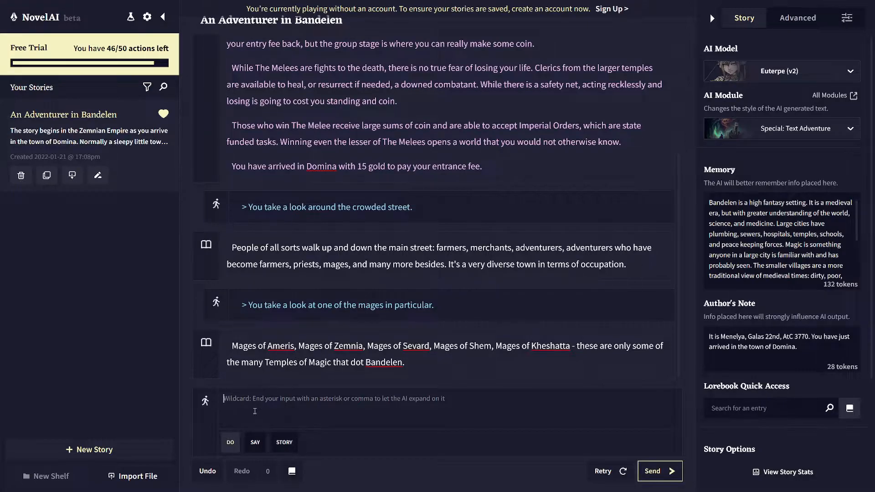
type("You continue to walk down the st")
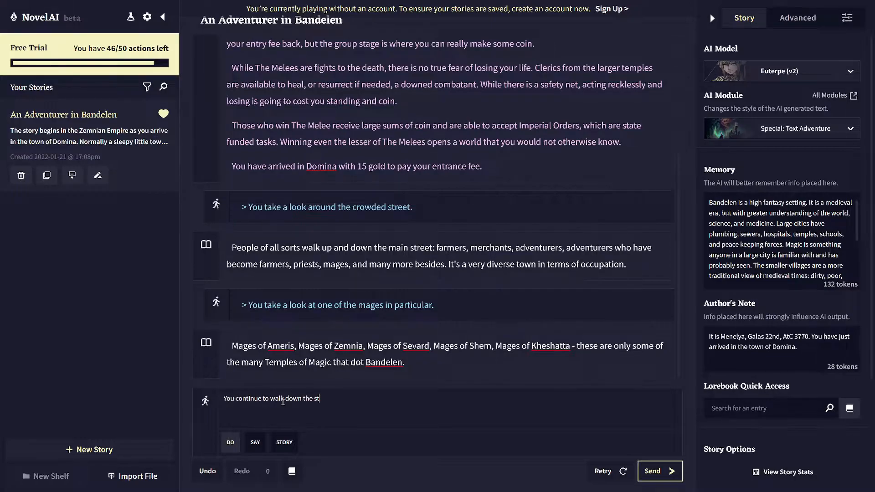
type("reet until you meet s")
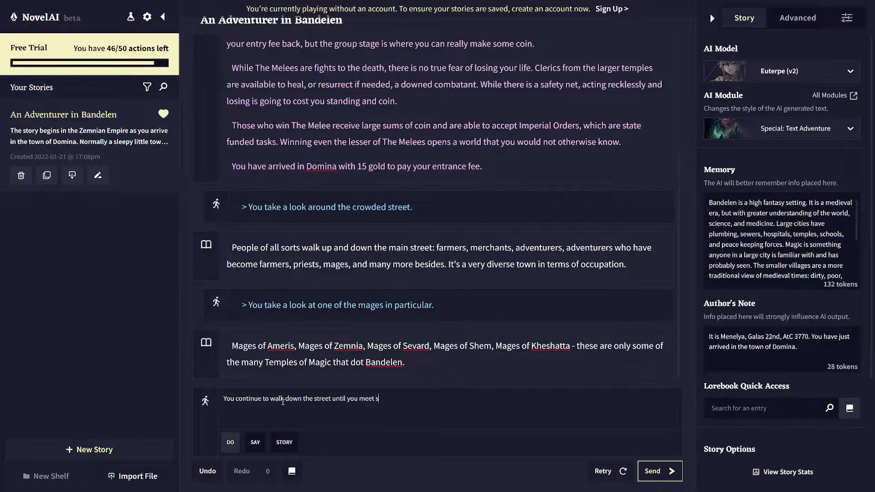
type("omeone who is")
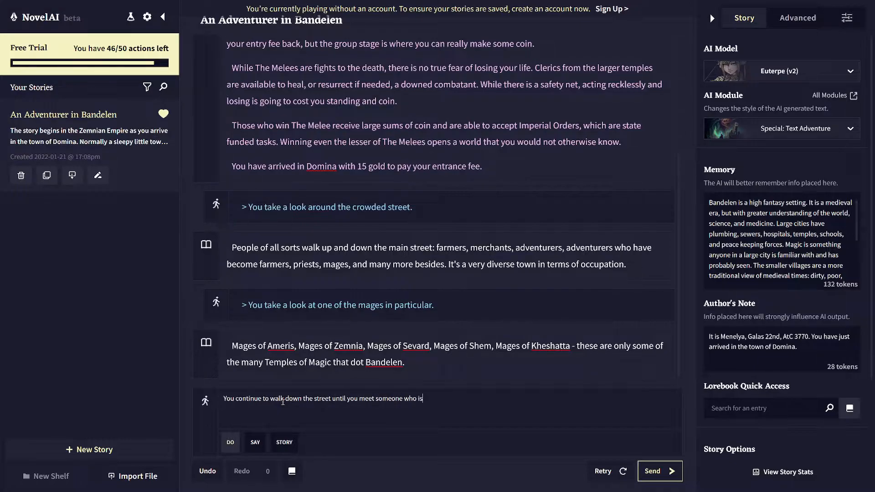
type("calling to yhou.")
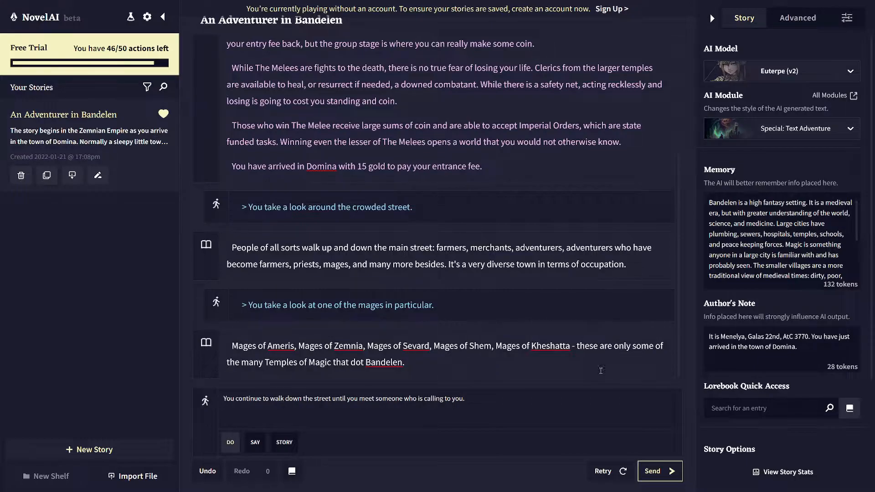
left_click(652, 470)
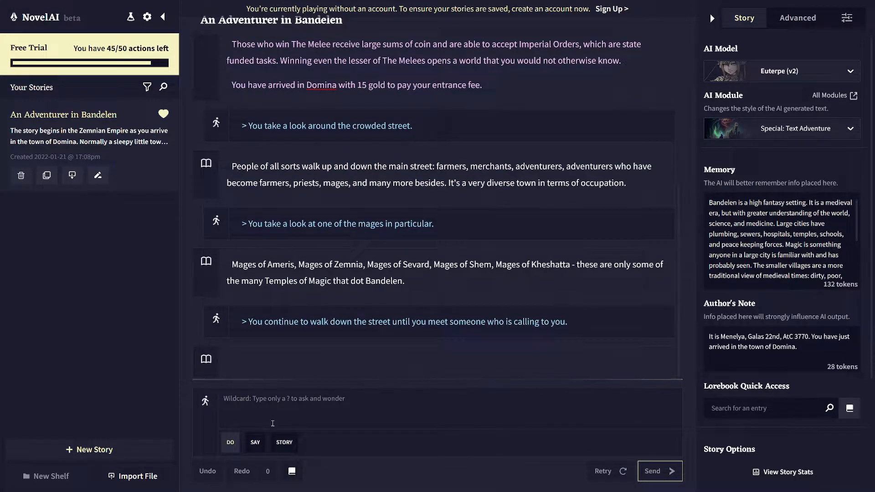
mouse_move(359, 371)
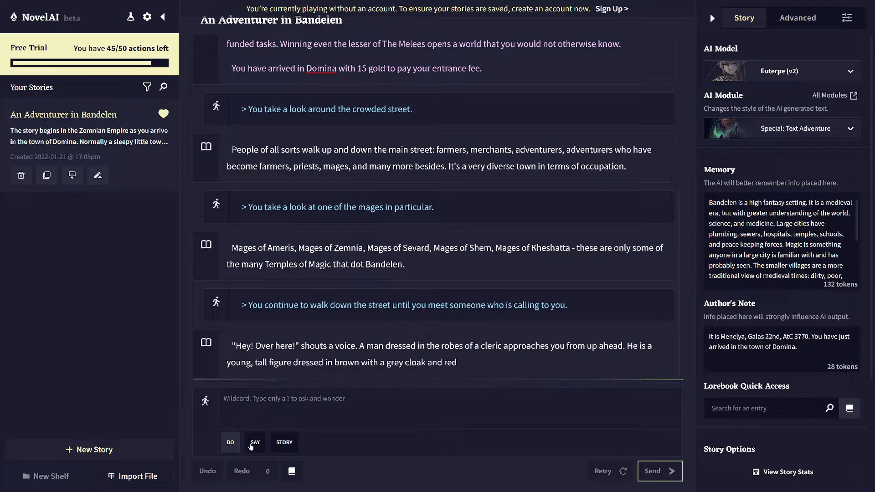
- In SAY mode submit "Yes?" and let the AI answer with Lyle's Imperial Order offer
left_click(230, 443)
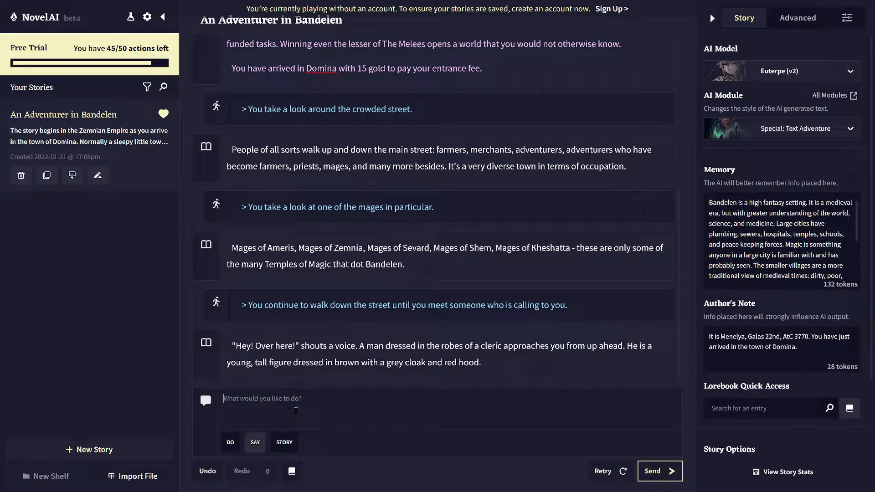
type("\"")
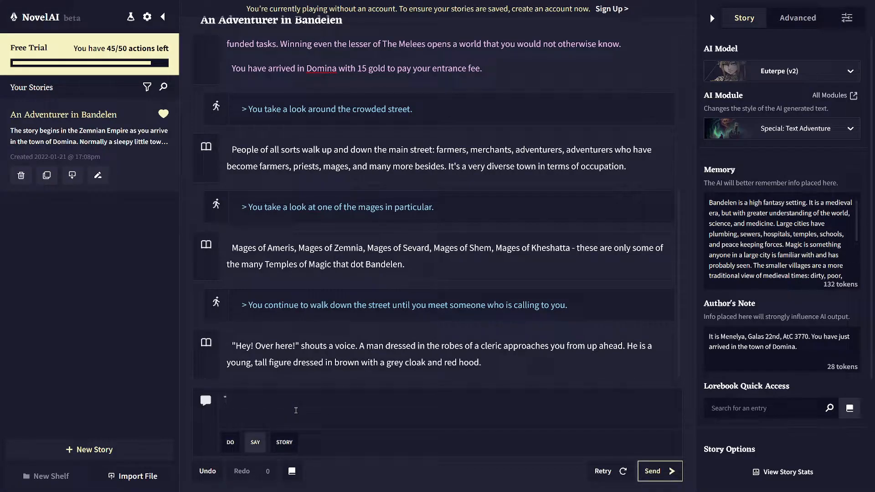
type("Y")
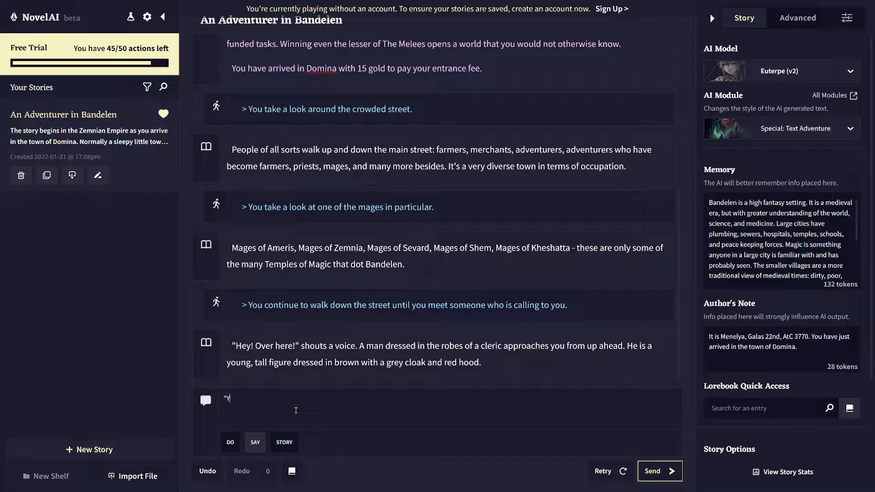
type("es?")
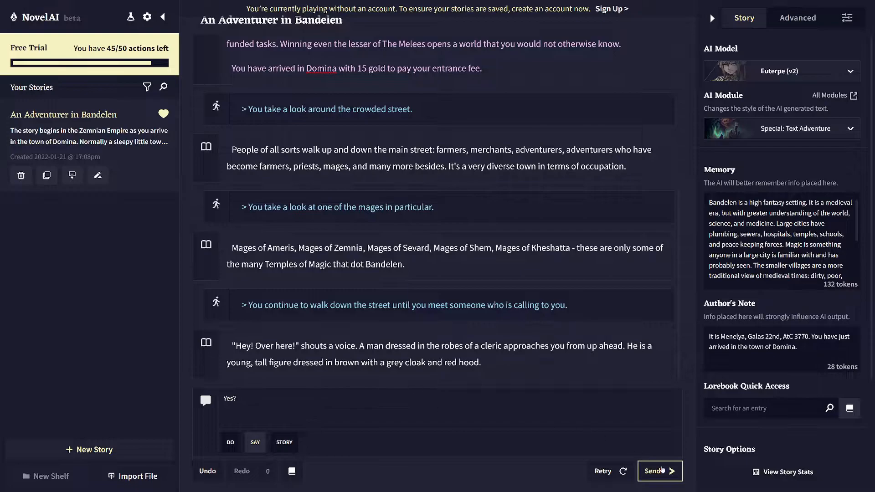
left_click(660, 471)
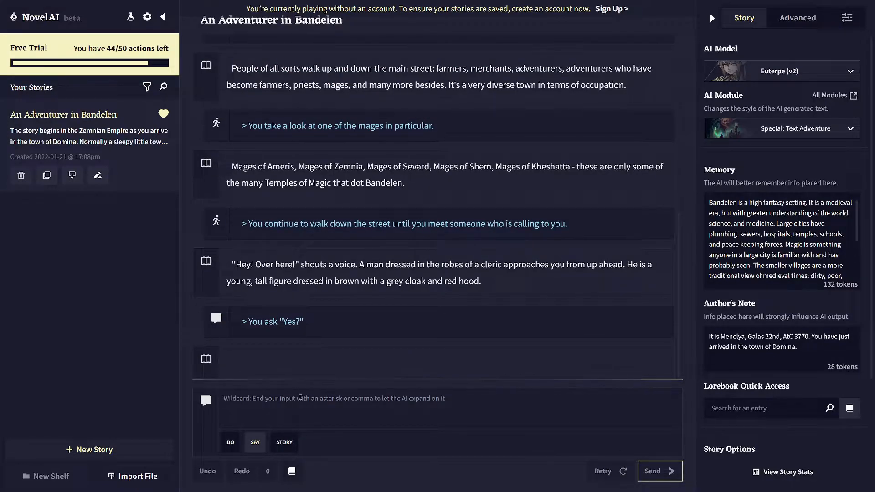
mouse_move(321, 344)
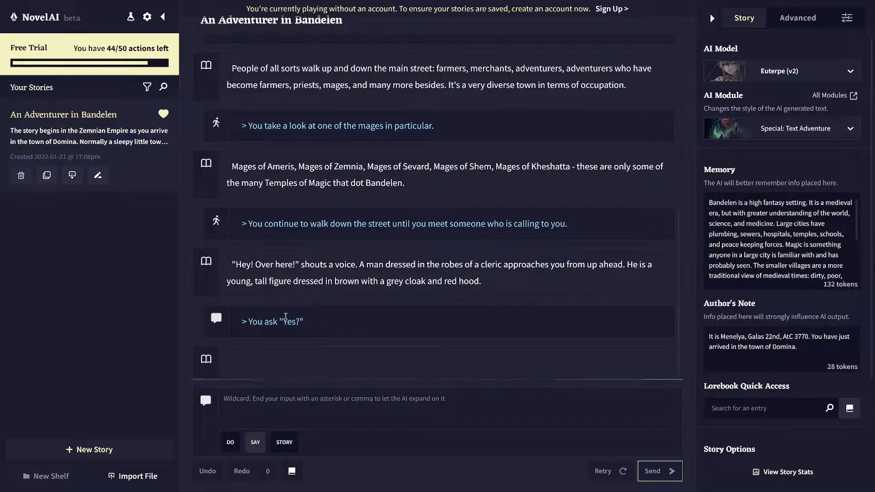
left_click(658, 470)
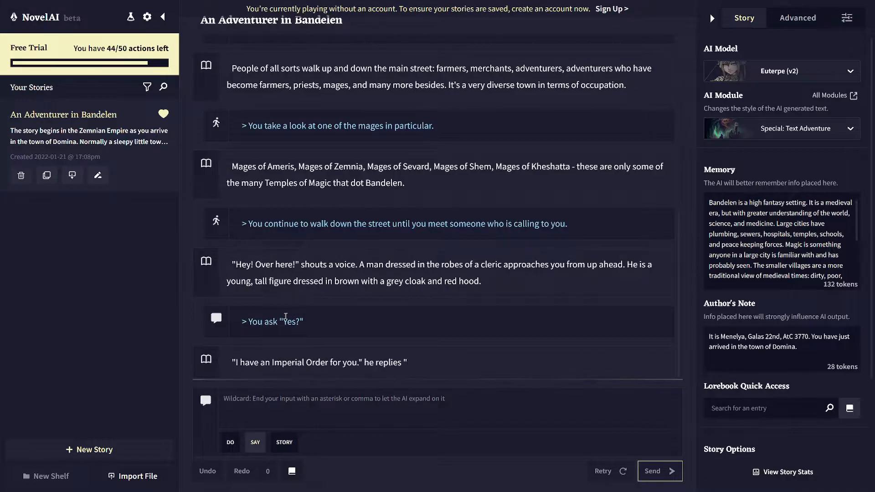
left_click(653, 470)
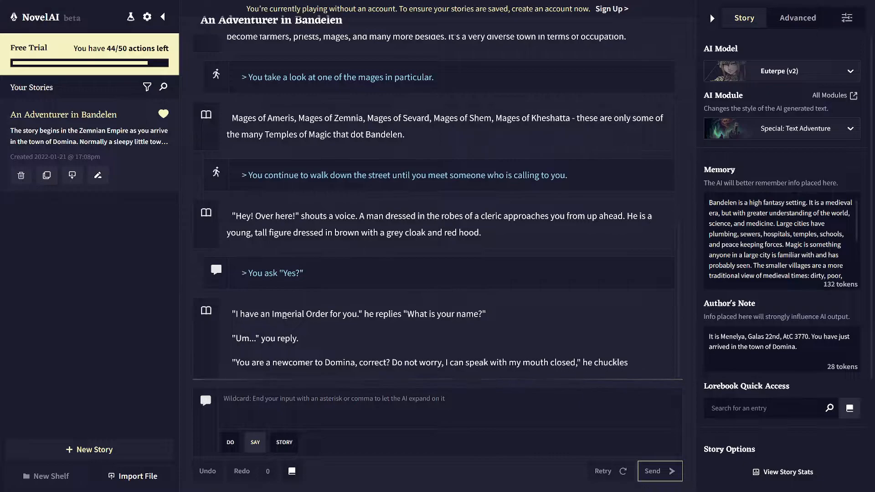
left_click(660, 471)
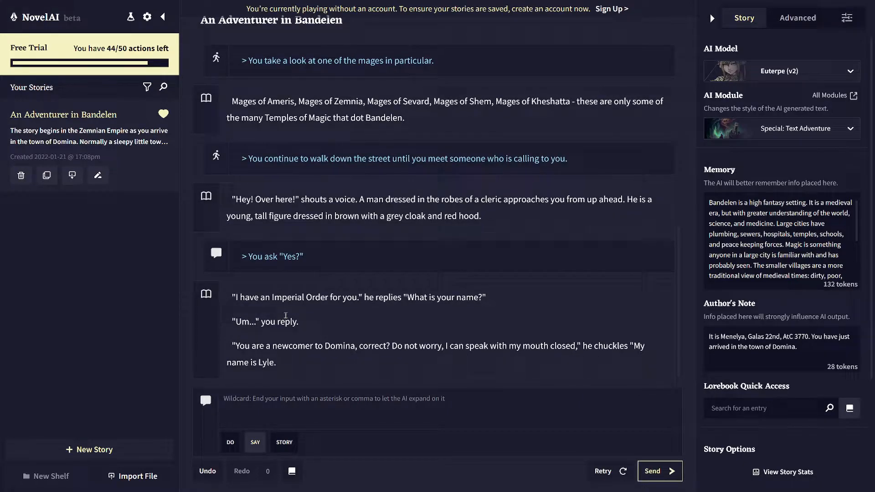
mouse_move(287, 447)
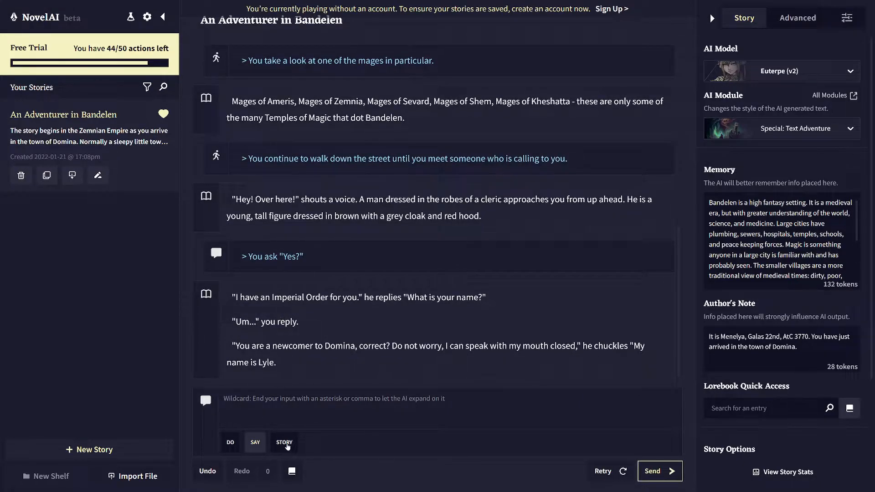
- Switch the input mode to STORY for free narrative text
left_click(230, 442)
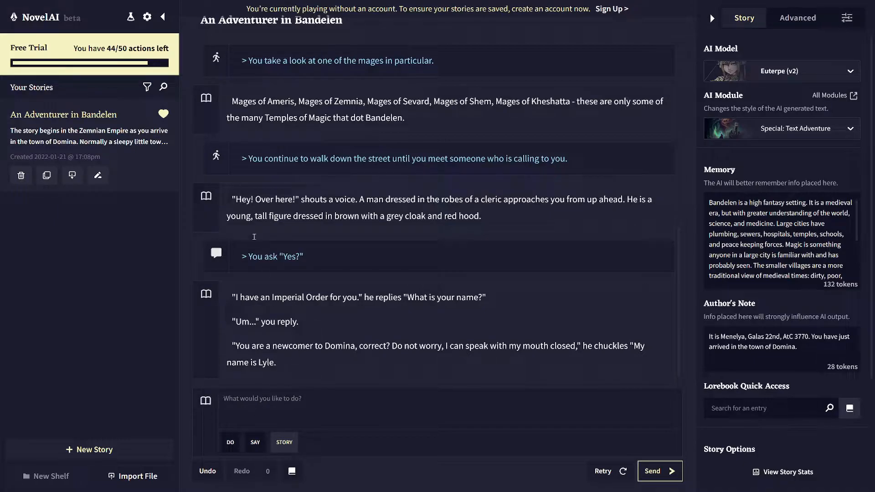
mouse_move(249, 137)
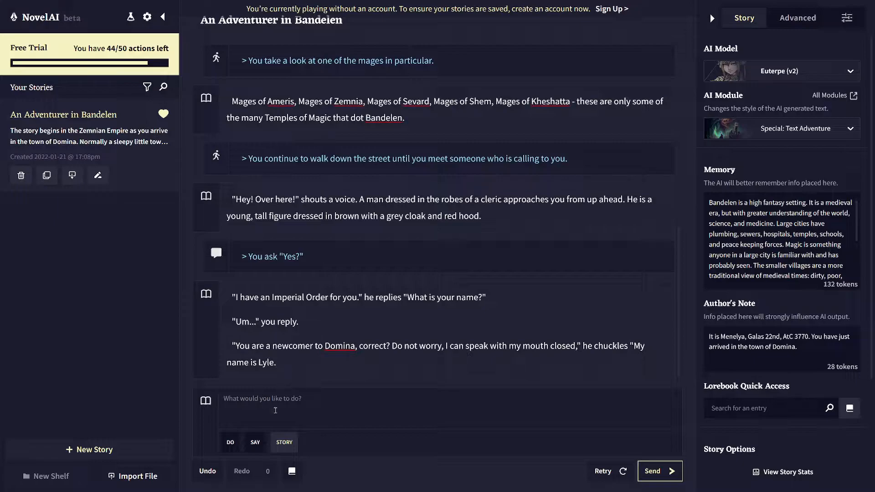
mouse_move(320, 396)
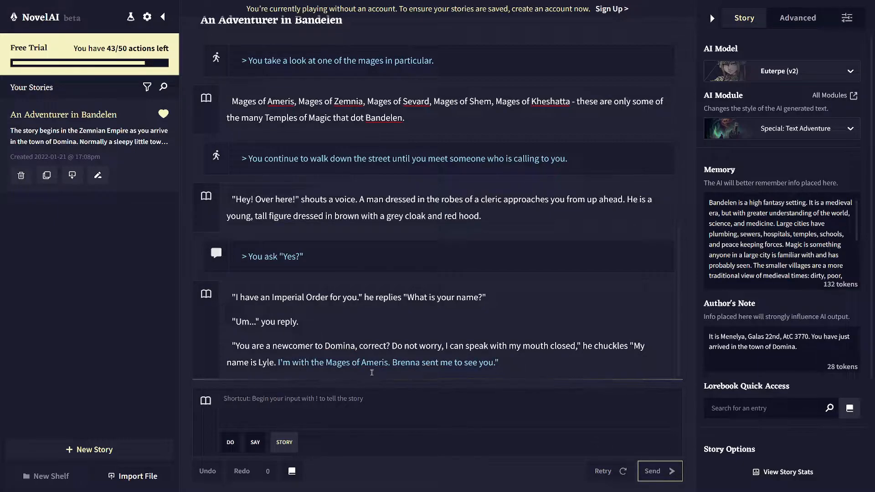
mouse_move(289, 286)
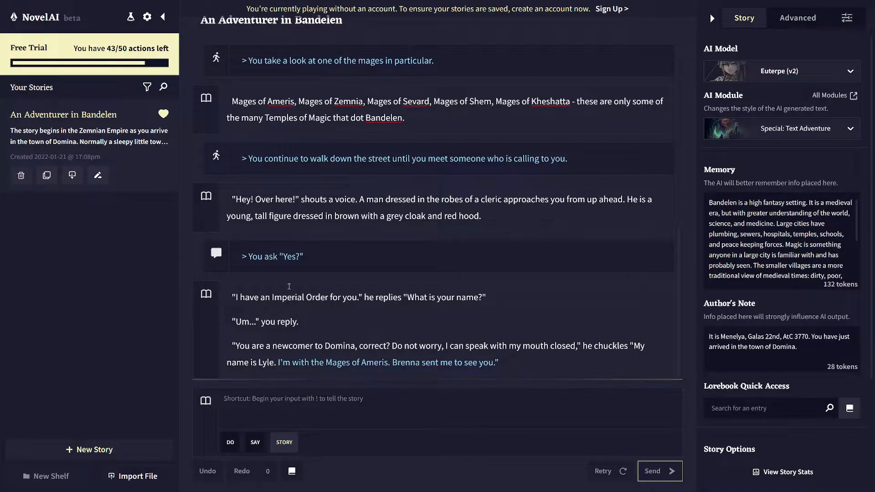
- Rename Lyle to Karl in both the man's reply and the narration
scroll("up", 3)
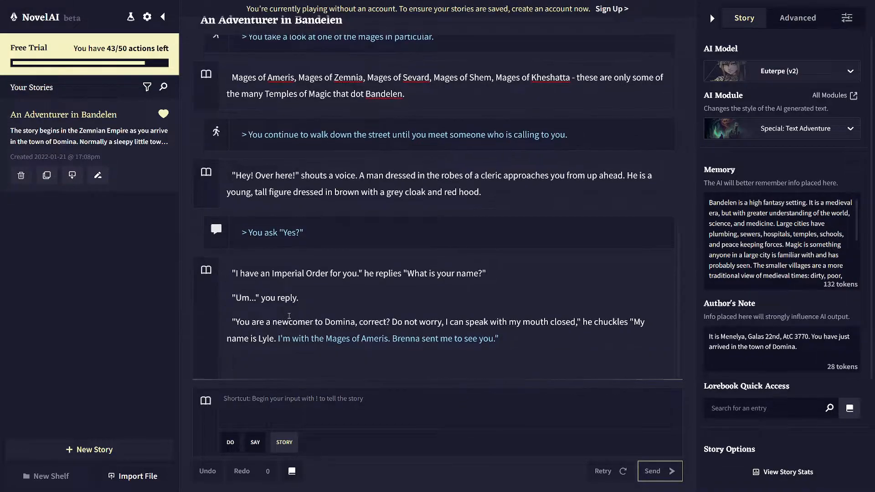
left_click(655, 472)
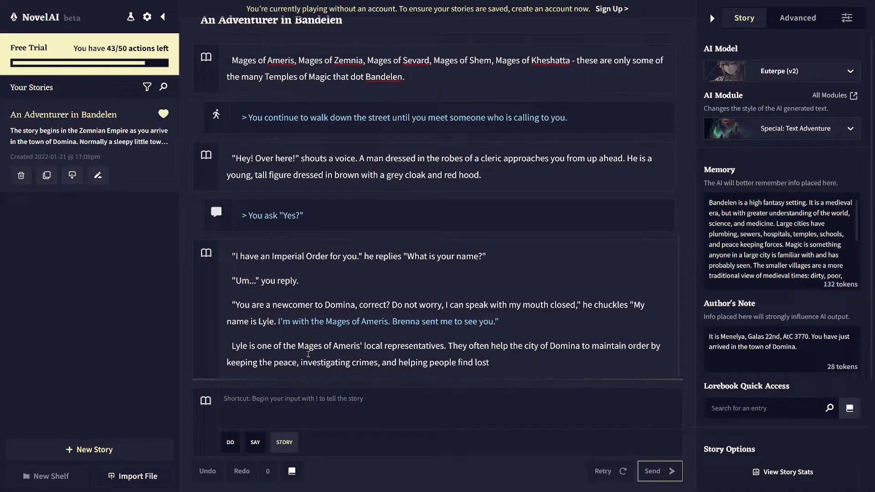
double_click(265, 322)
type("Kar")
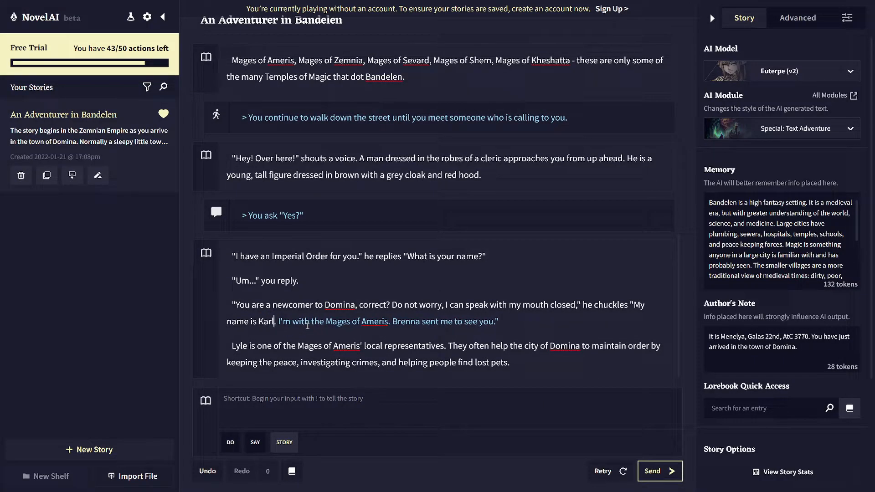
double_click(240, 347)
type("Kar")
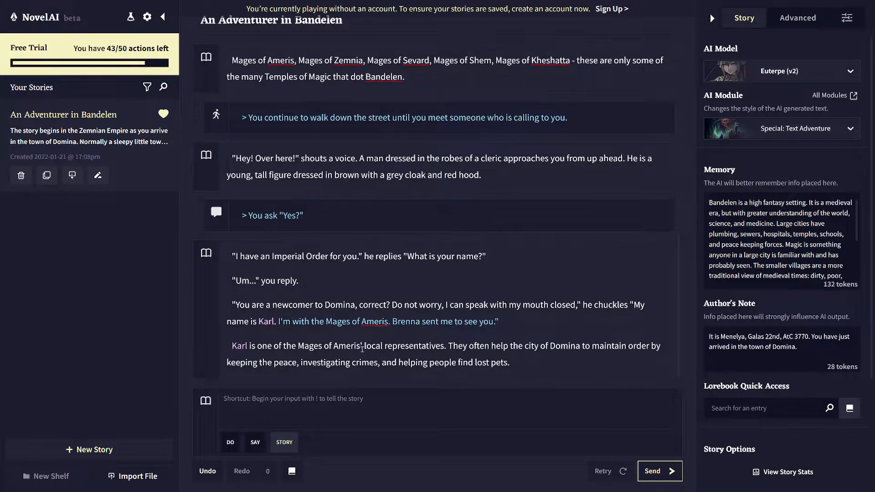
- Have the AI finish the unfinished paragraph about Karl representing the Mages of Ameris
left_click(659, 470)
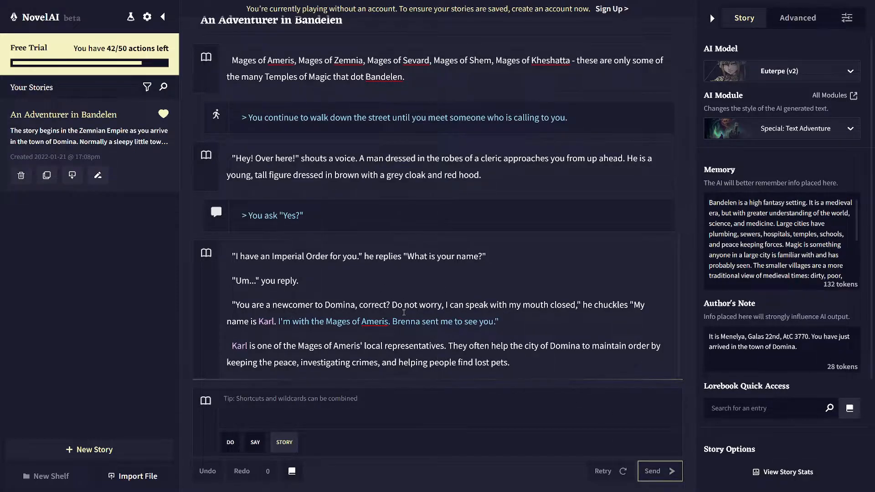
left_click(659, 470)
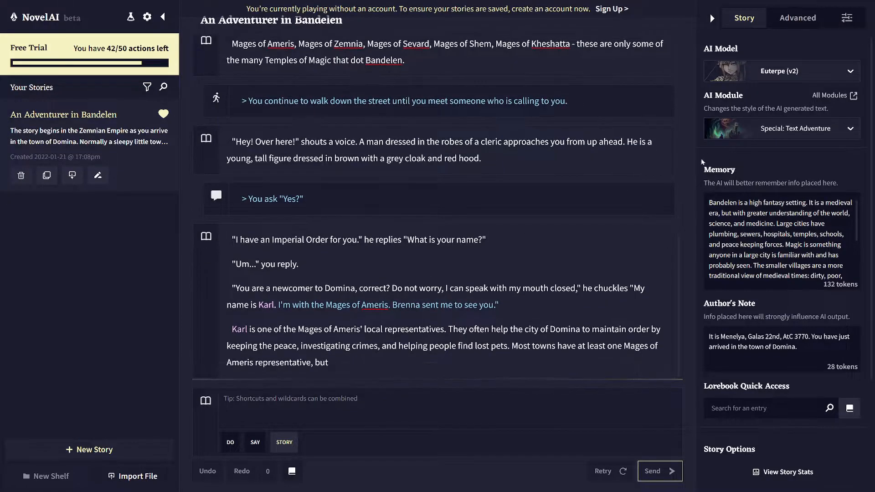
left_click(659, 470)
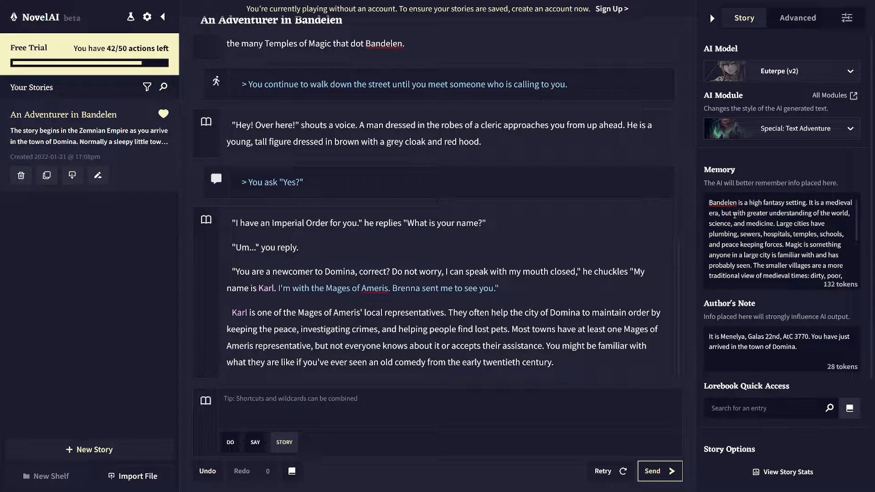
mouse_move(775, 366)
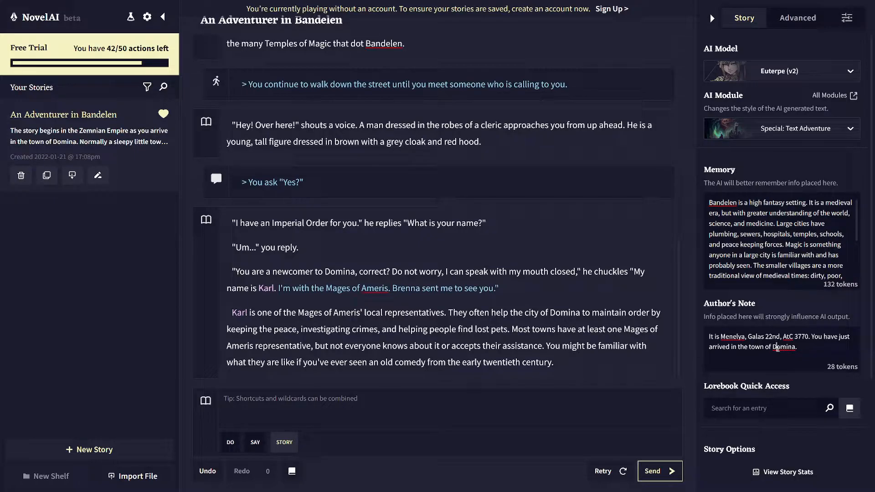
mouse_move(798, 17)
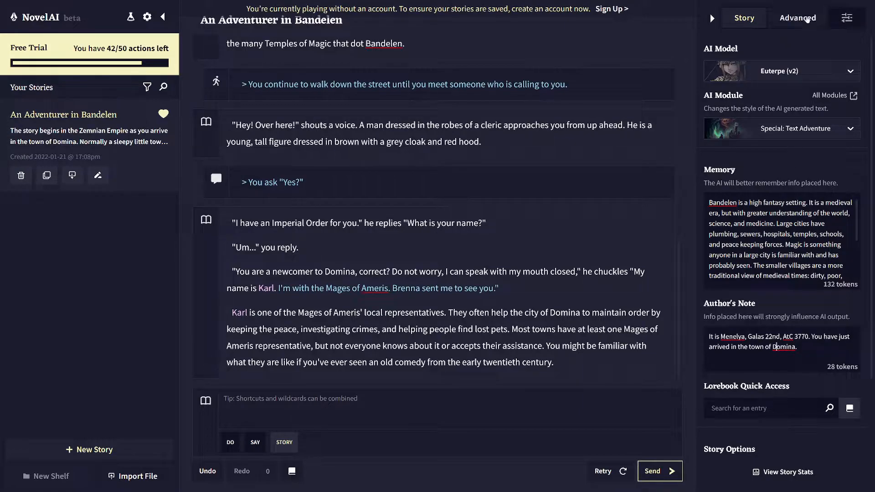
- View the Current Context from the Advanced settings and scroll through its stages and lore entries
left_click(796, 17)
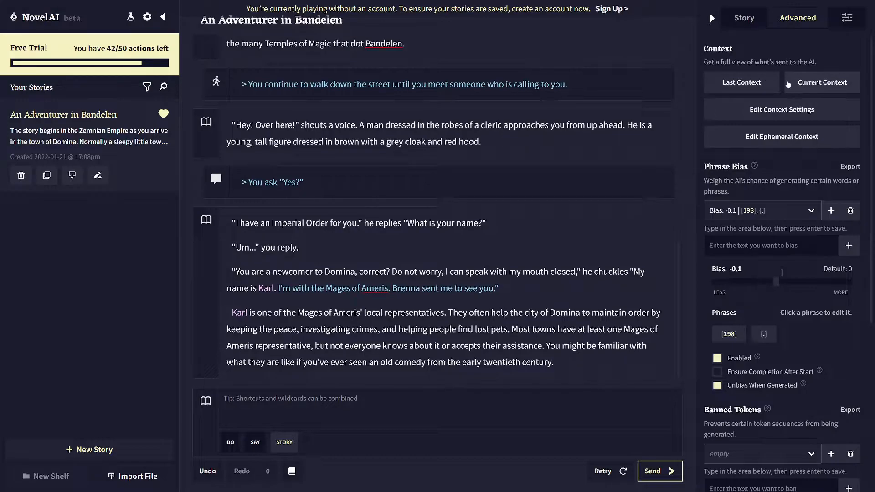
left_click(820, 82)
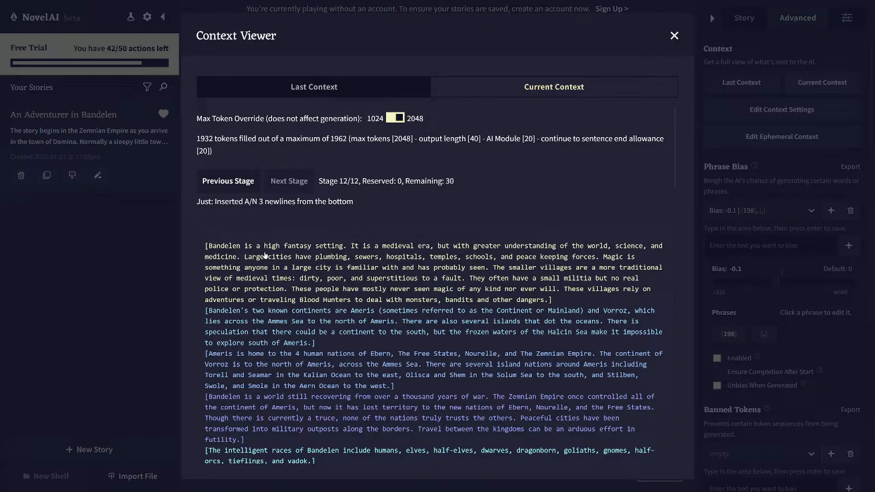
mouse_move(240, 242)
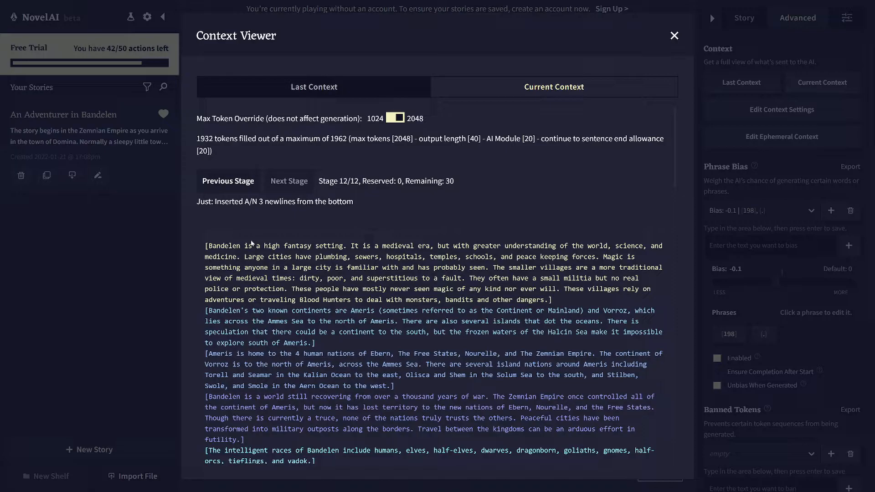
scroll("down", 3)
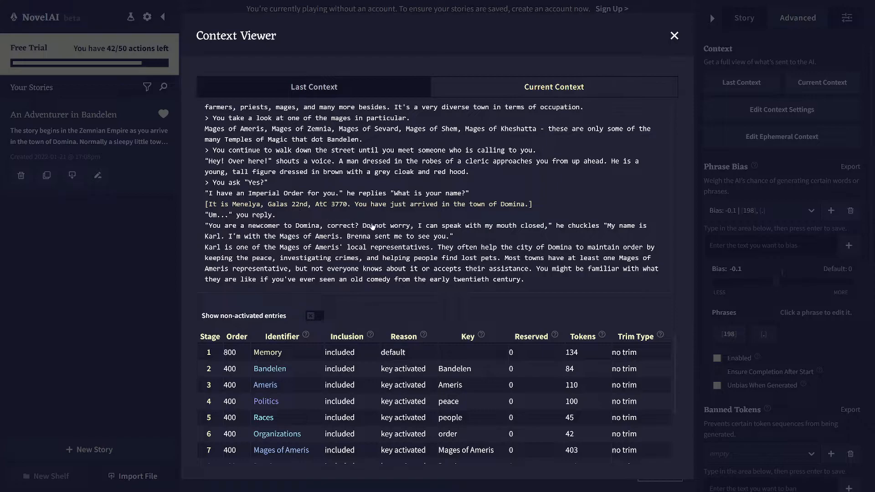
mouse_move(318, 204)
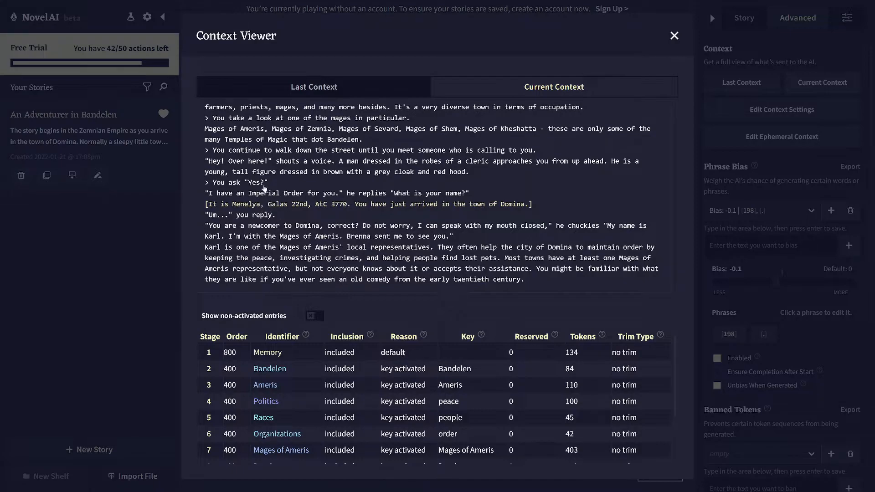
mouse_move(250, 245)
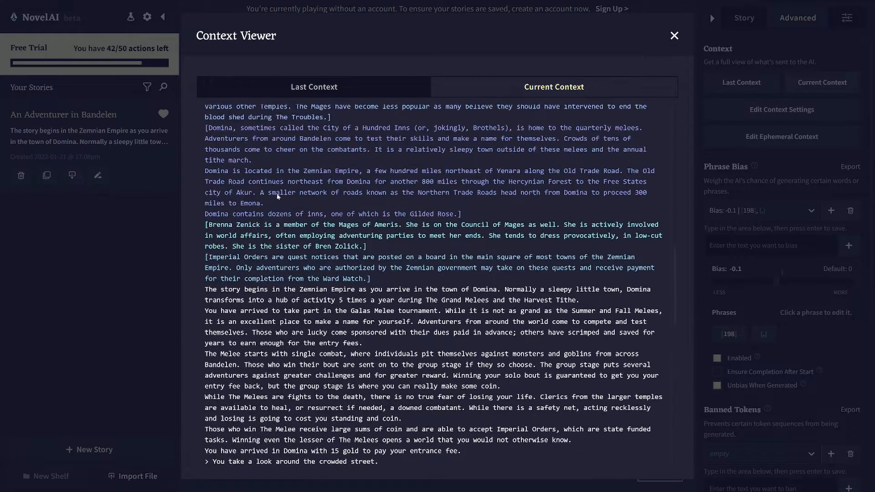
scroll("down", 3)
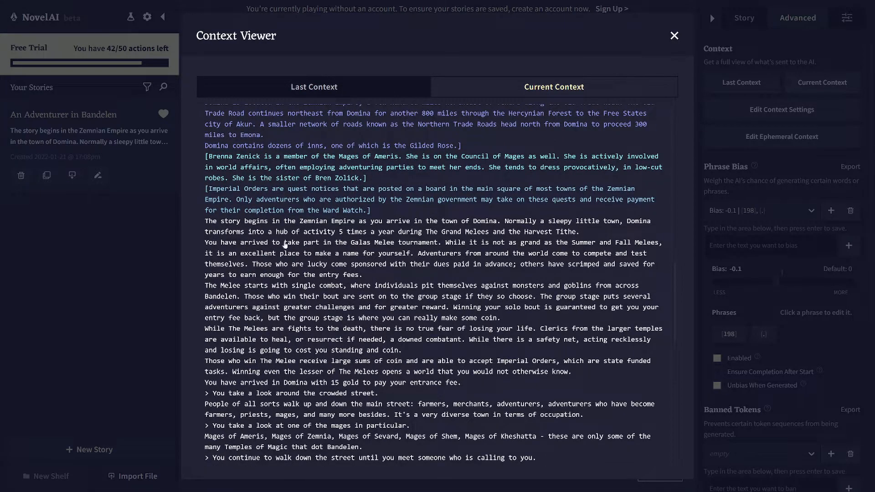
scroll("down", 3)
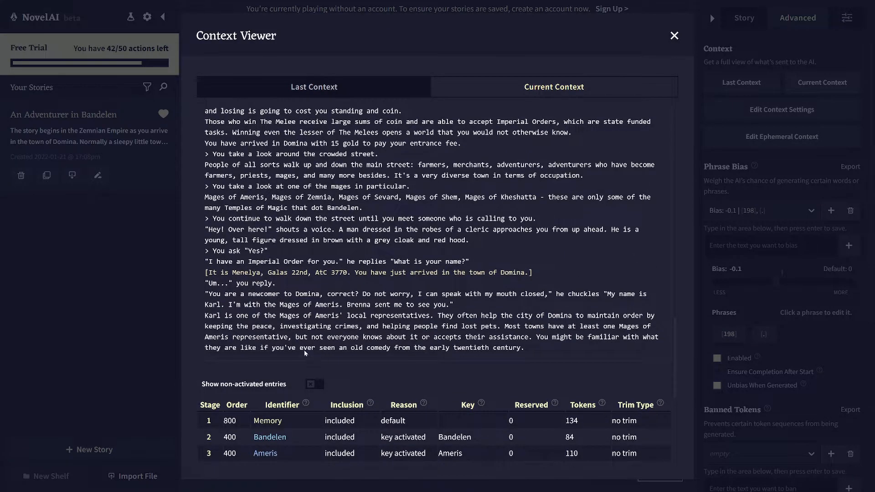
mouse_move(323, 264)
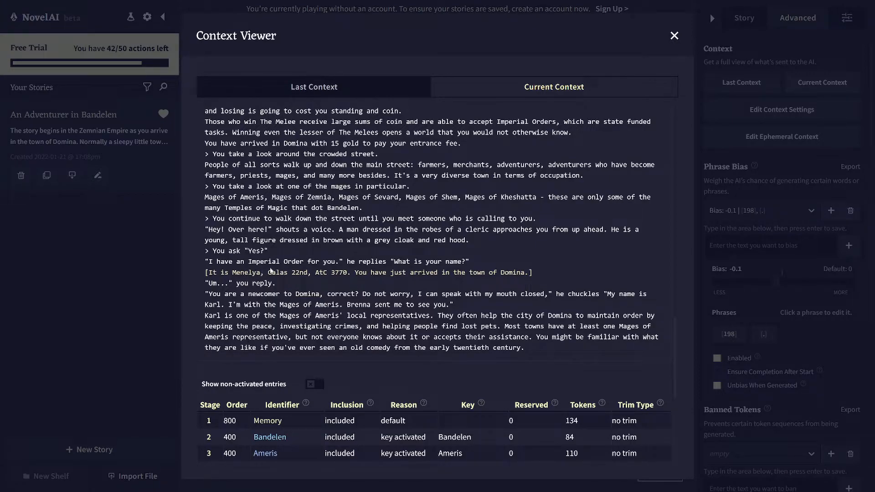
mouse_move(271, 275)
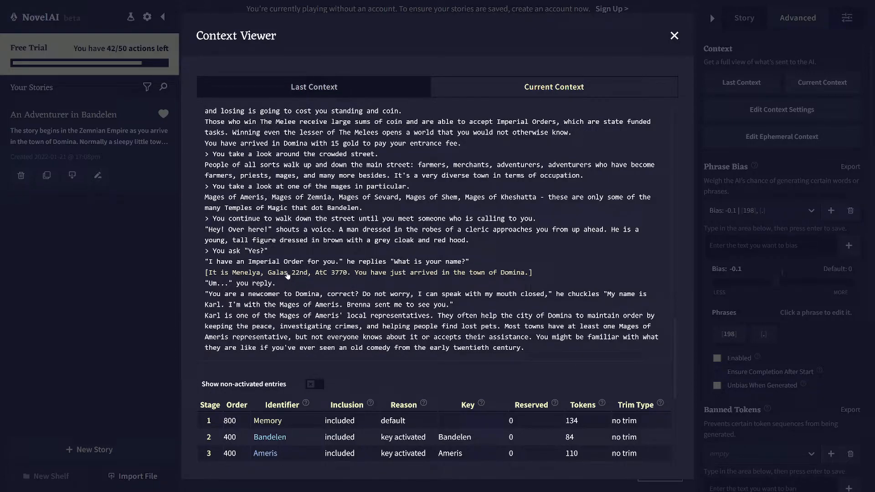
scroll("up", 3)
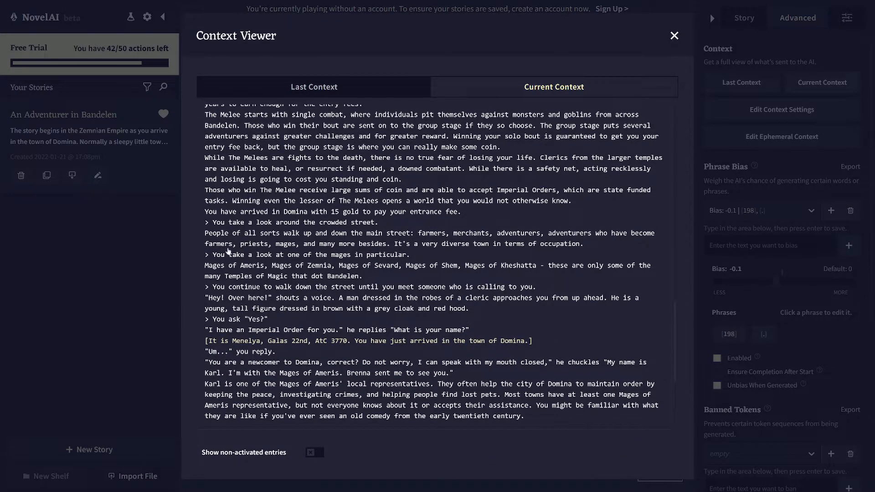
mouse_move(315, 350)
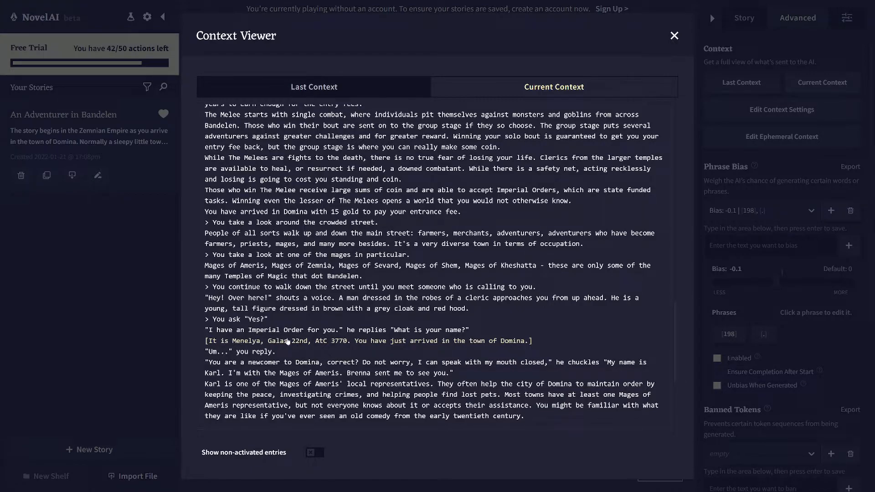
mouse_move(345, 323)
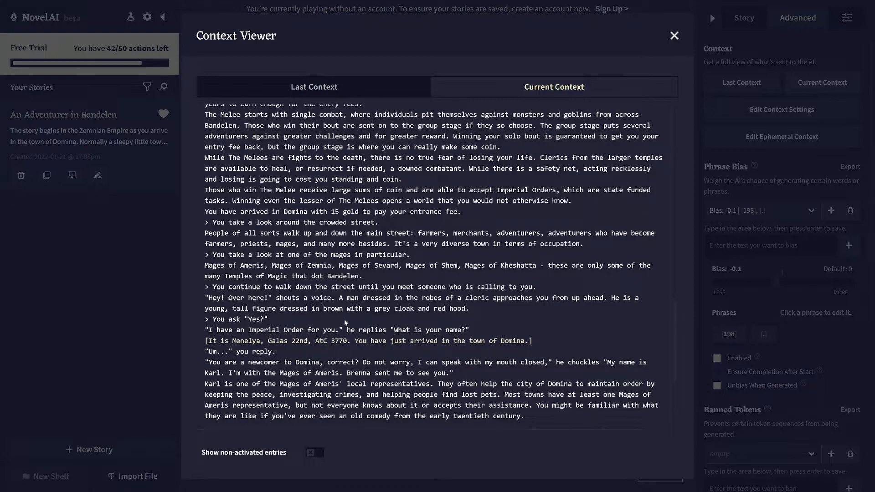
scroll("up", 3)
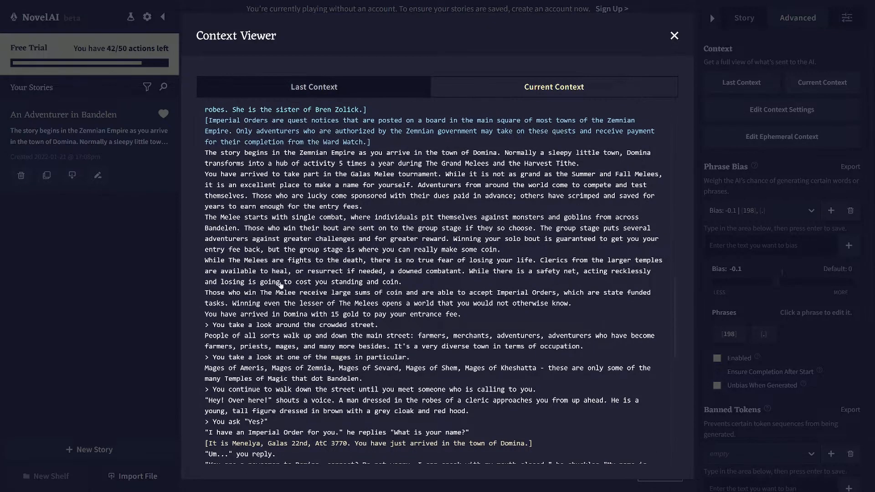
scroll("down", 3)
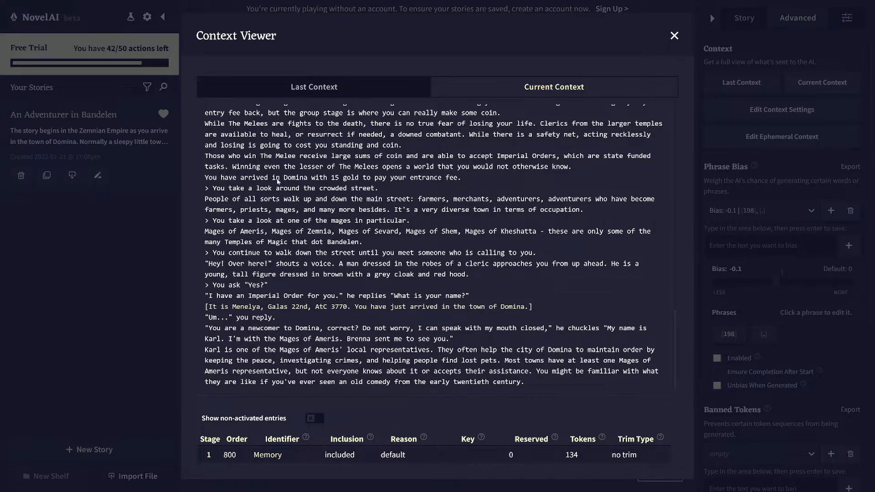
scroll("up", 3)
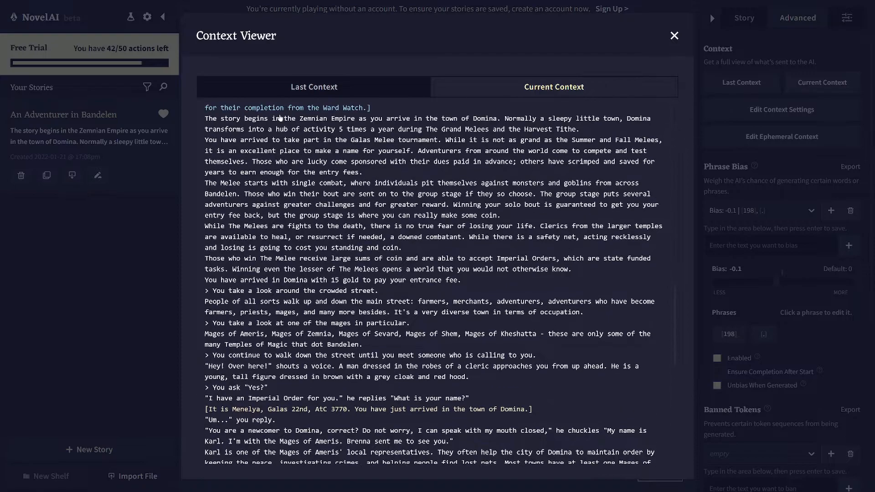
mouse_move(226, 298)
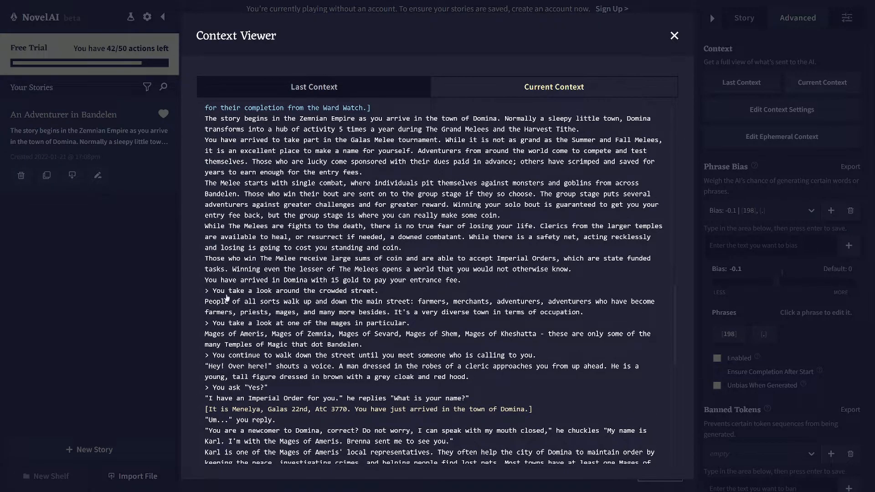
mouse_move(292, 173)
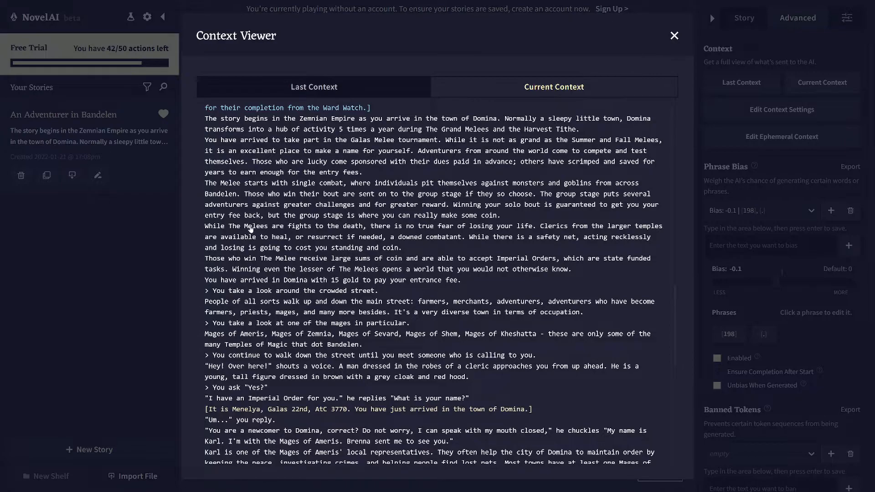
scroll("down", 3)
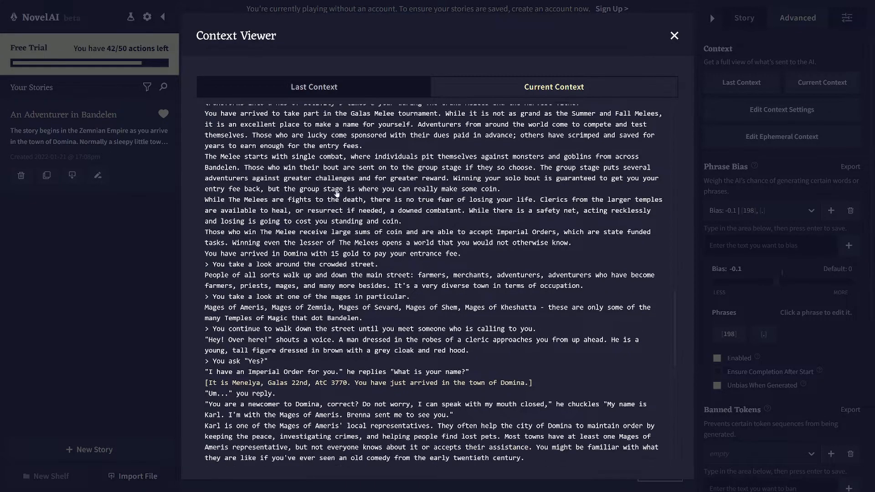
scroll("down", 3)
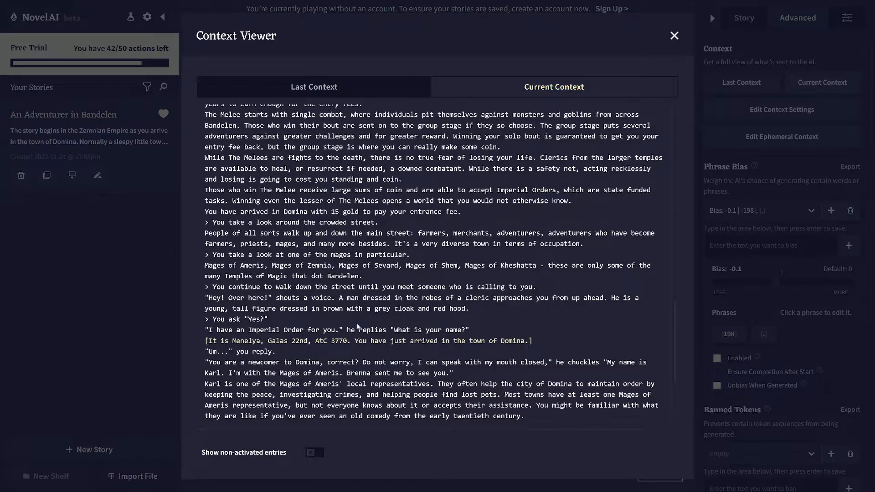
mouse_move(285, 339)
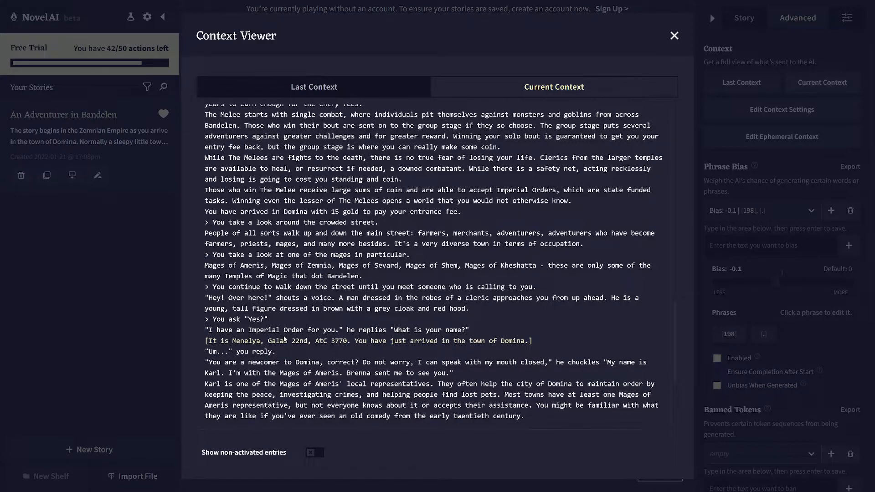
mouse_move(622, 214)
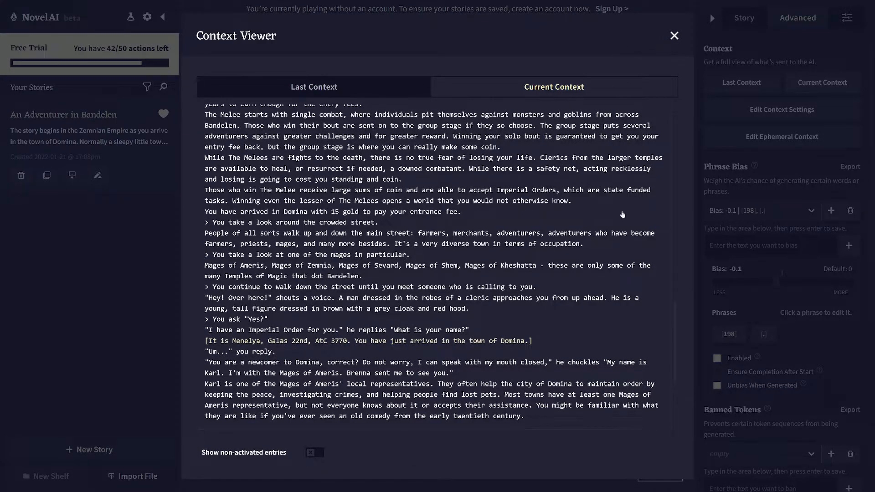
left_click(673, 35)
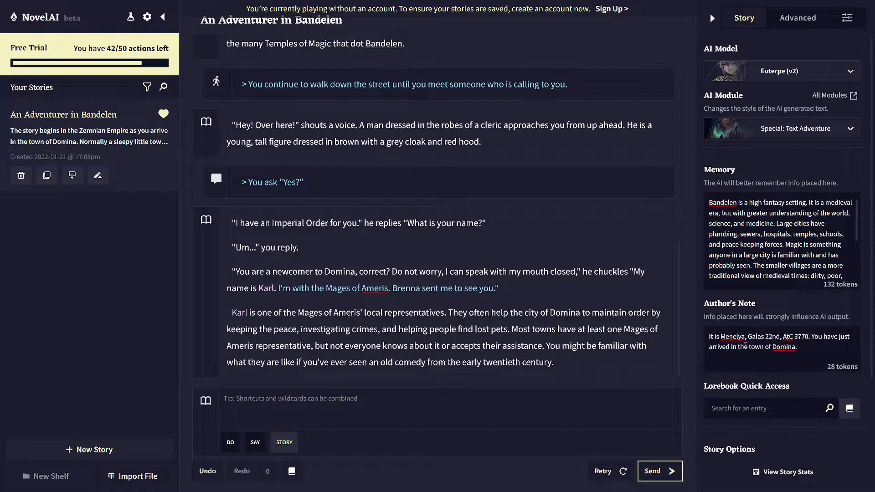
triple_click(779, 341)
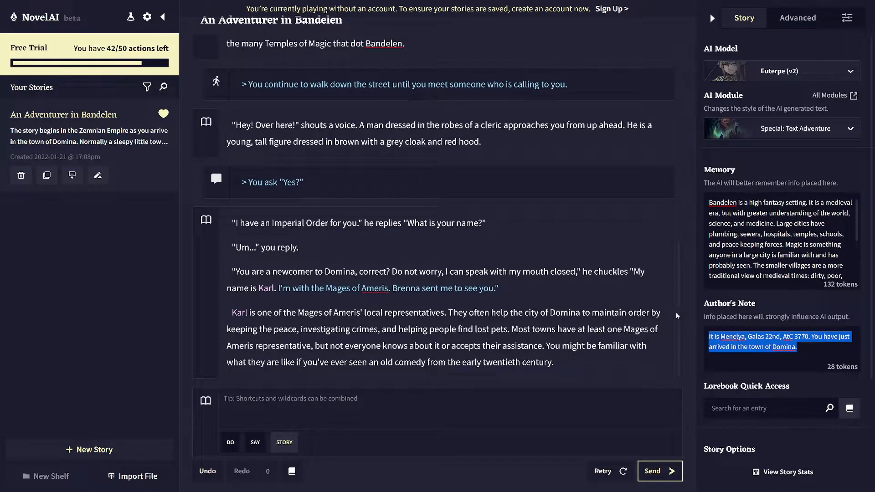
mouse_move(241, 207)
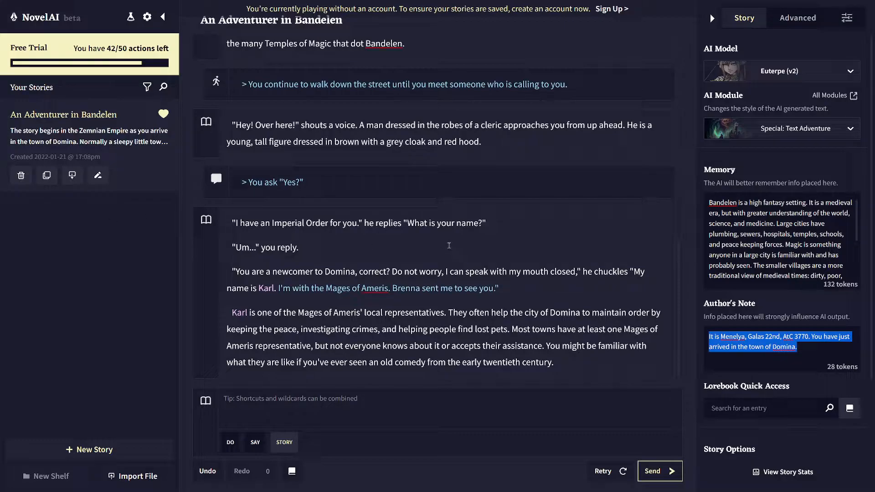
left_click(796, 346)
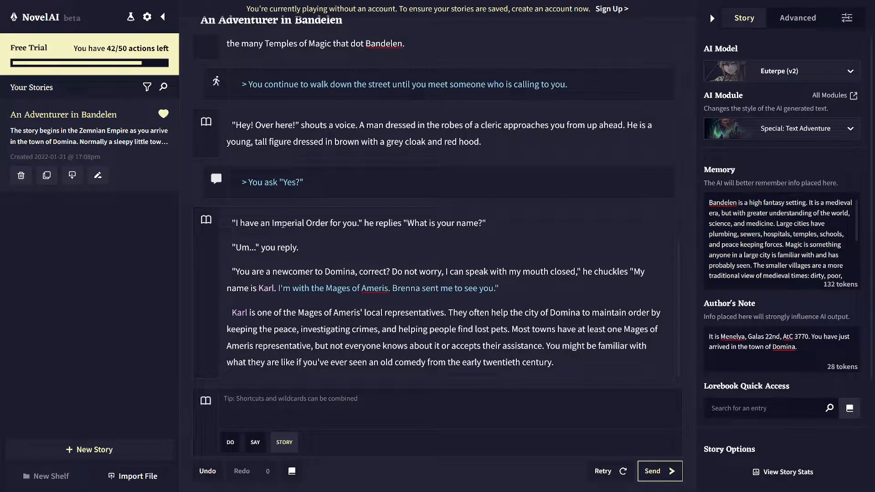
mouse_move(332, 238)
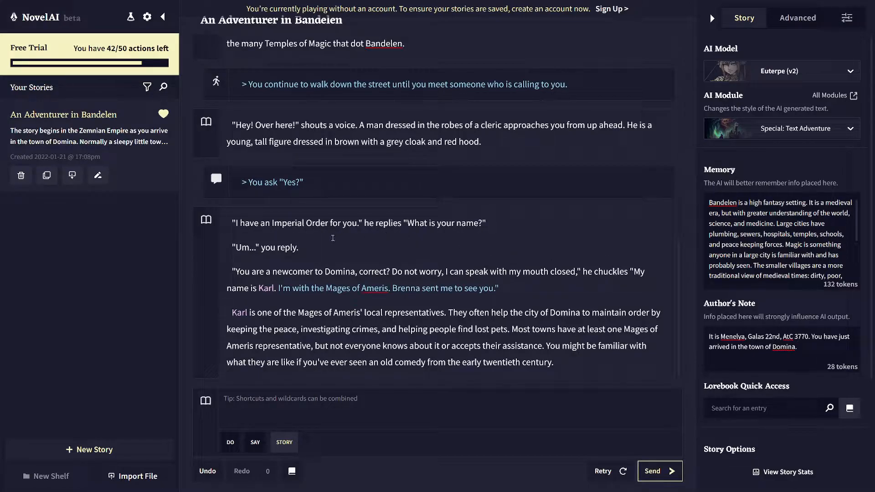
mouse_move(302, 265)
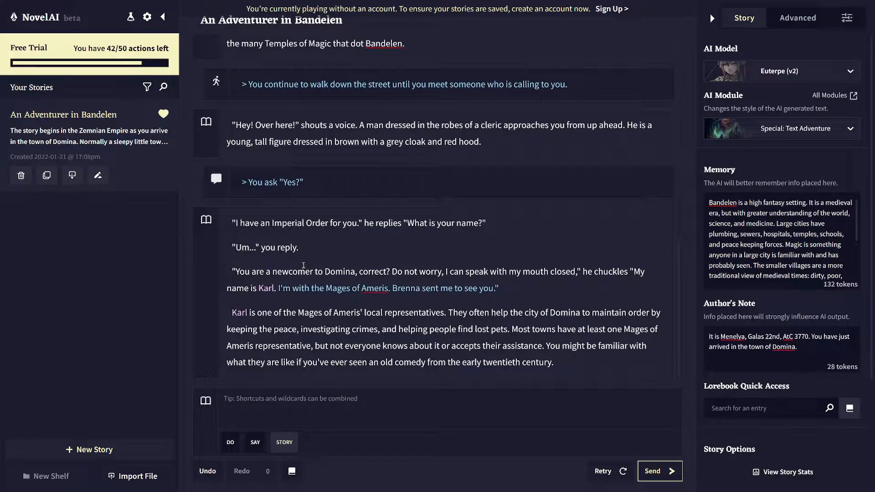
mouse_move(295, 259)
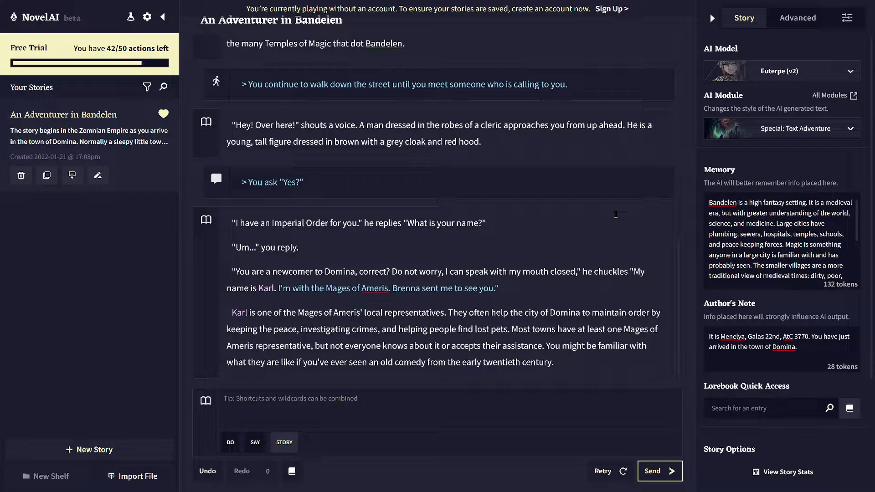
mouse_move(613, 213)
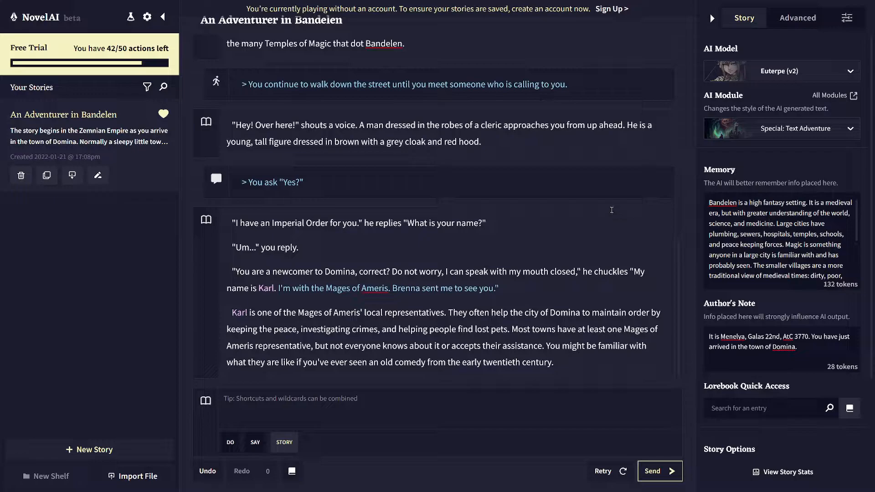
mouse_move(770, 156)
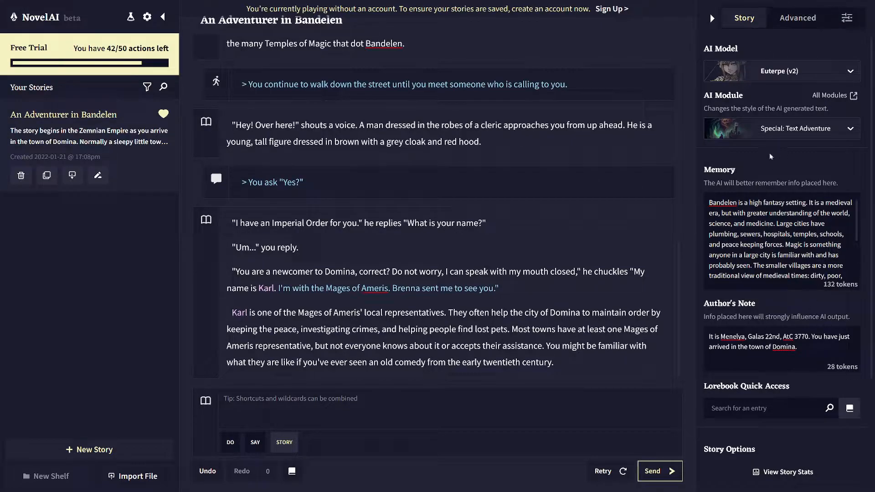
mouse_move(501, 134)
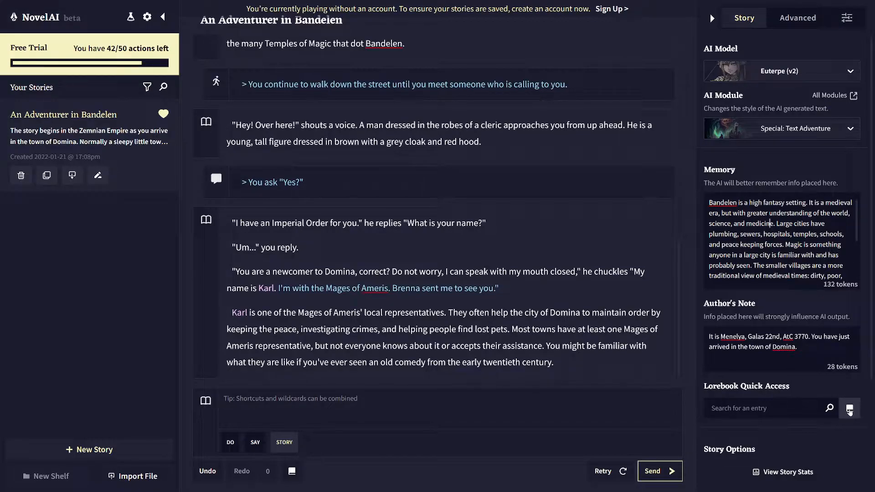
- Create a People lorebook entry 'Karl', key Karl, described as a Mages of Ameris local representative
left_click(849, 408)
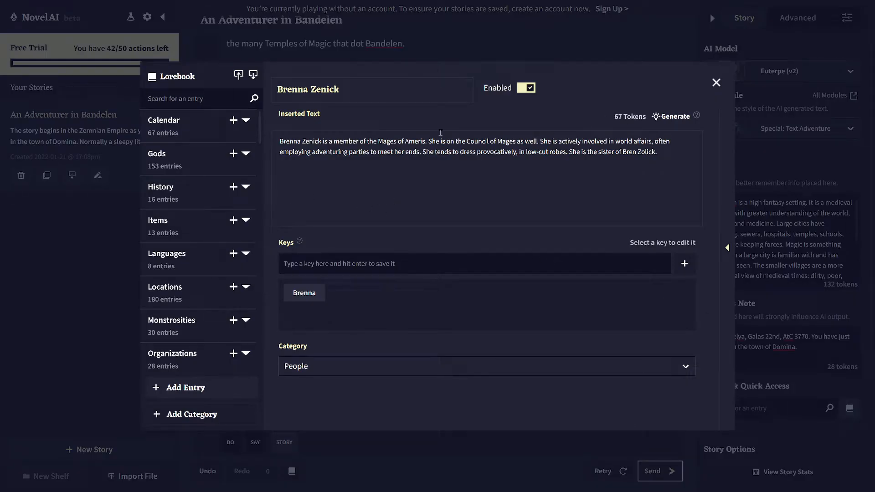
left_click(716, 83)
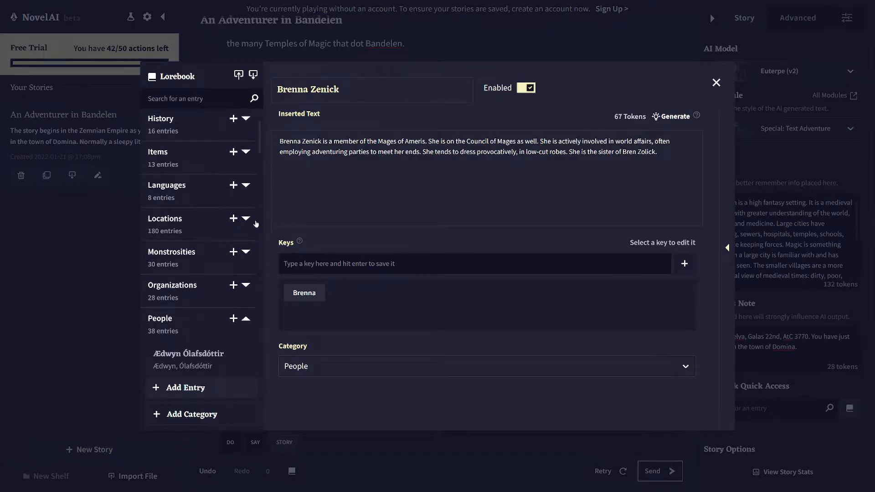
mouse_move(218, 312)
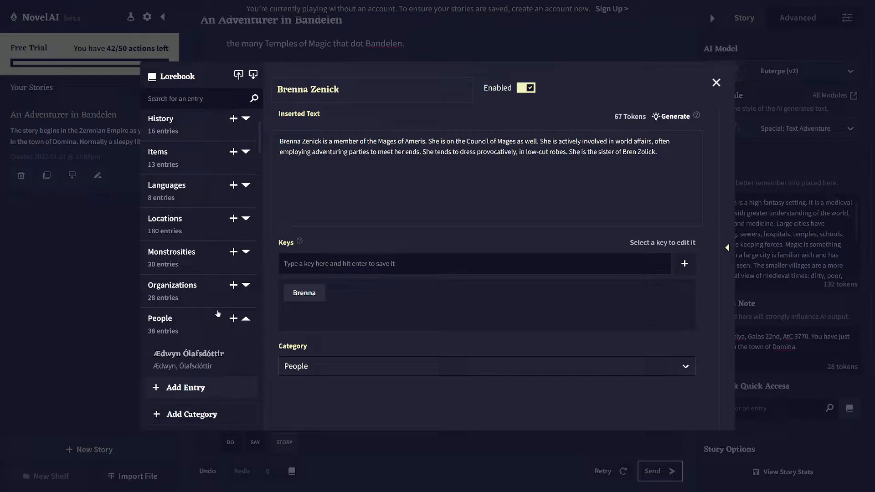
left_click(232, 318)
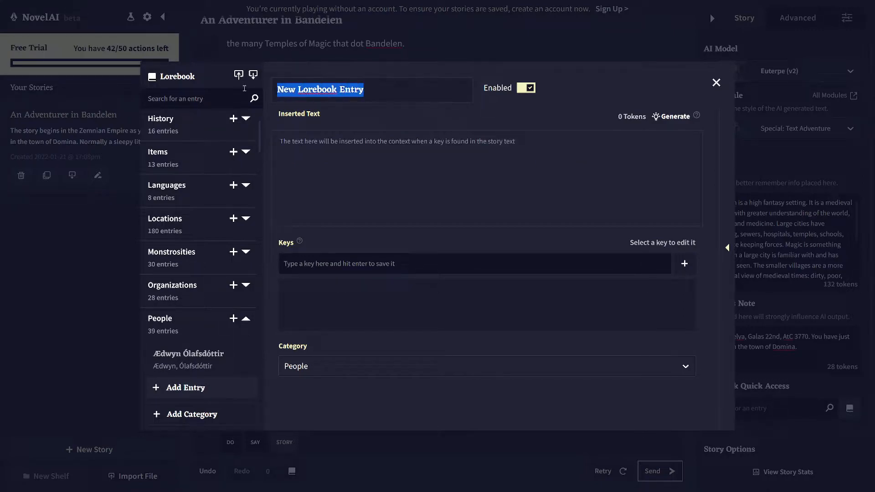
type("Karl")
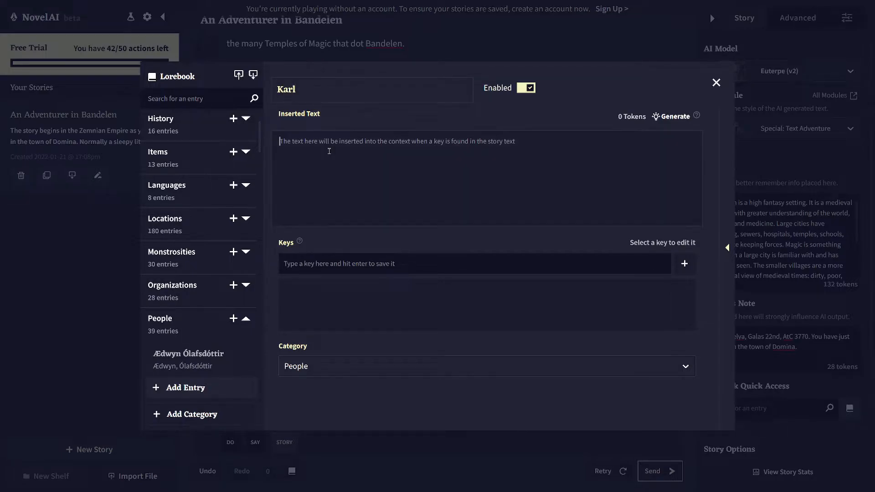
type("Karl")
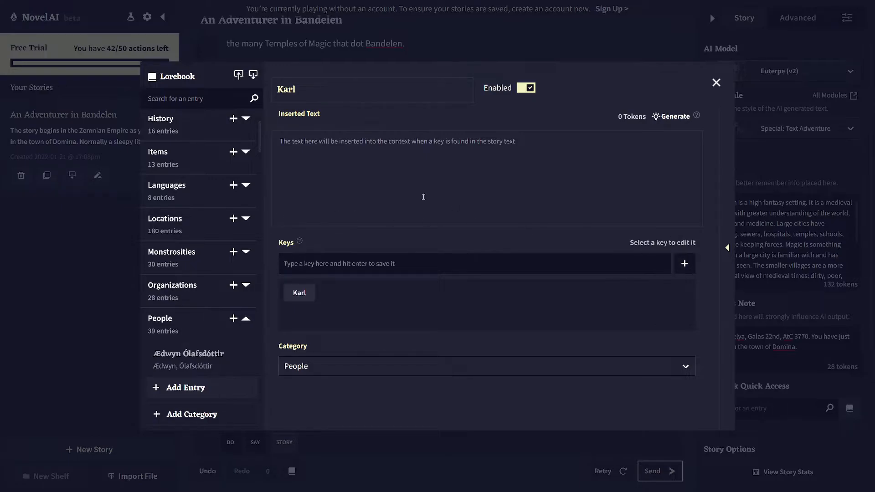
type("Karl is one of the Mages of Ameris' local representatives.")
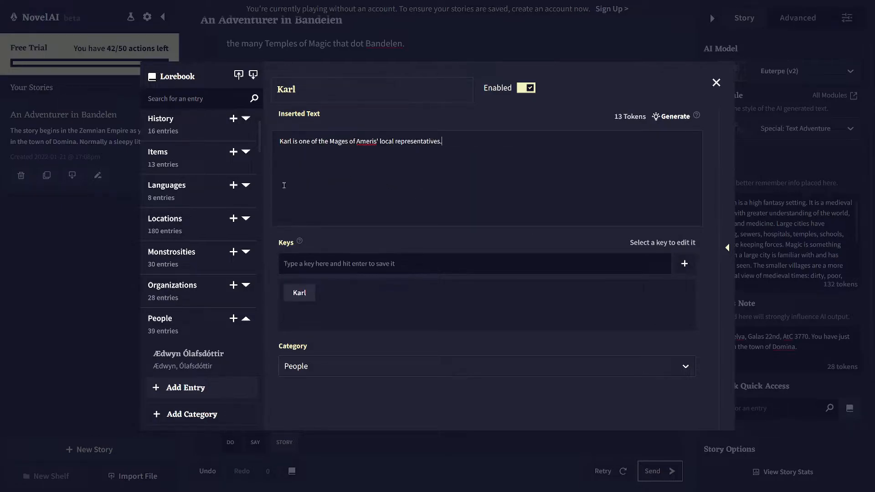
mouse_move(239, 198)
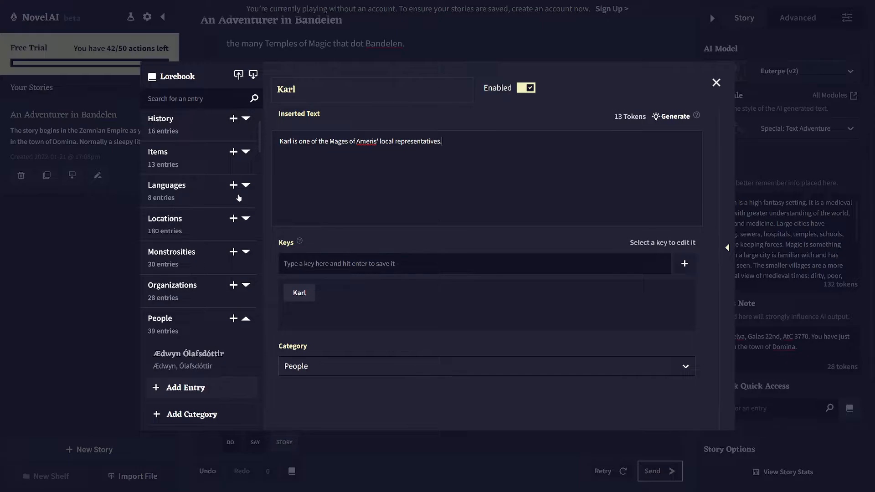
mouse_move(198, 295)
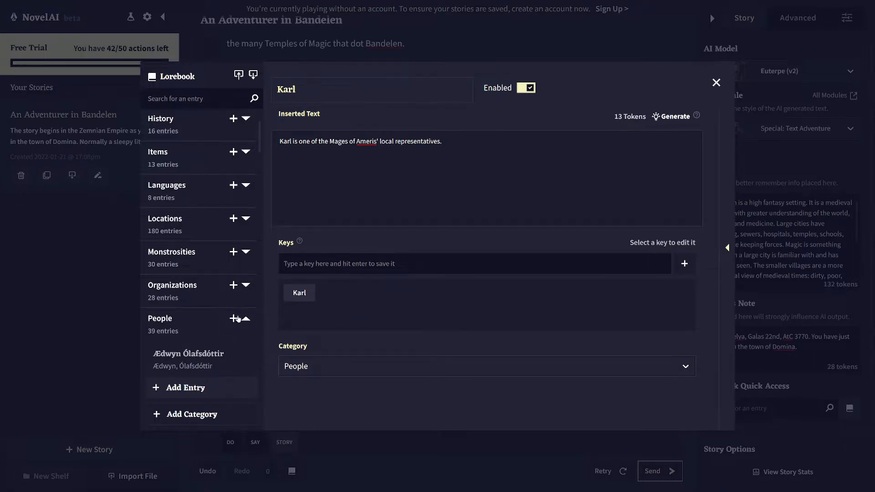
- Collapse People, search the lorebook for 'karl' and review Karl's description text
left_click(246, 319)
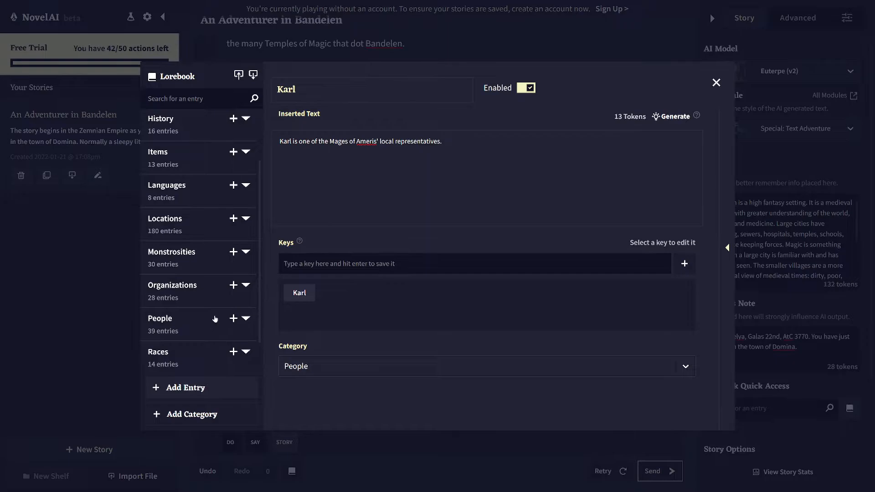
scroll("down", 3)
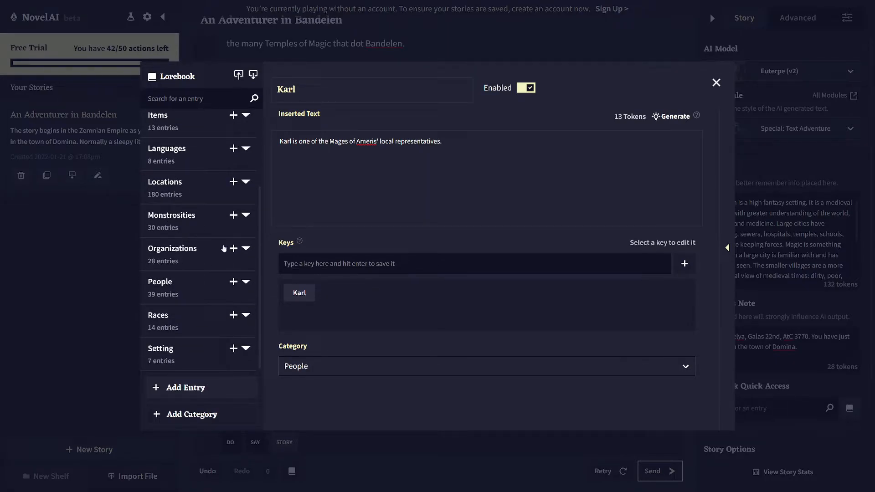
scroll("up", 3)
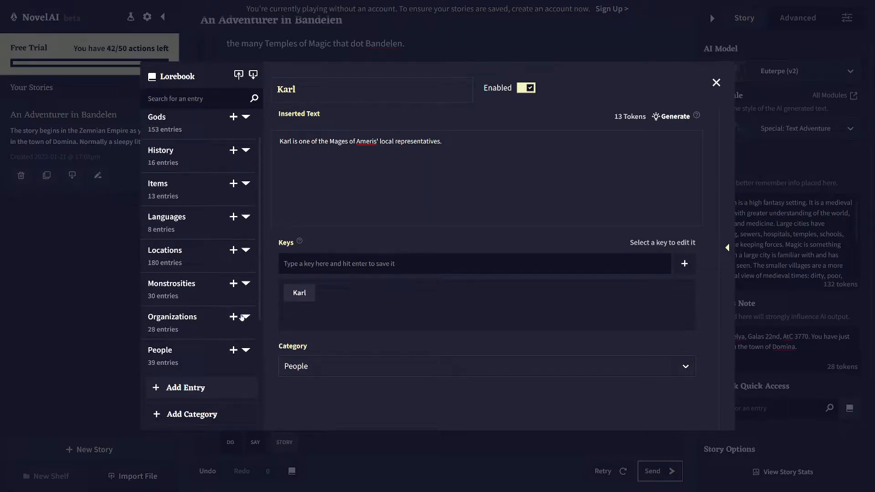
mouse_move(212, 360)
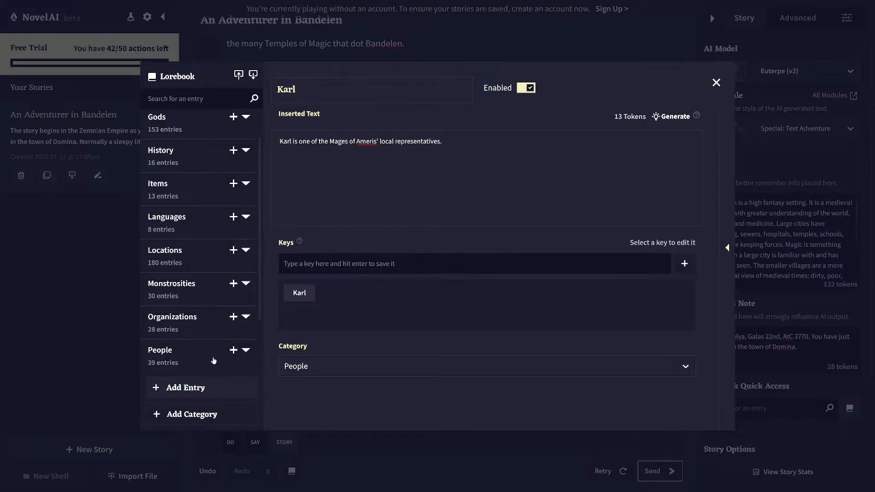
left_click(245, 350)
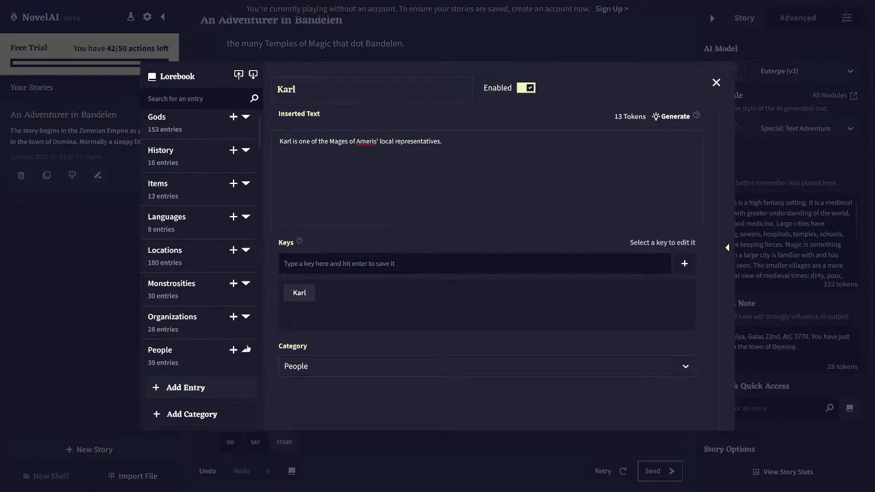
mouse_move(156, 111)
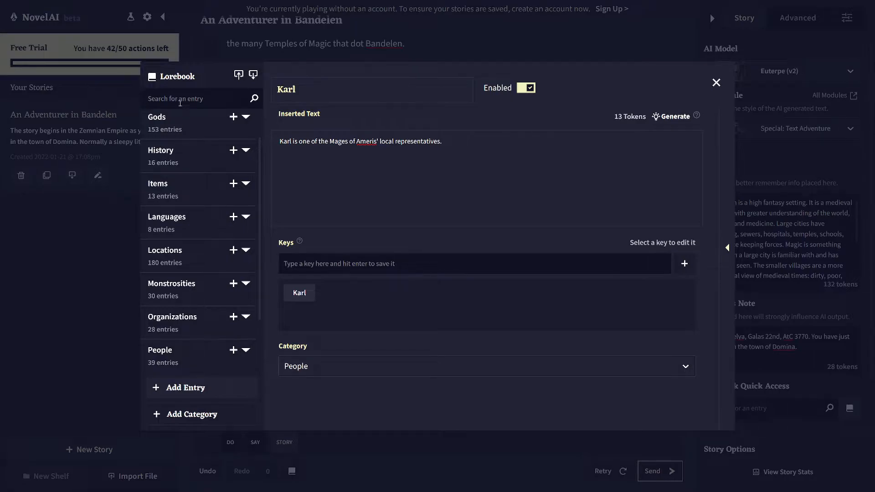
type("karl")
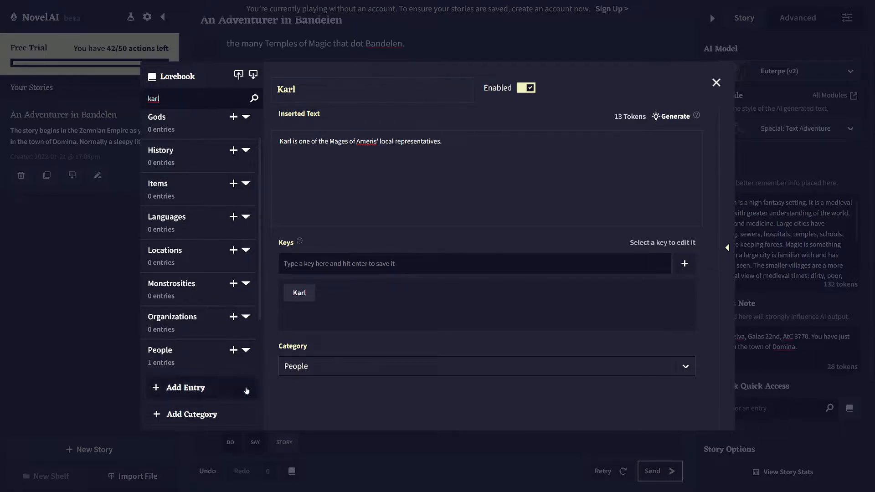
scroll("down", 3)
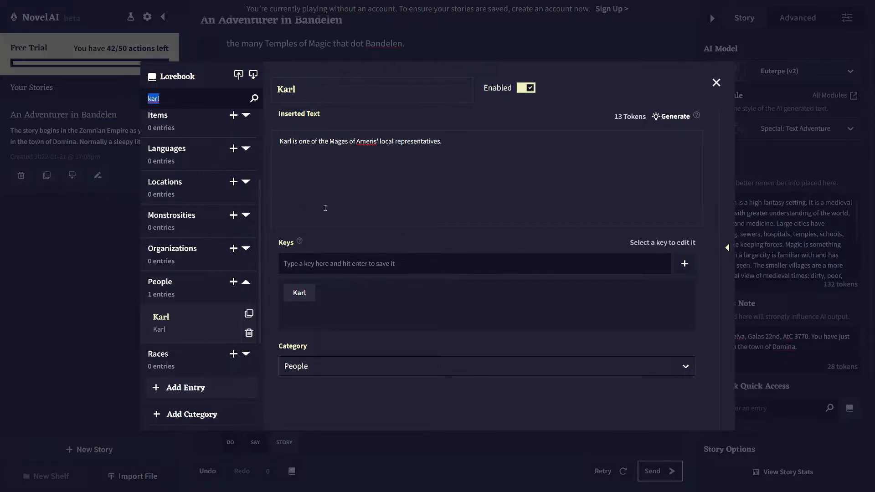
mouse_move(270, 324)
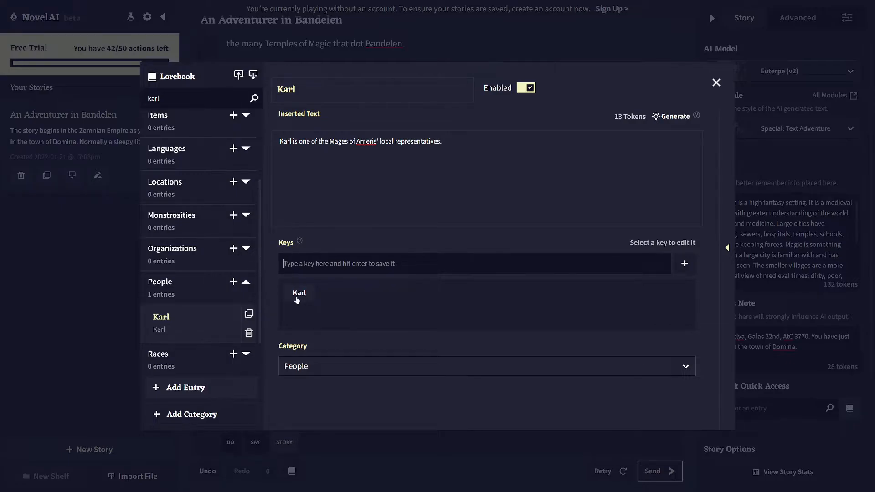
mouse_move(383, 237)
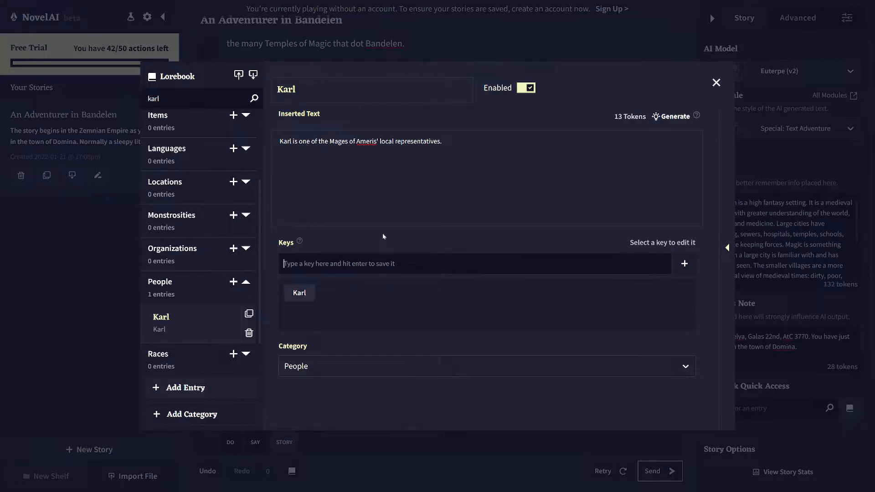
mouse_move(190, 253)
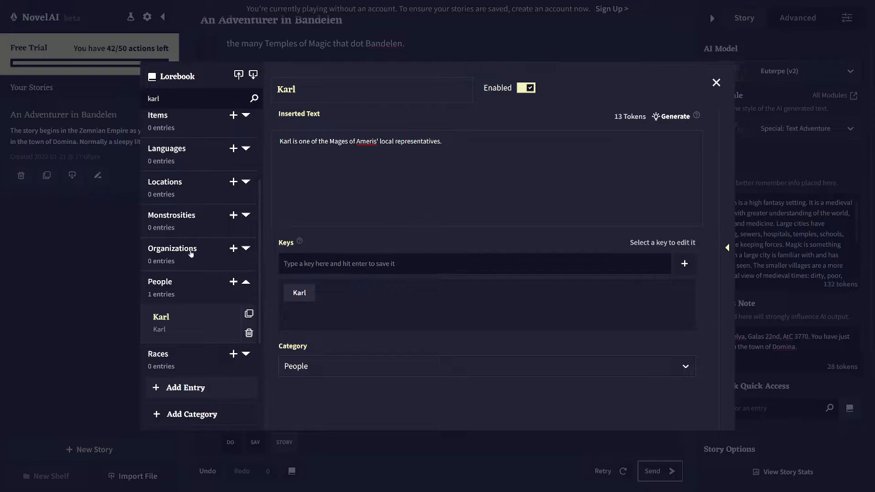
mouse_move(226, 247)
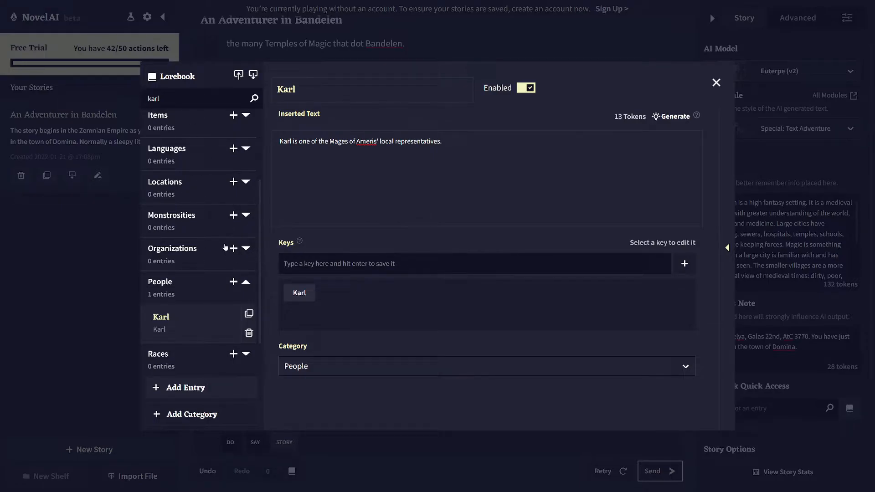
triple_click(360, 141)
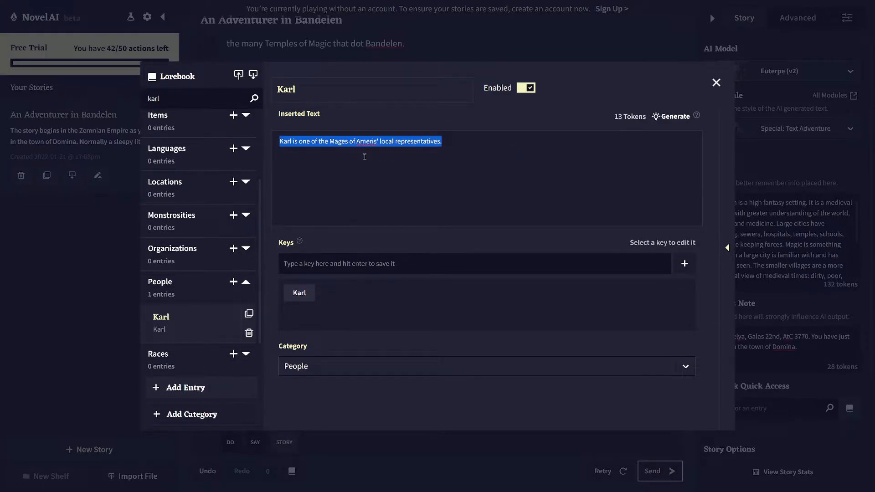
mouse_move(737, 103)
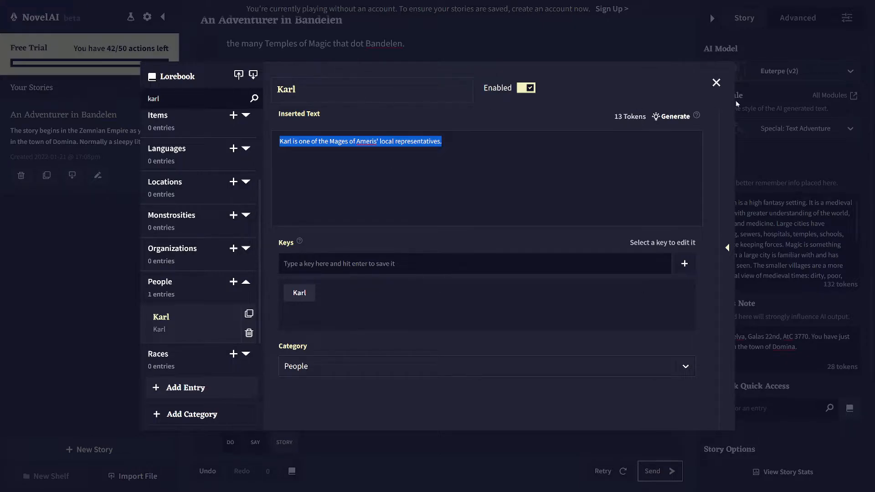
left_click(294, 159)
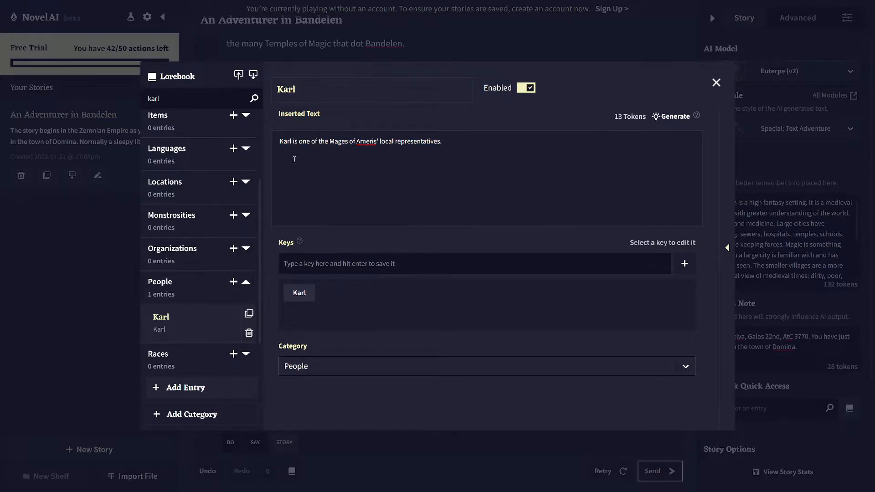
mouse_move(716, 83)
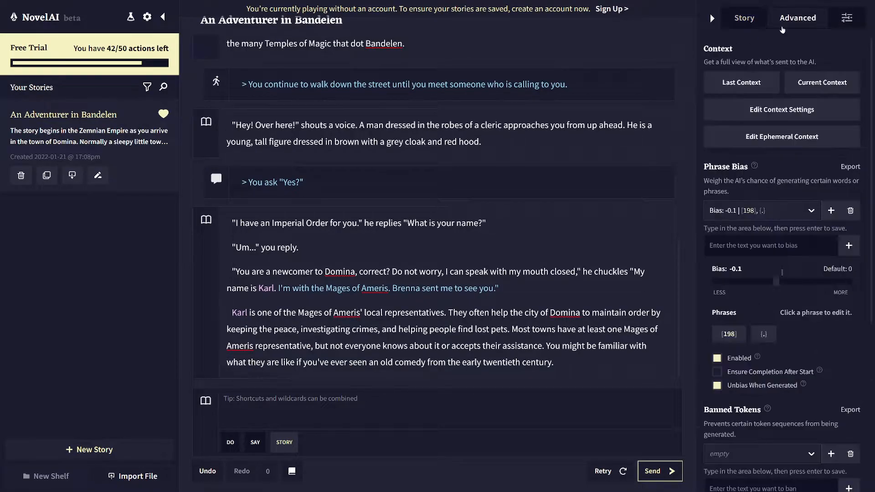
left_click(822, 82)
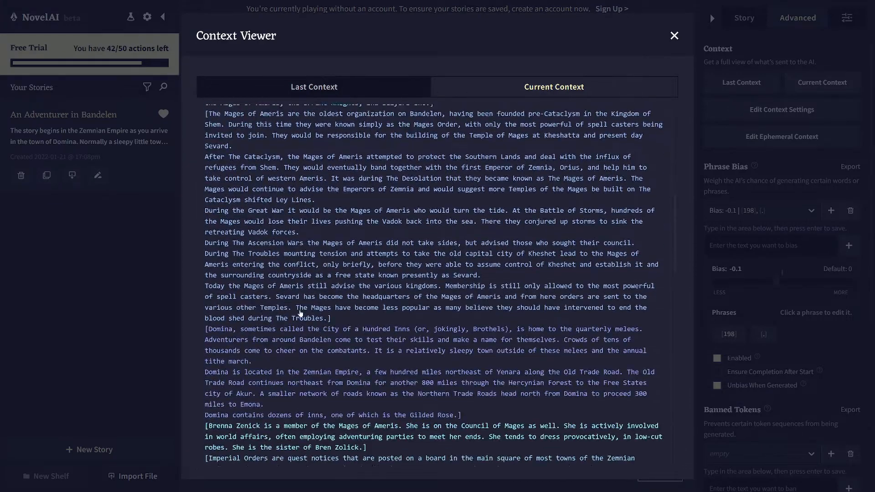
scroll("down", 3)
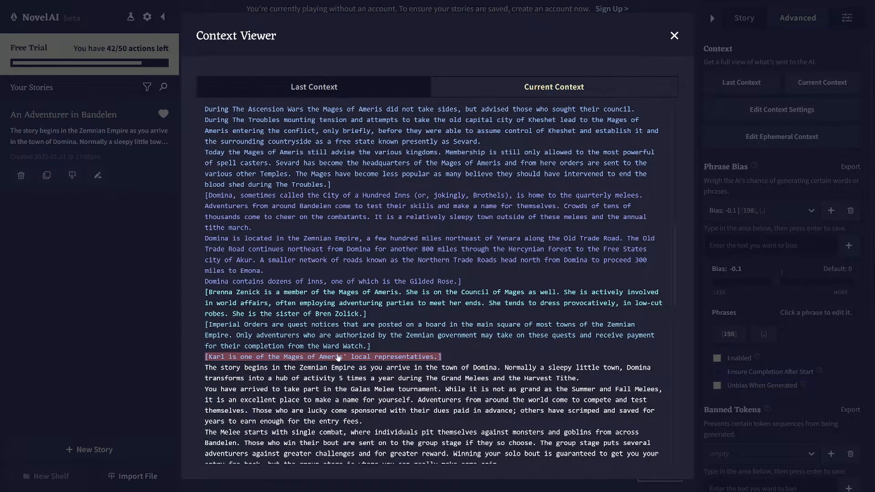
scroll("down", 3)
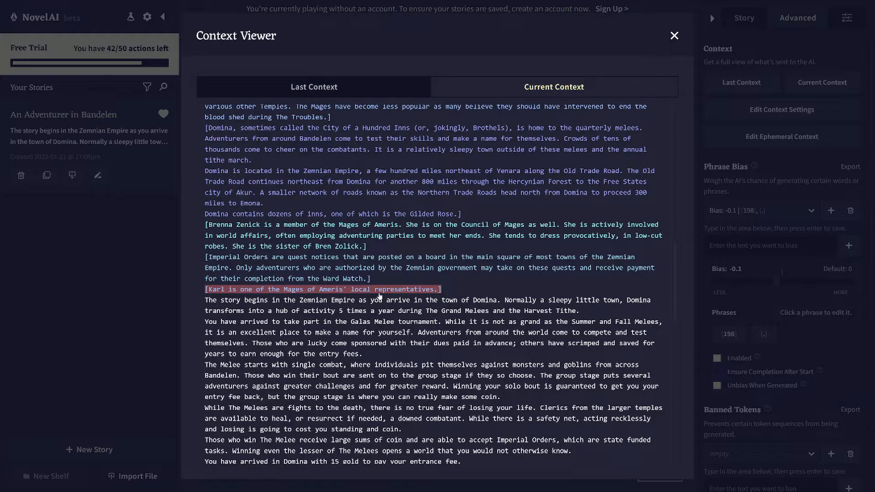
mouse_move(409, 297)
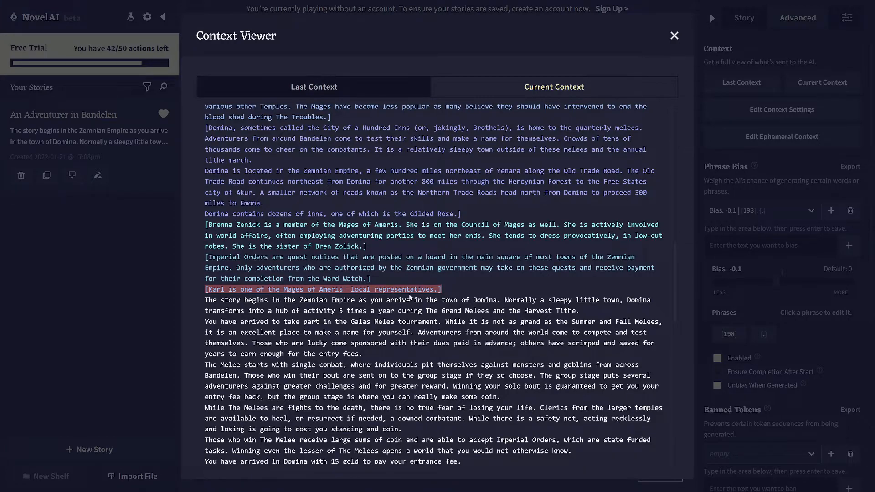
scroll("down", 3)
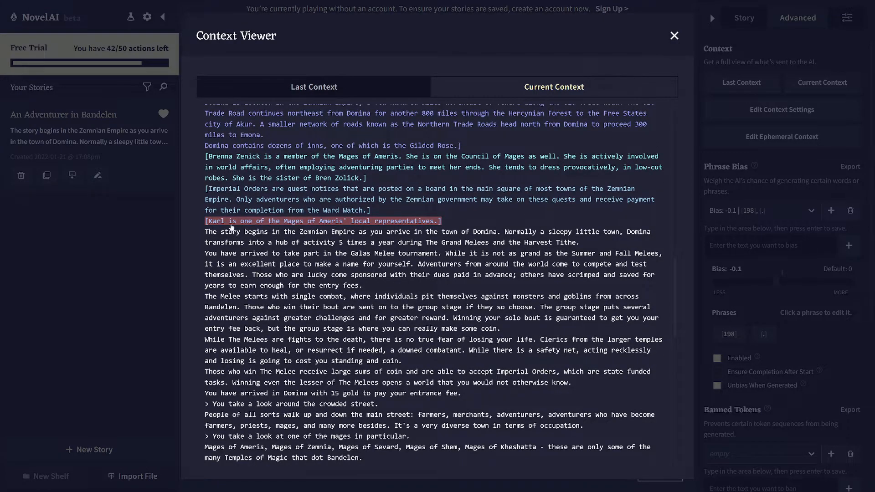
scroll("down", 3)
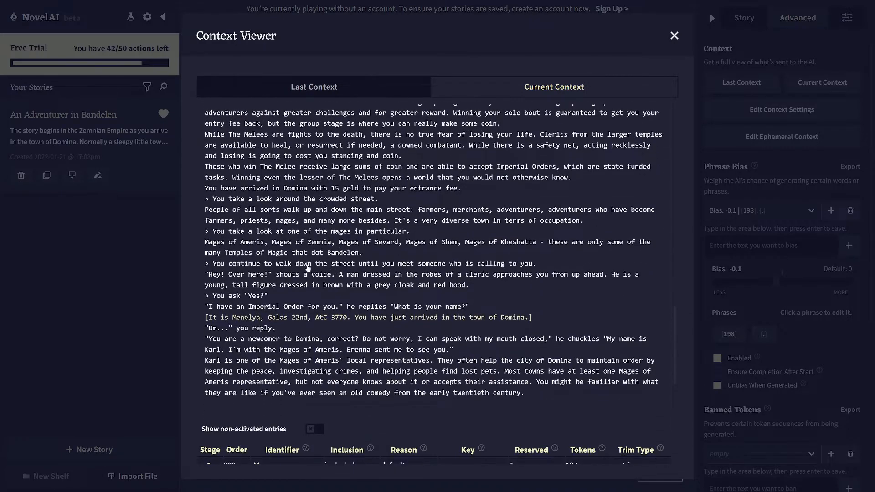
mouse_move(300, 318)
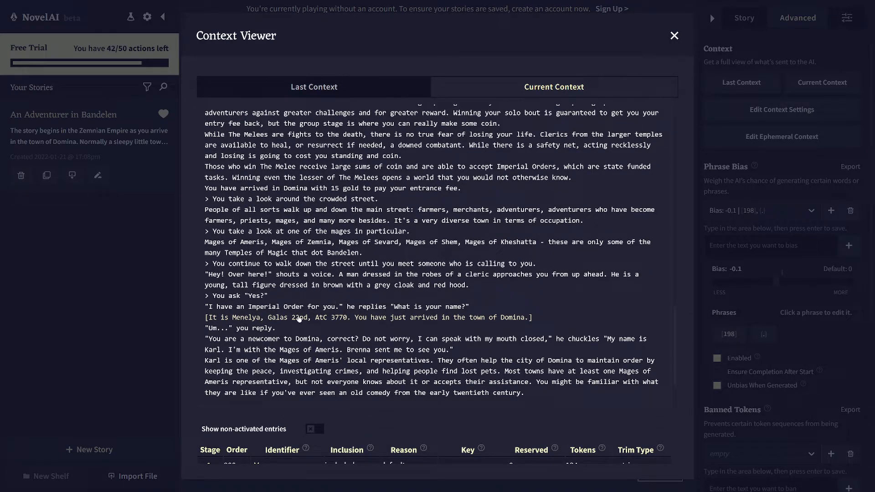
scroll("up", 3)
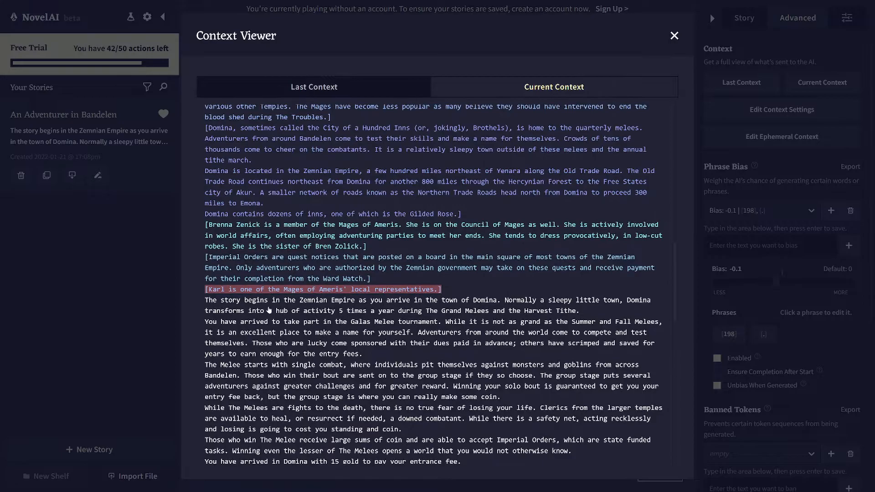
left_click(554, 87)
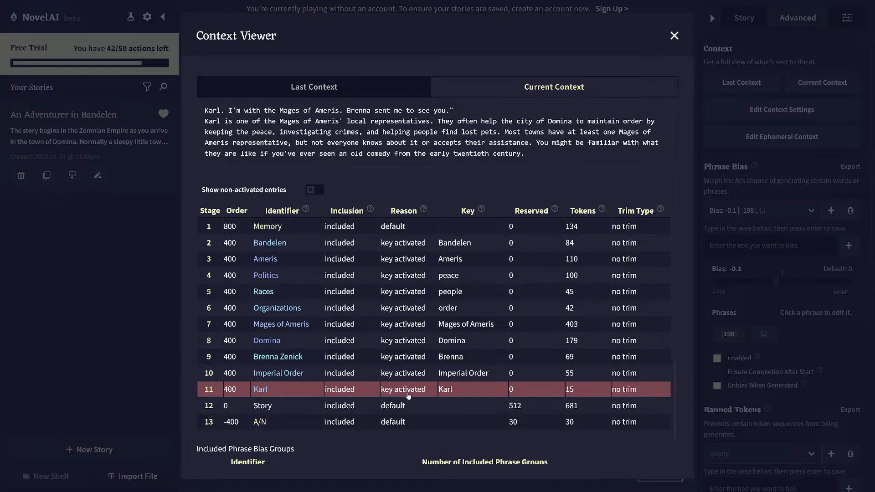
mouse_move(447, 396)
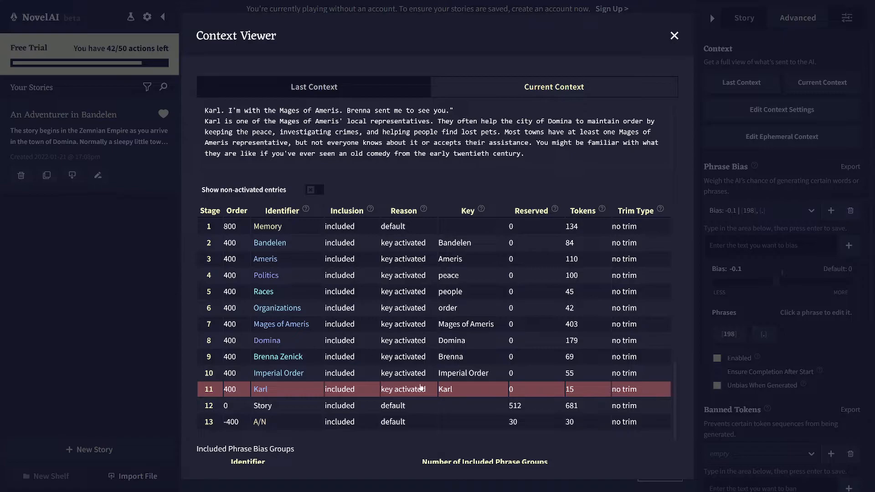
mouse_move(237, 360)
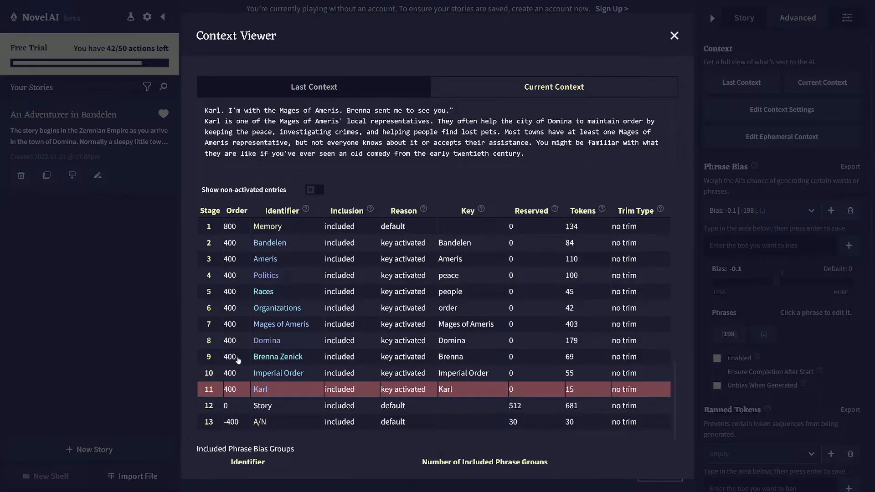
mouse_move(379, 347)
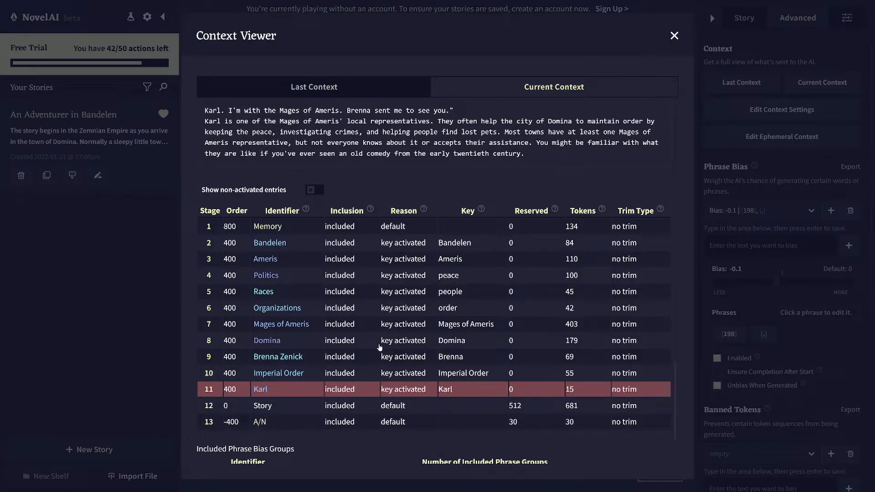
mouse_move(281, 353)
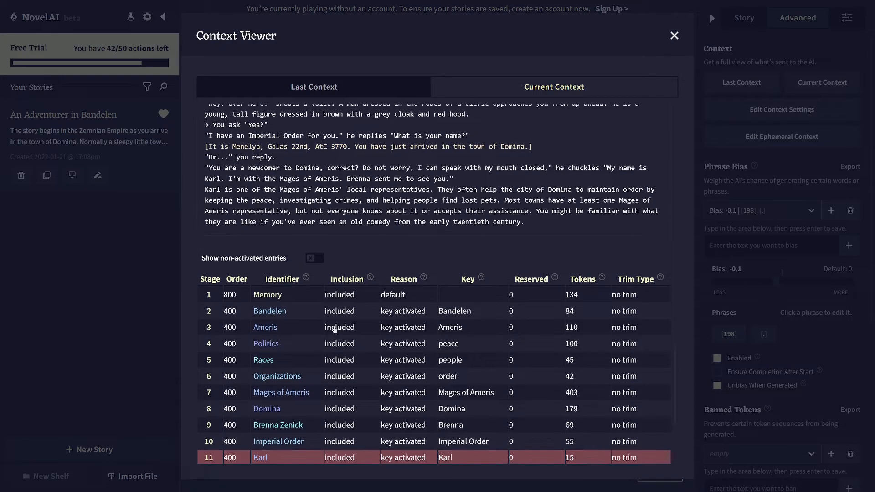
scroll("down", 3)
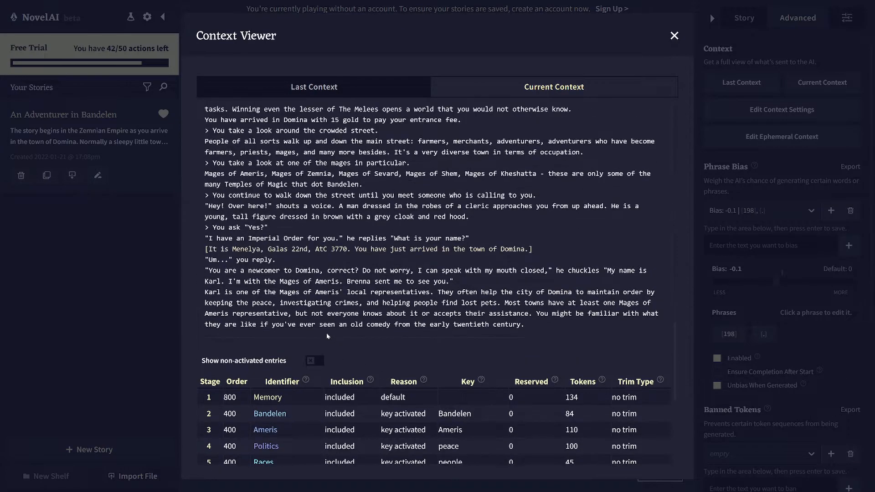
scroll("down", 3)
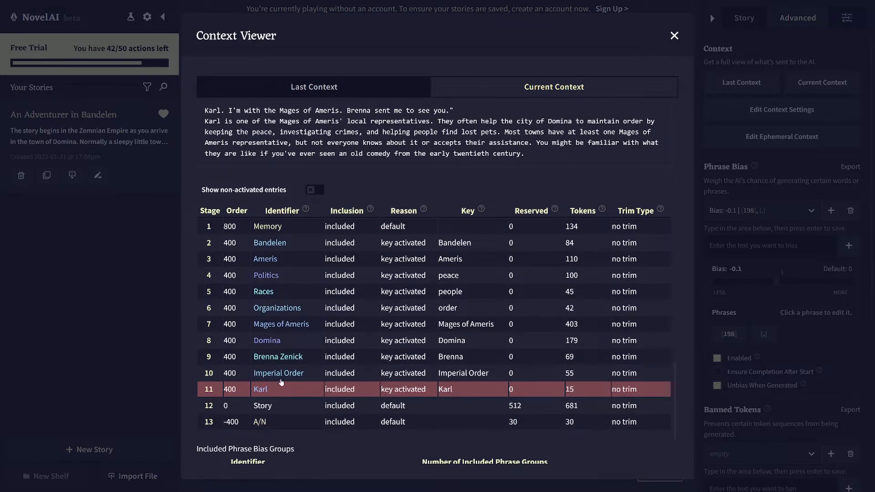
mouse_move(458, 270)
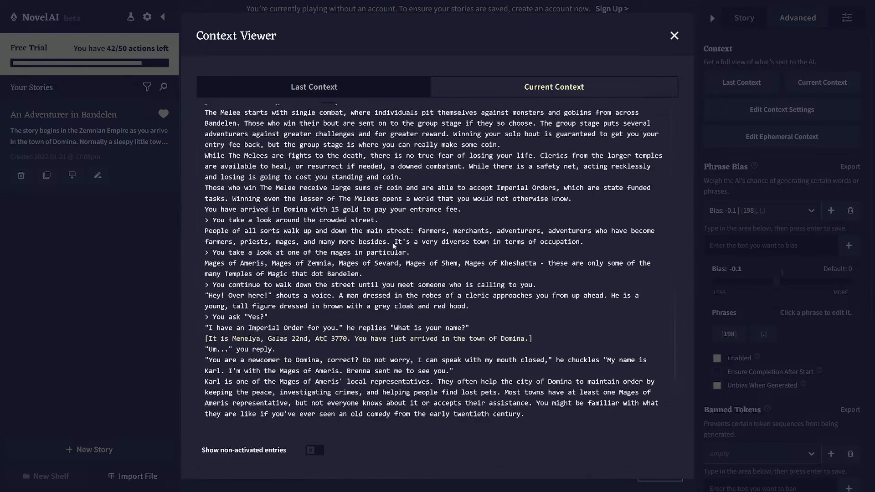
scroll("up", 3)
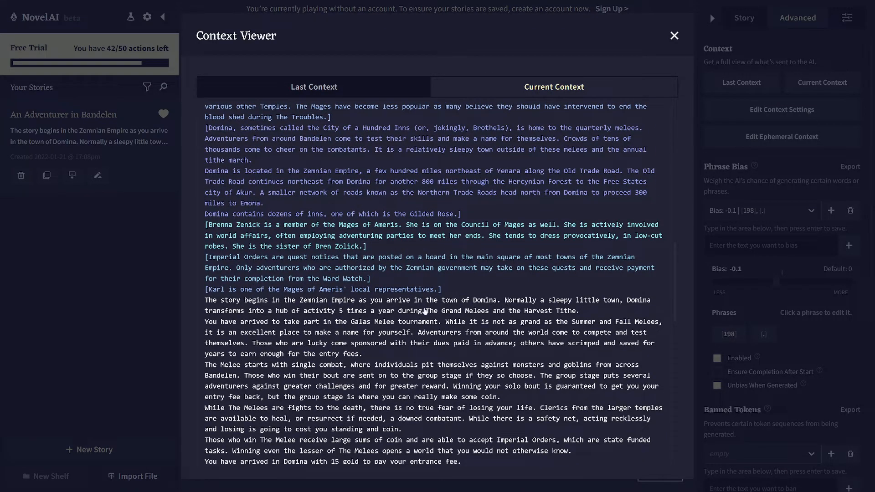
scroll("down", 3)
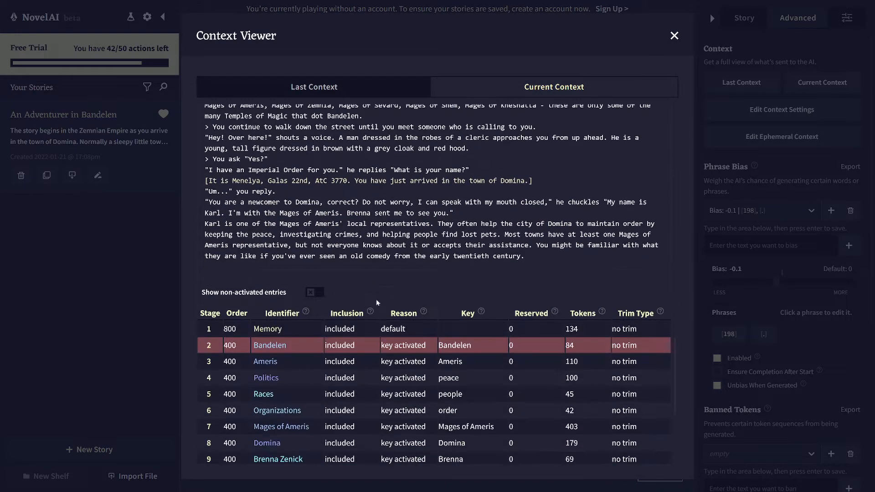
- Open the Bandelen row's stage breakdown showing 1947 of 1962 tokens and its inserted lore text
scroll("down", 3)
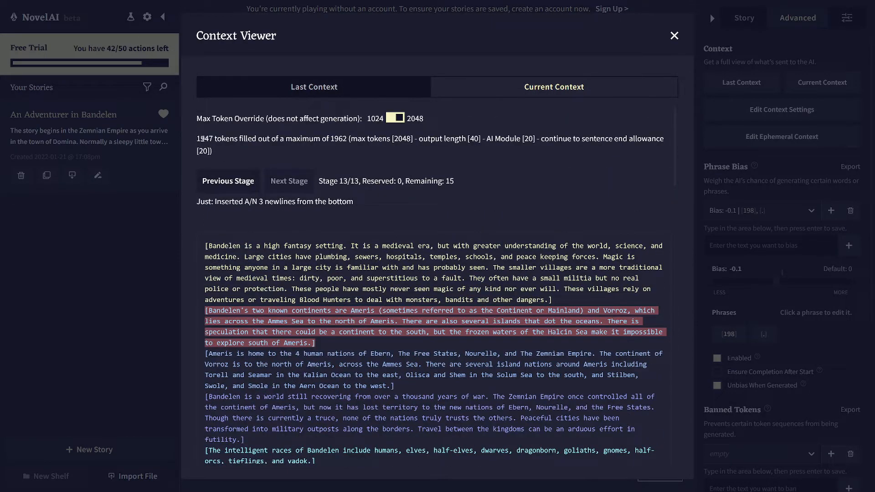
double_click(402, 139)
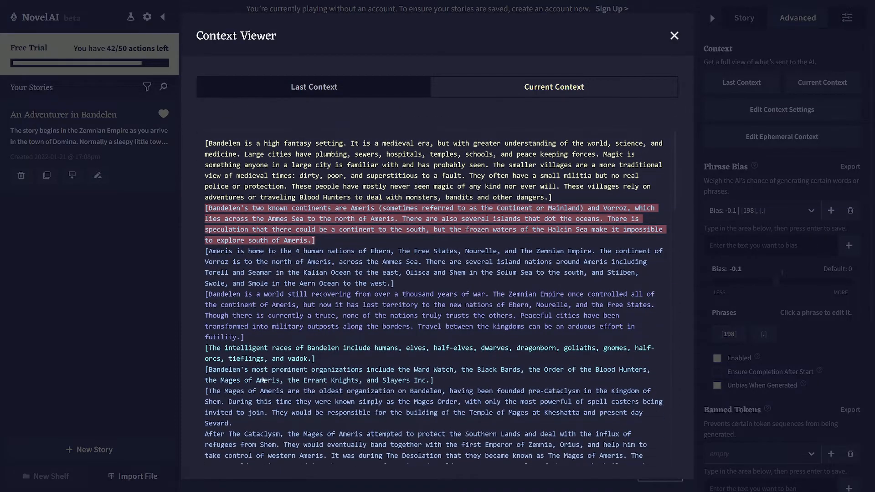
scroll("down", 3)
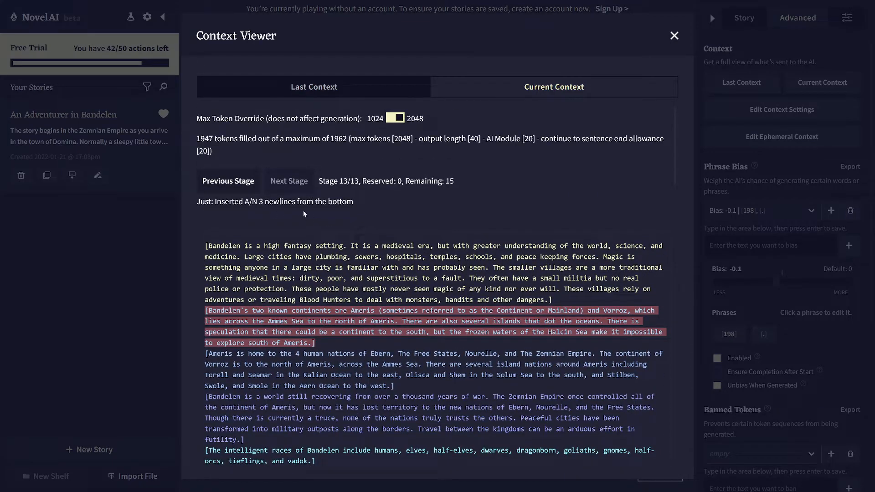
mouse_move(373, 274)
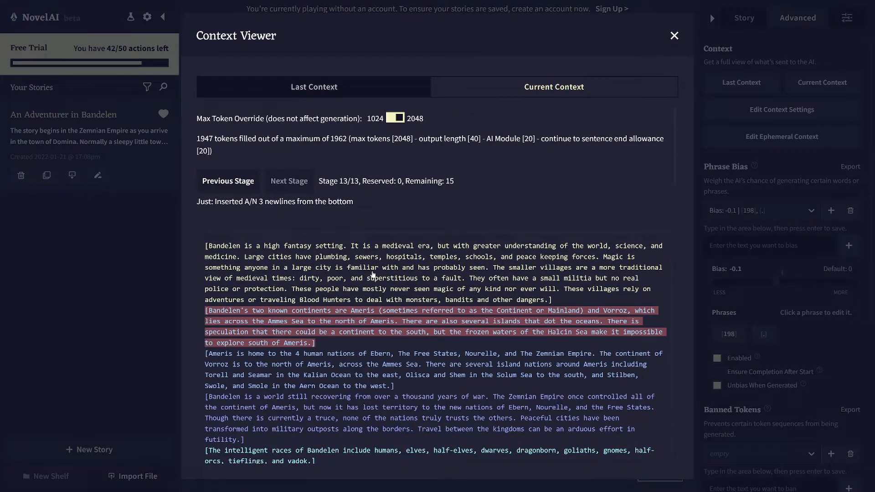
mouse_move(344, 255)
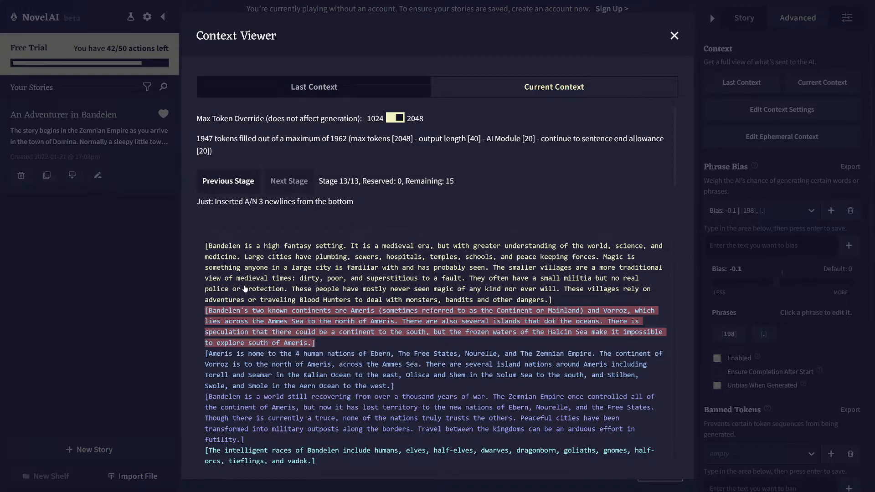
mouse_move(336, 141)
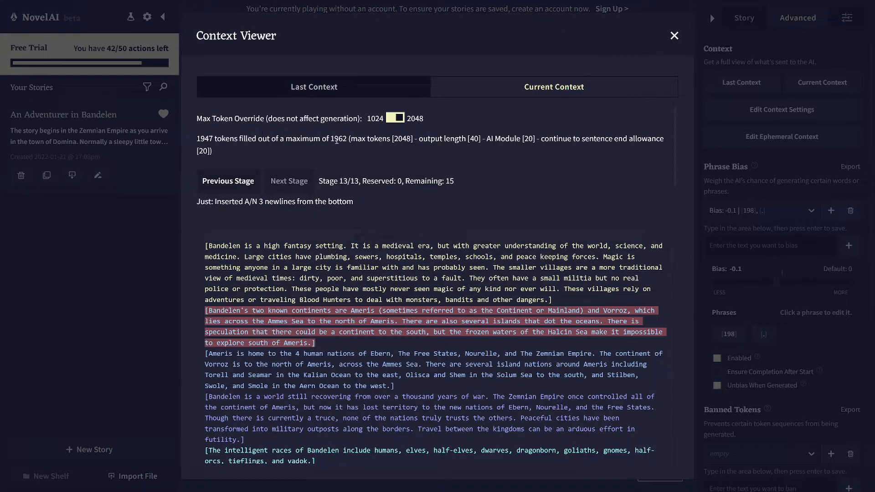
mouse_move(455, 159)
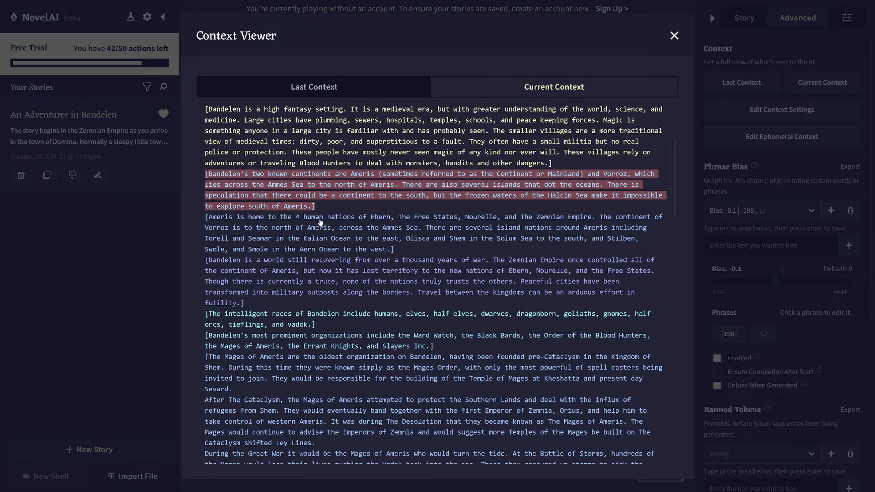
- Return to the story and switch the AI module from Text Adventure to General: Cross-Genre
left_click(674, 35)
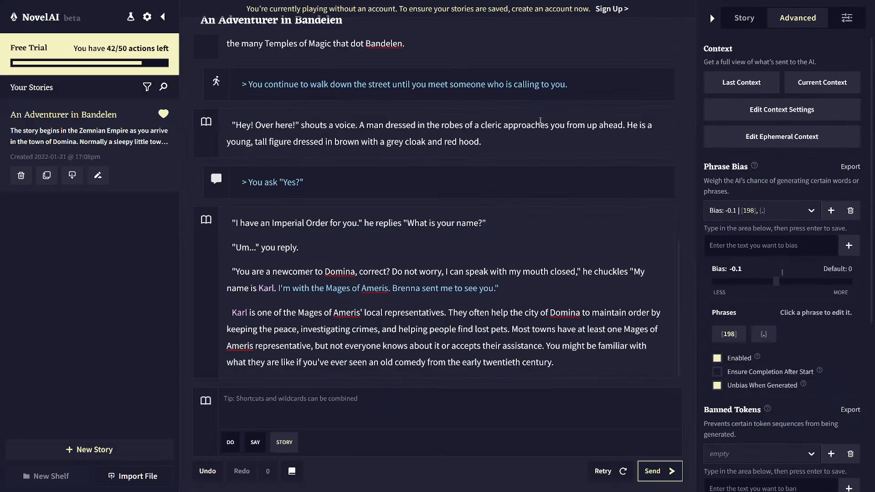
left_click(744, 18)
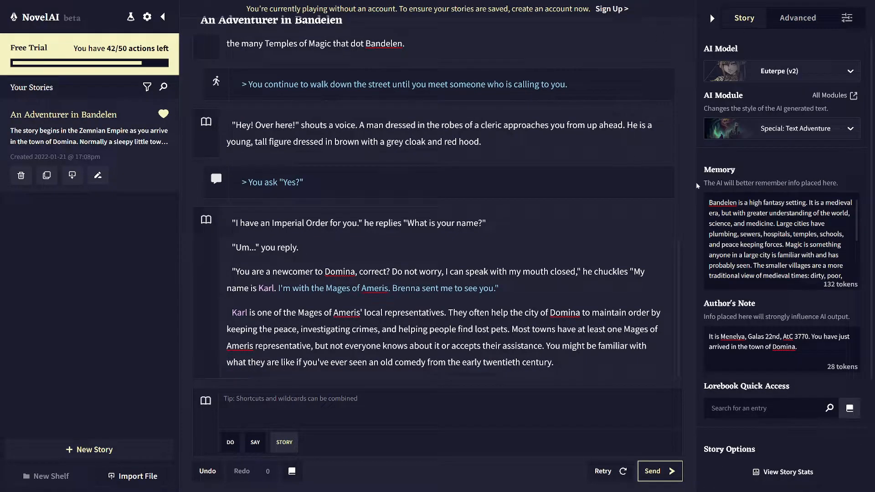
mouse_move(216, 101)
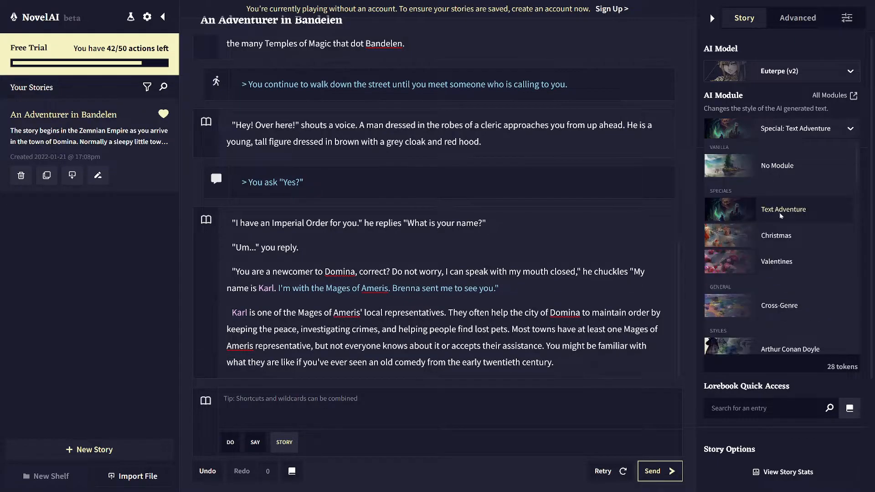
left_click(783, 209)
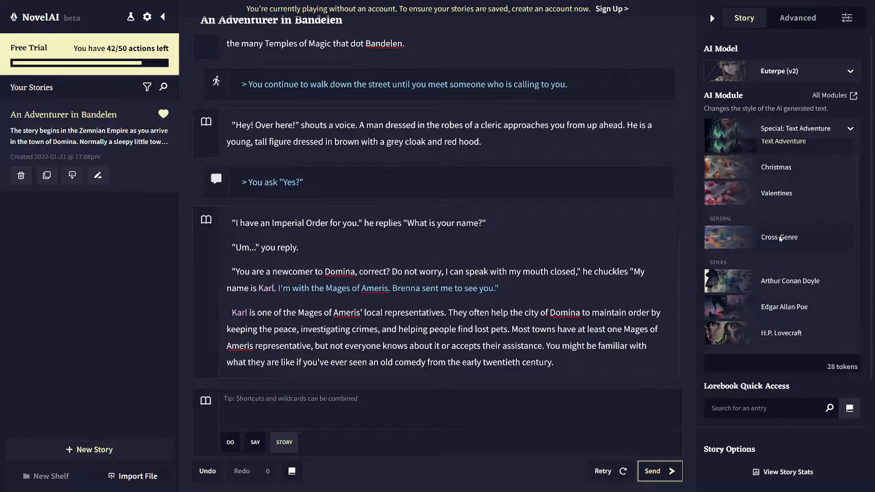
mouse_move(785, 247)
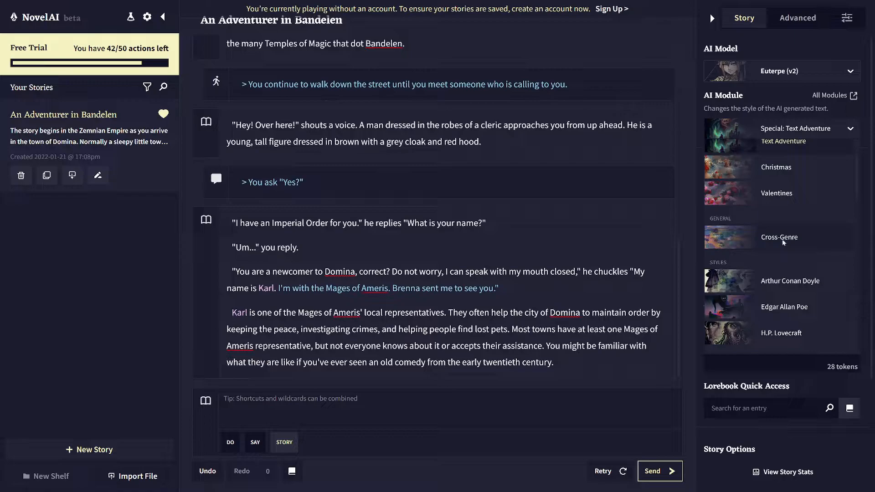
scroll("down", 3)
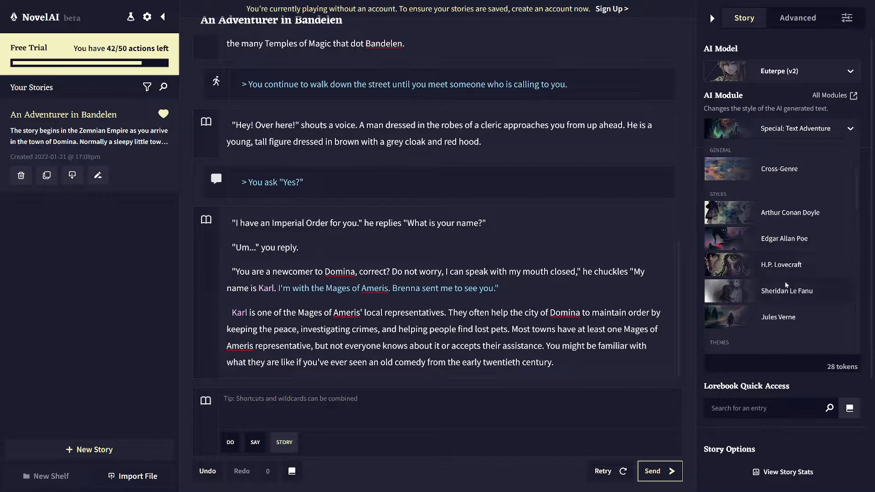
mouse_move(774, 275)
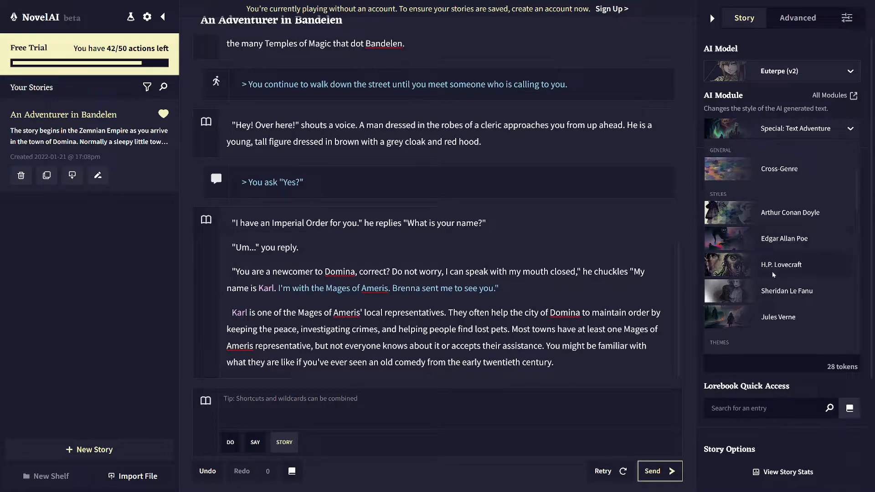
mouse_move(800, 233)
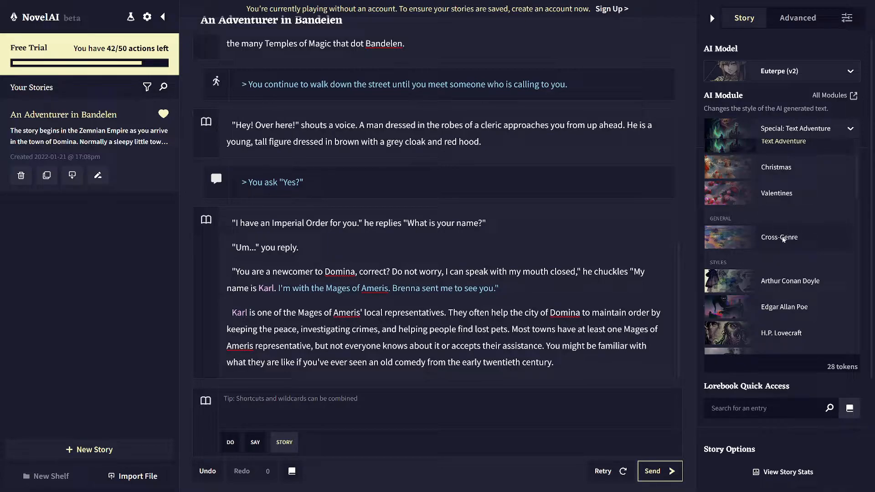
left_click(779, 237)
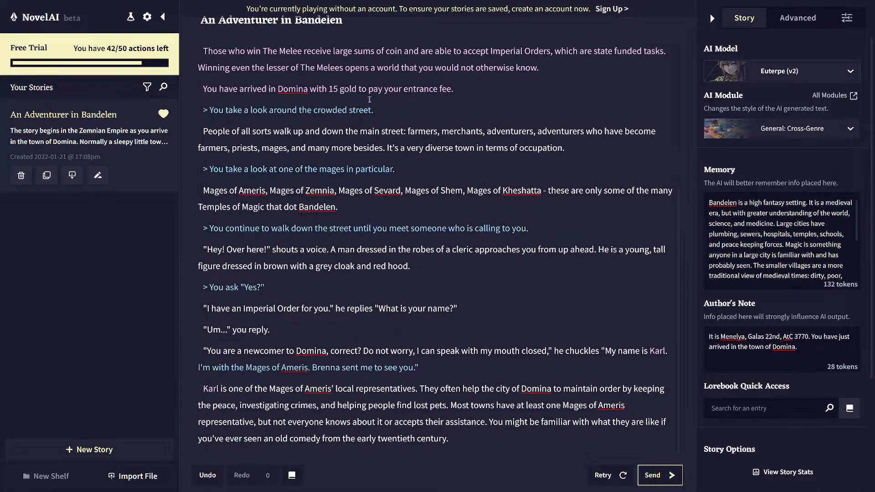
mouse_move(438, 302)
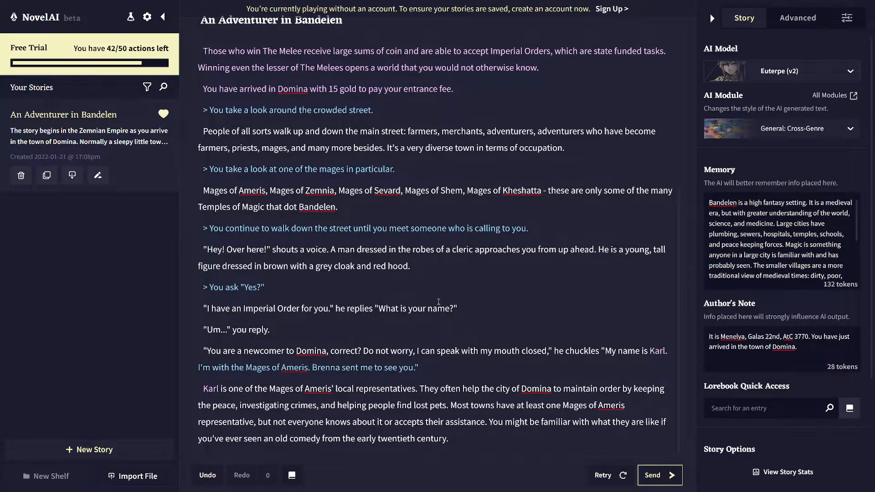
mouse_move(374, 265)
type("\"")
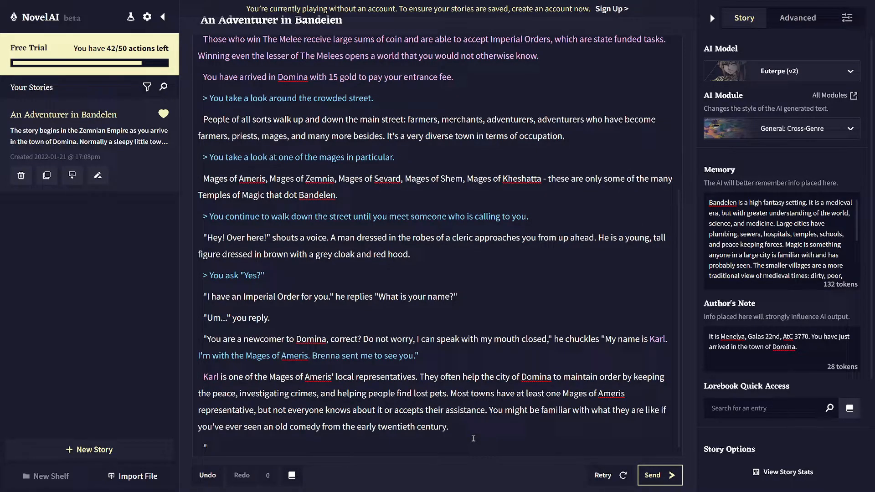
- Add the line 'What is you're wanting with me' and let the AI give Karl's Council of Mages request
type("What")
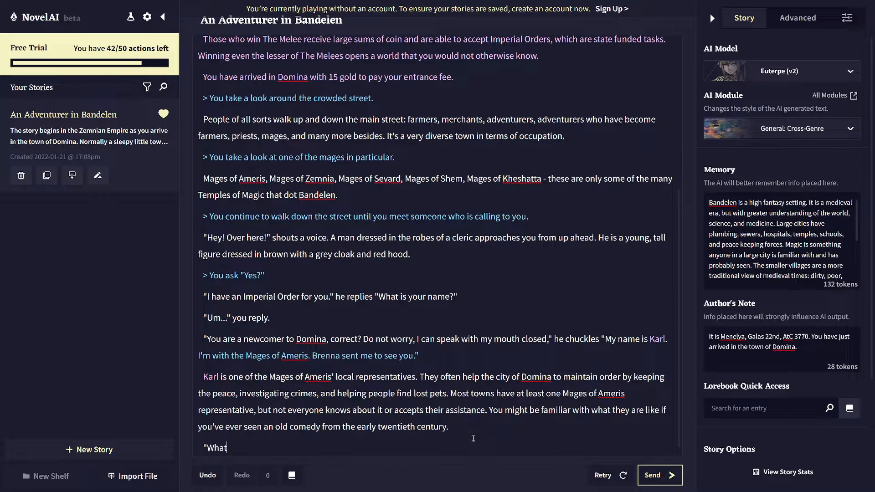
type("is you")
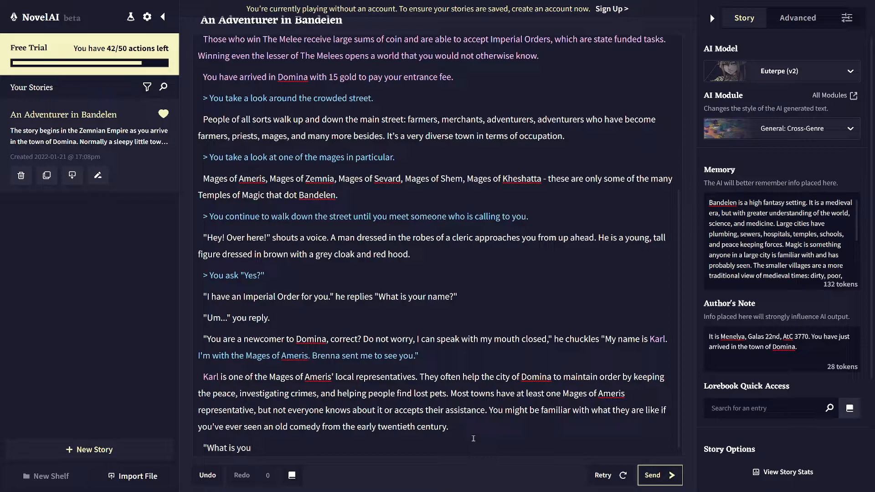
type("'re wanting with me?\" you ask.")
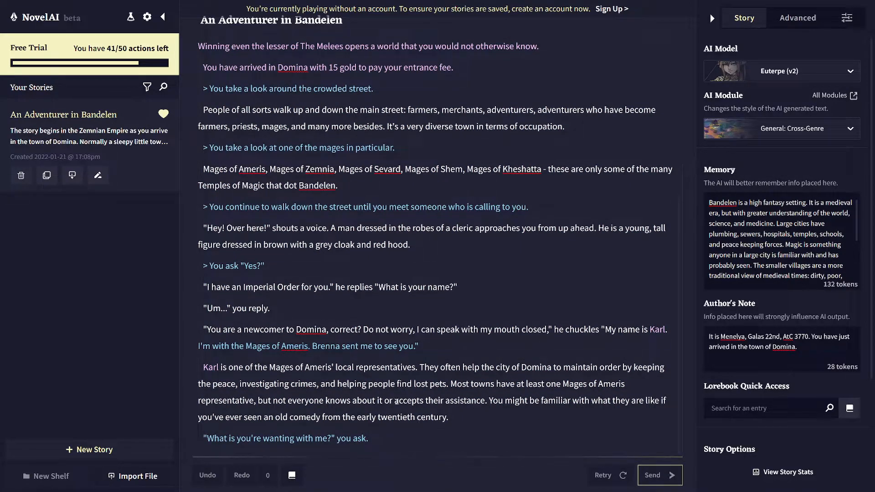
left_click(659, 475)
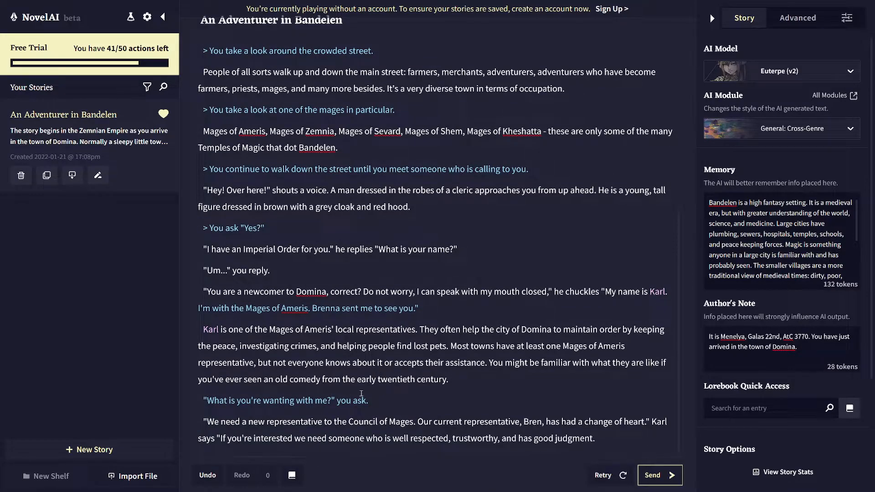
mouse_move(361, 371)
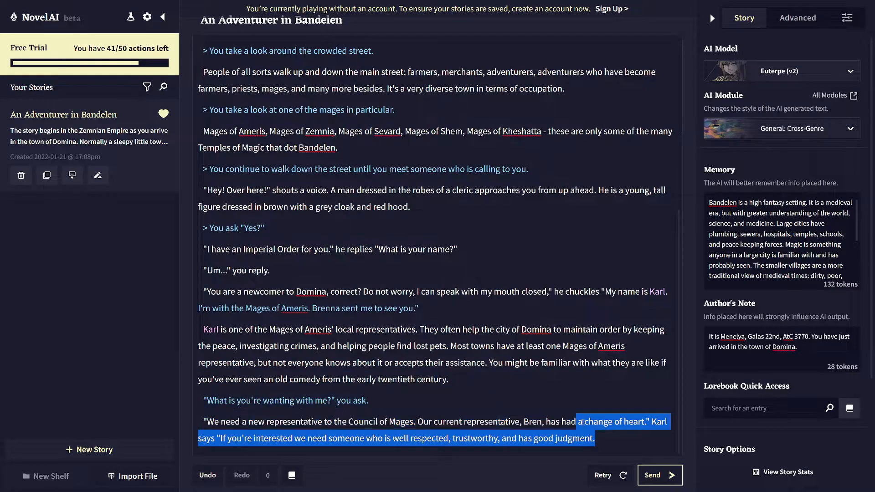
left_click(596, 439)
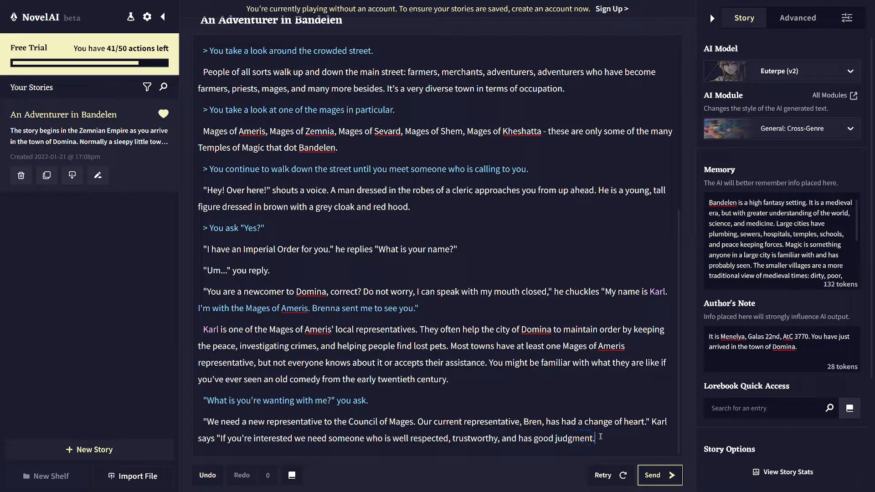
mouse_move(540, 369)
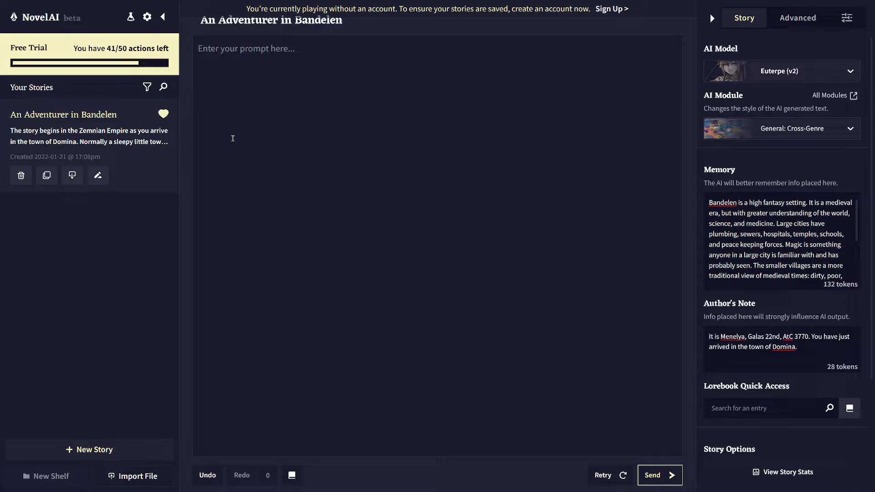
- Write a new opening: mage Razolkor in the lost city of Kheshatta on Shem seeks an ancient artifact, and send it
type("You")
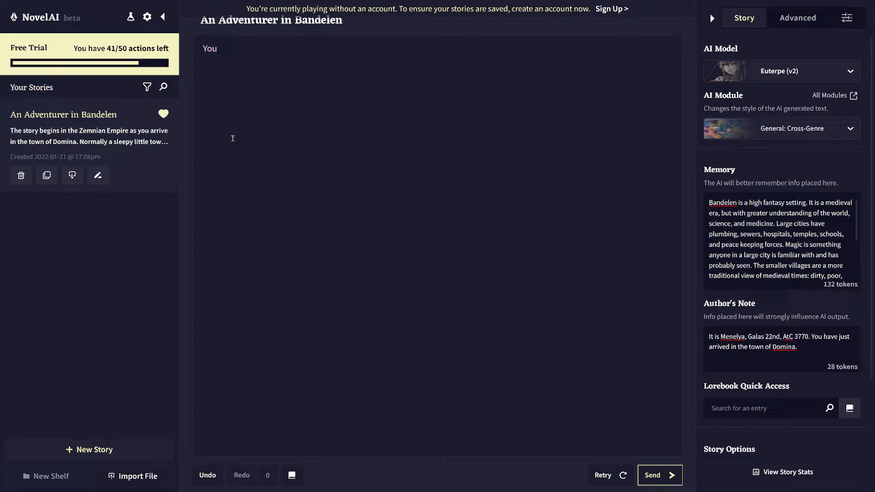
type("A mage named")
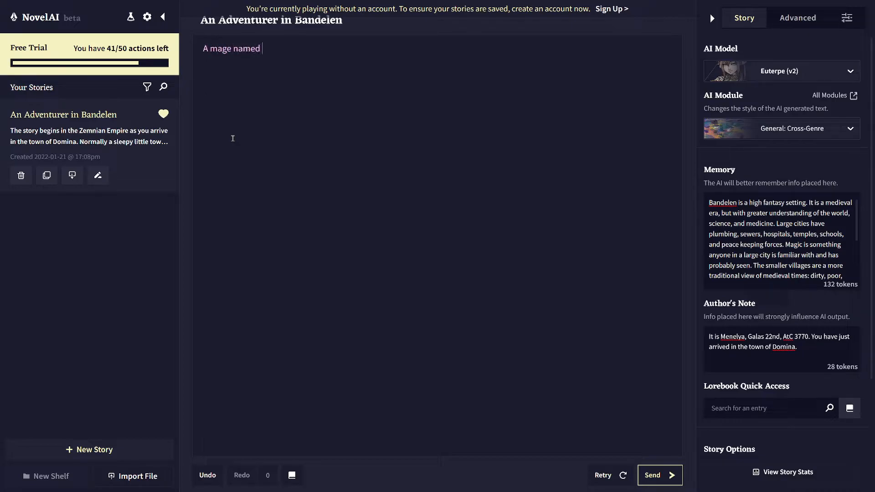
type("Razolko")
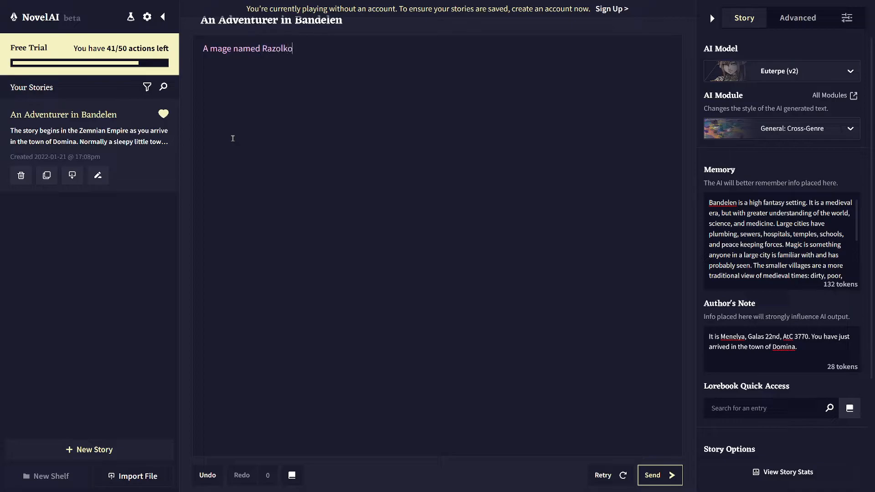
type("r in the")
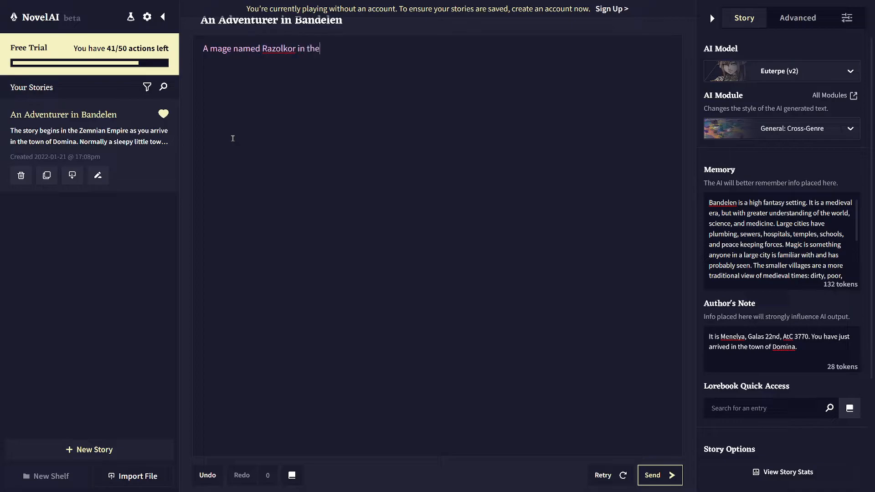
type("l;ost")
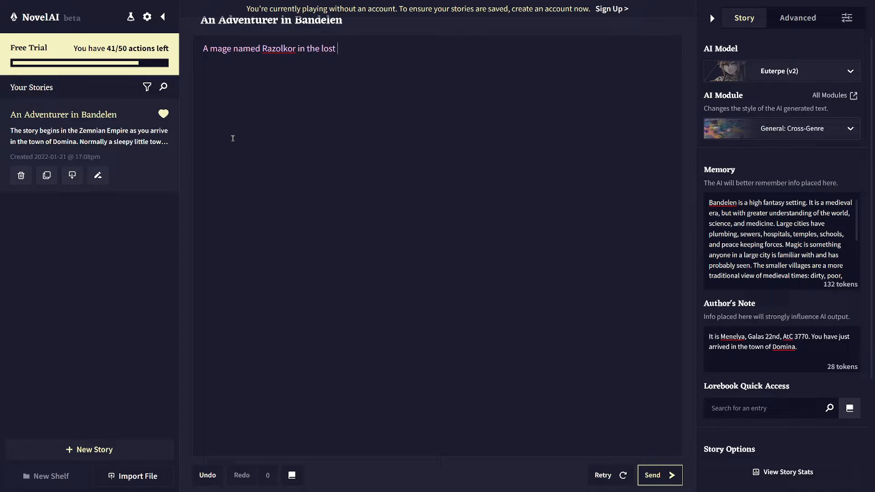
type("city of Khes")
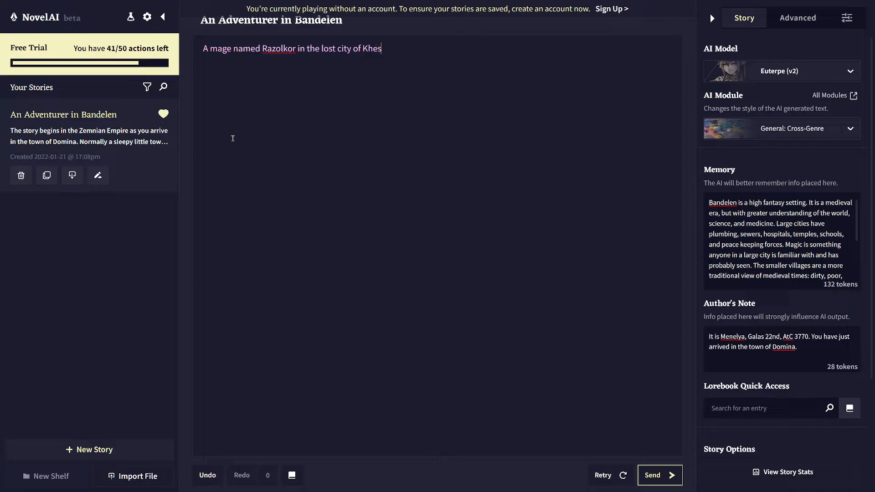
type("hatta o")
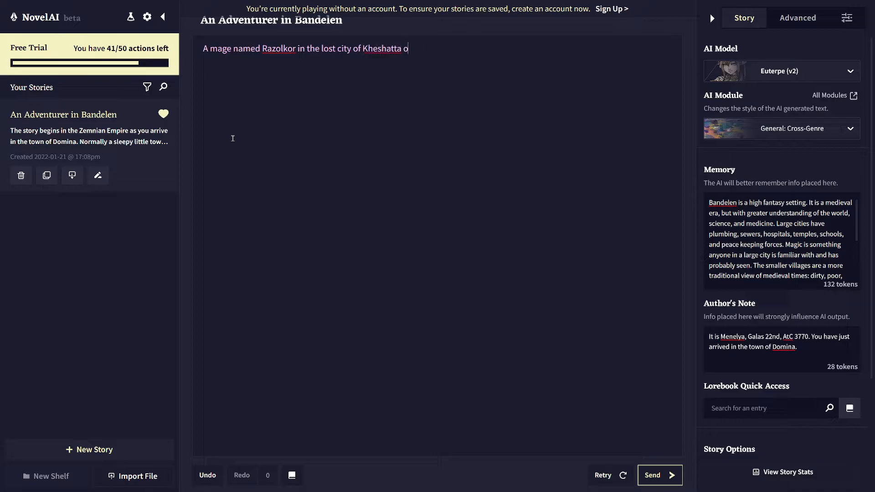
type("n Shem")
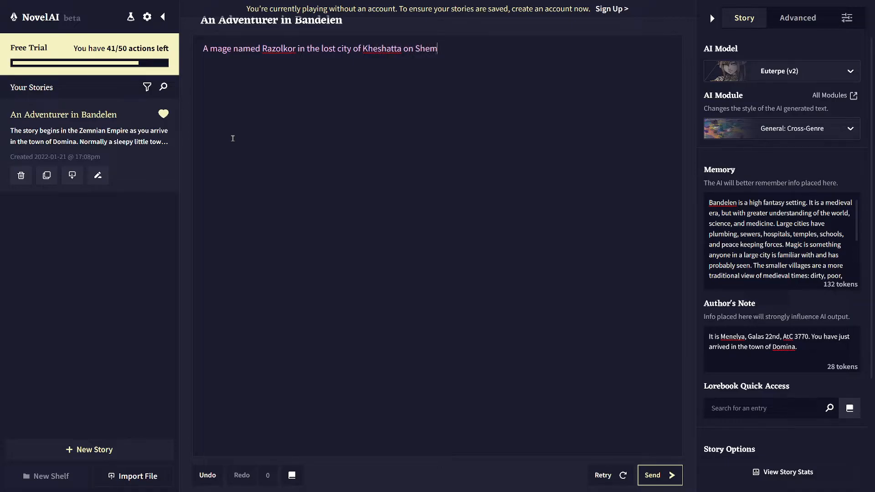
type("is seae")
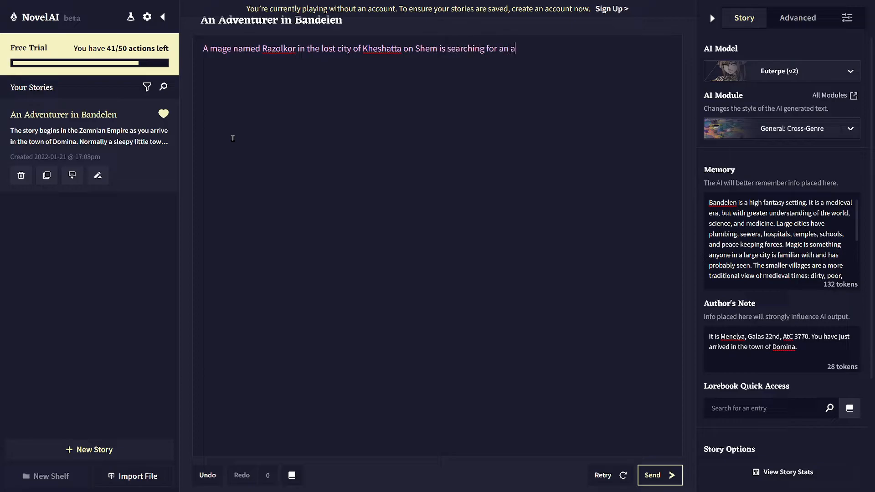
type("ncient artifact.")
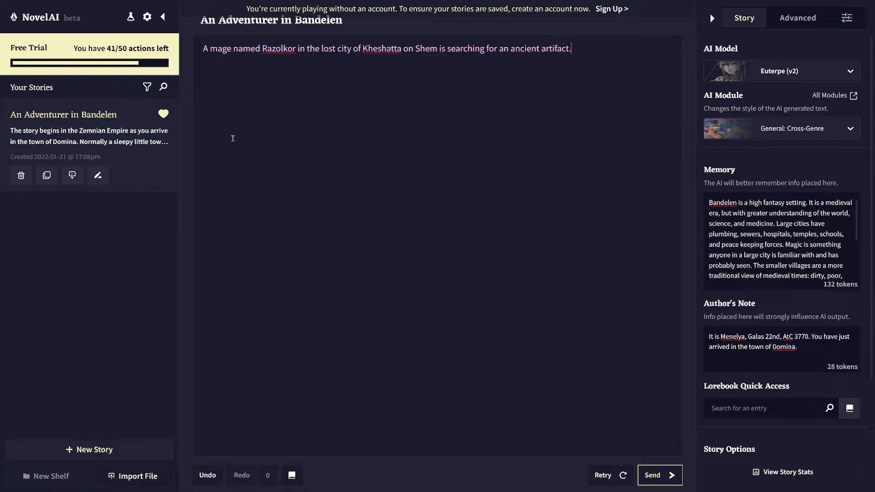
left_click(659, 475)
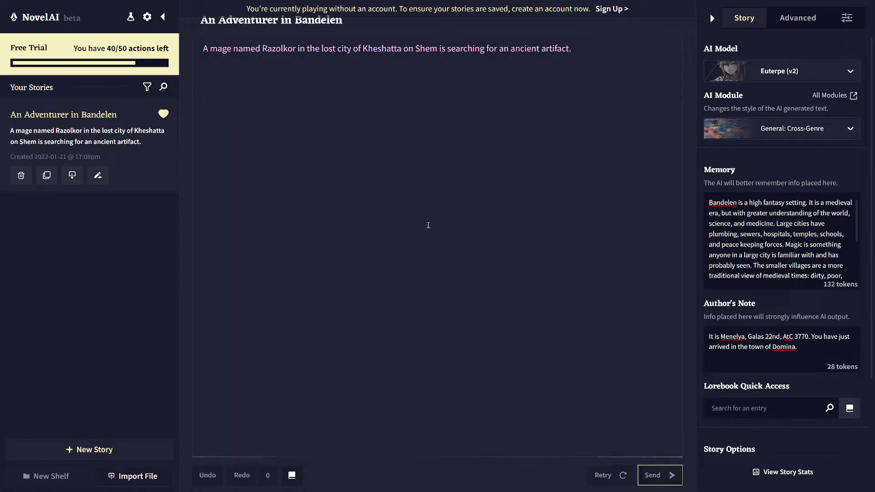
mouse_move(298, 139)
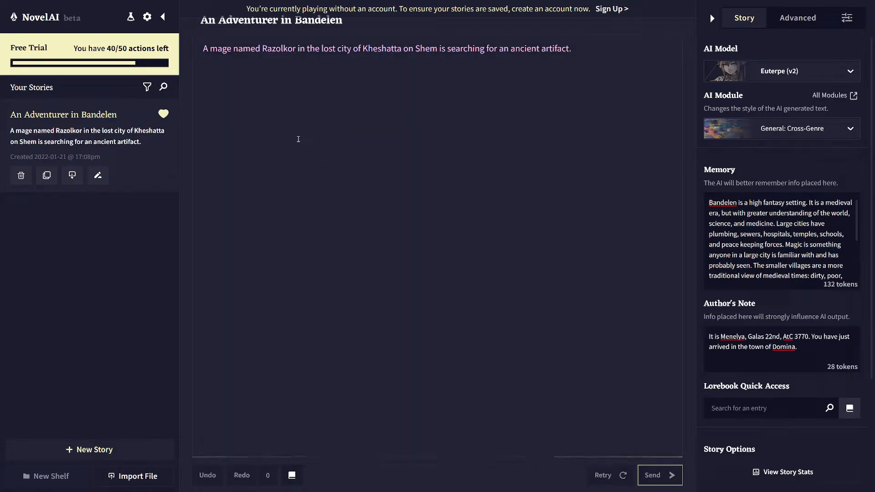
- Let the AI continue with the Ring of Sighs lost in Kheshatta's cataclysm, then view the current context
left_click(659, 475)
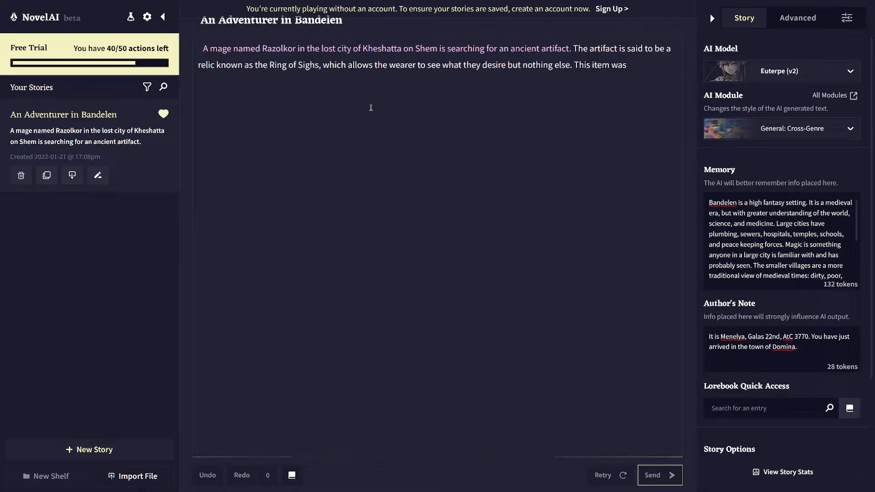
left_click(660, 475)
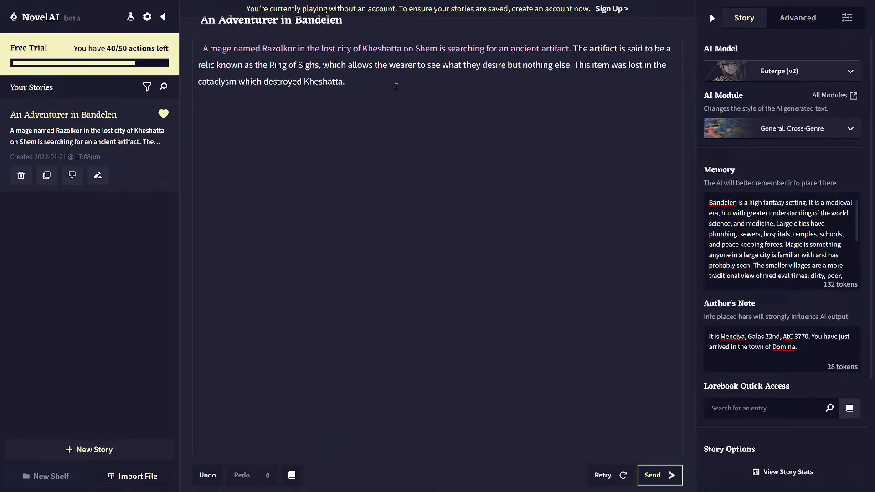
mouse_move(532, 86)
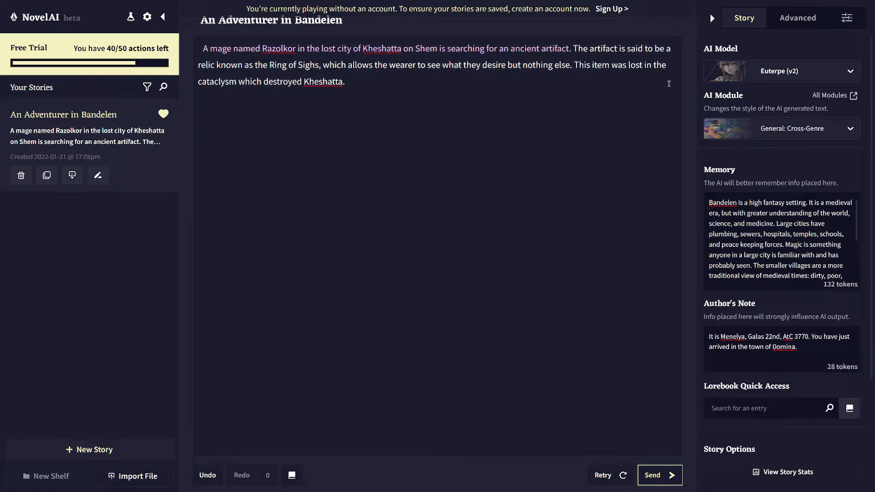
mouse_move(426, 60)
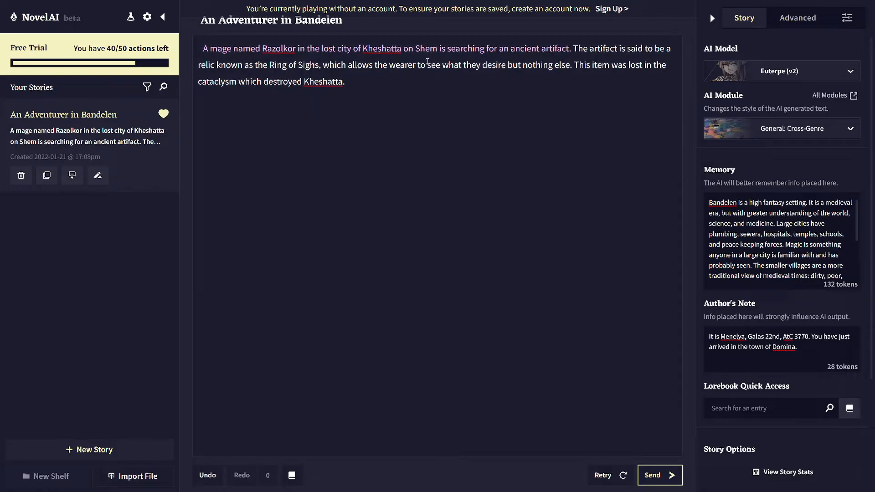
mouse_move(495, 55)
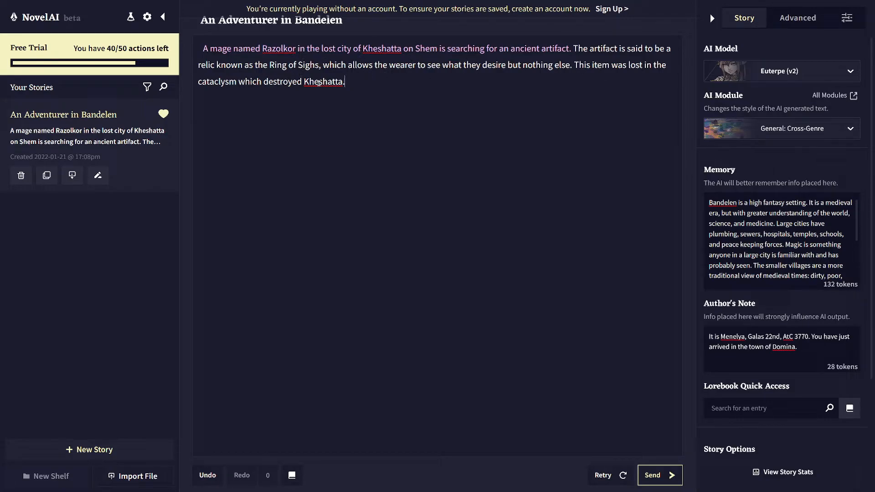
double_click(217, 81)
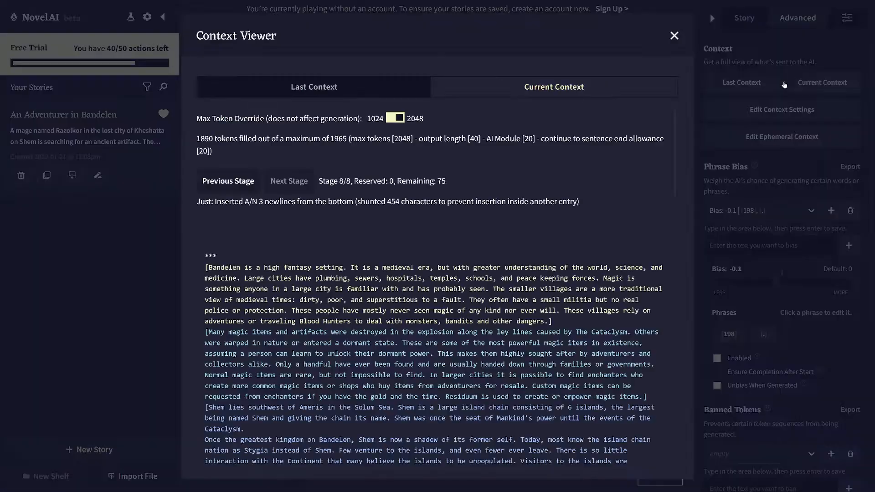
- Scroll through the Current Context for the Razolkor story, then close the viewer
scroll("down", 3)
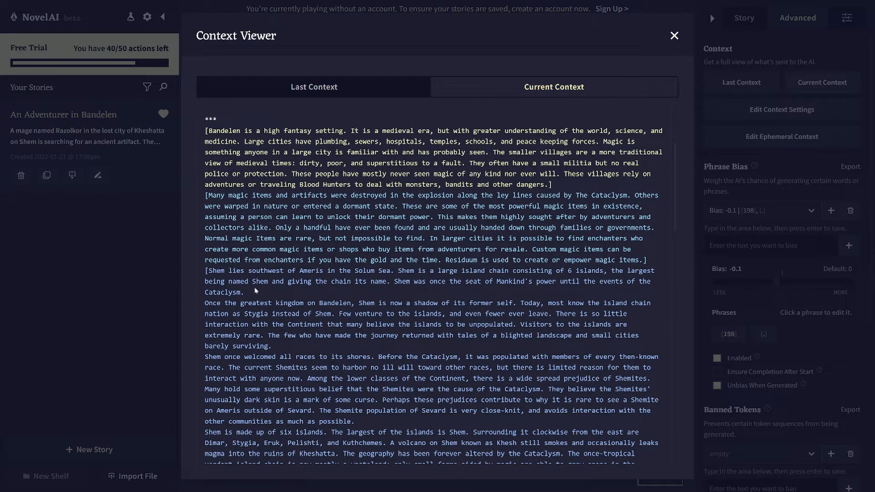
scroll("down", 3)
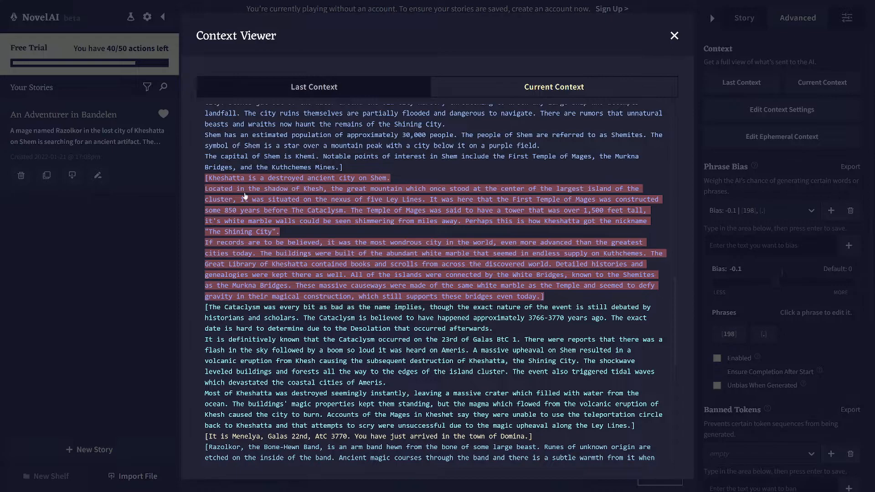
mouse_move(289, 200)
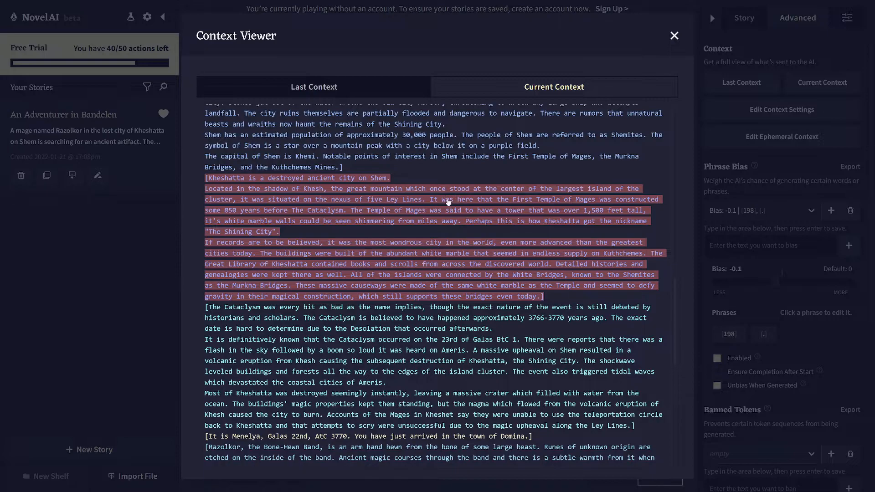
scroll("down", 3)
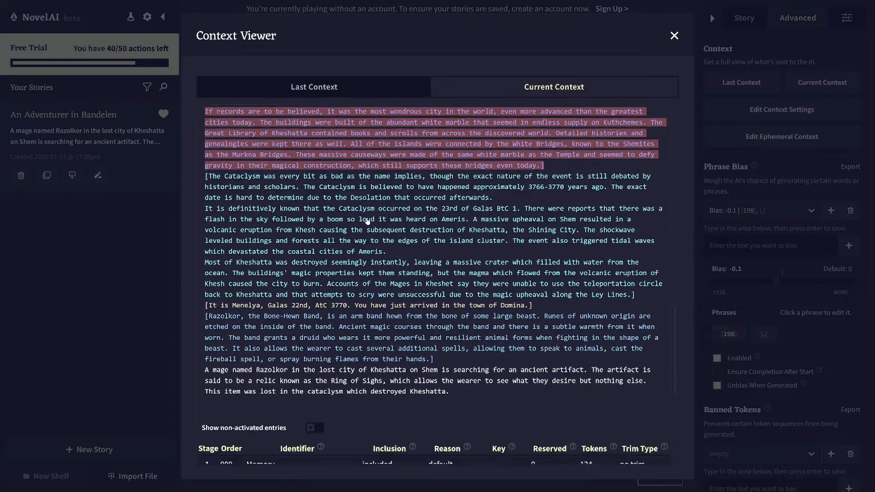
scroll("down", 3)
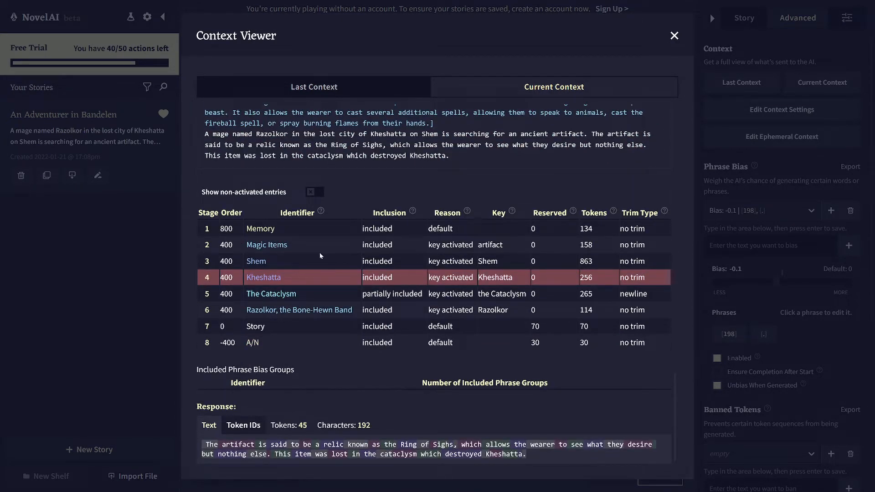
left_click(674, 36)
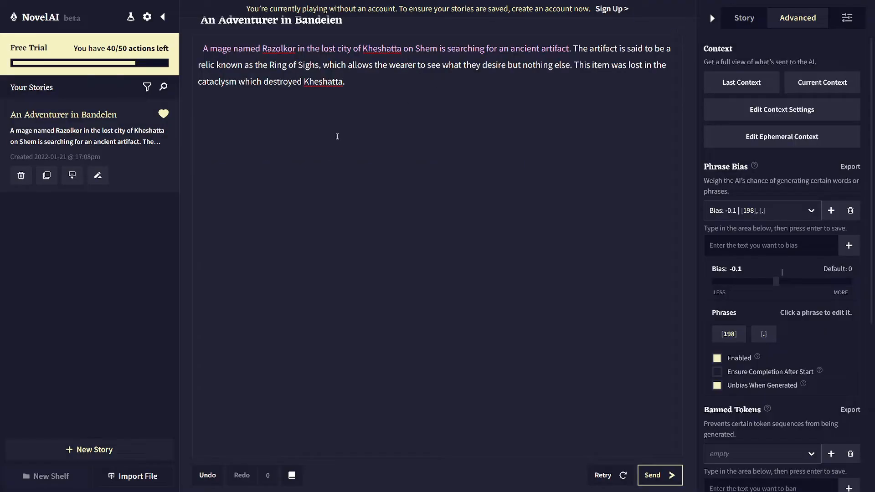
mouse_move(395, 99)
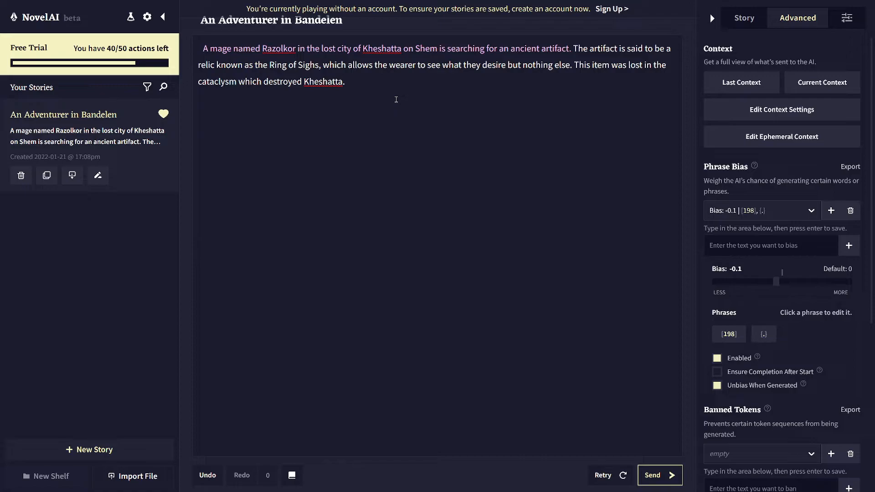
- Have the AI continue, adding Razolkor's standing as the strongest mage with enchanting powers
left_click(345, 81)
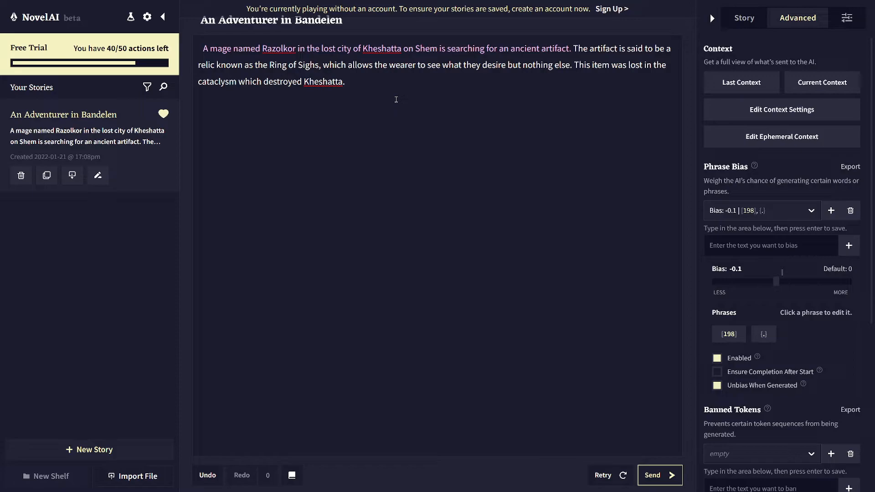
mouse_move(661, 480)
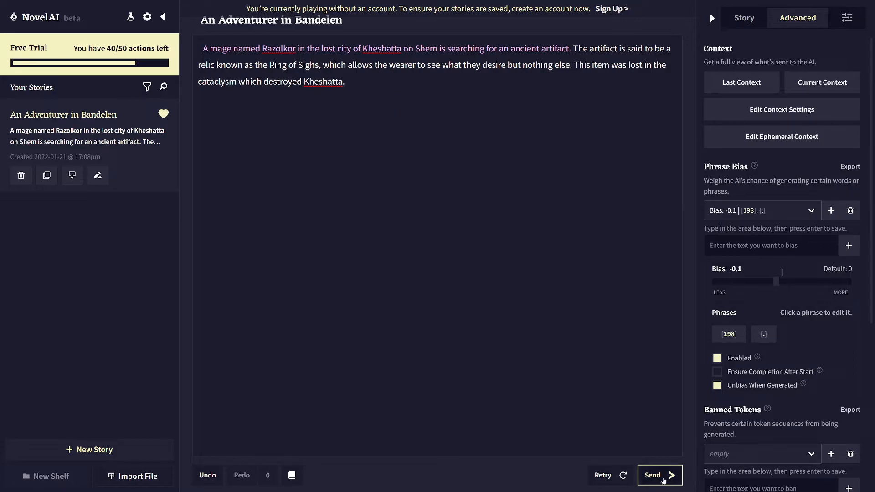
mouse_move(358, 127)
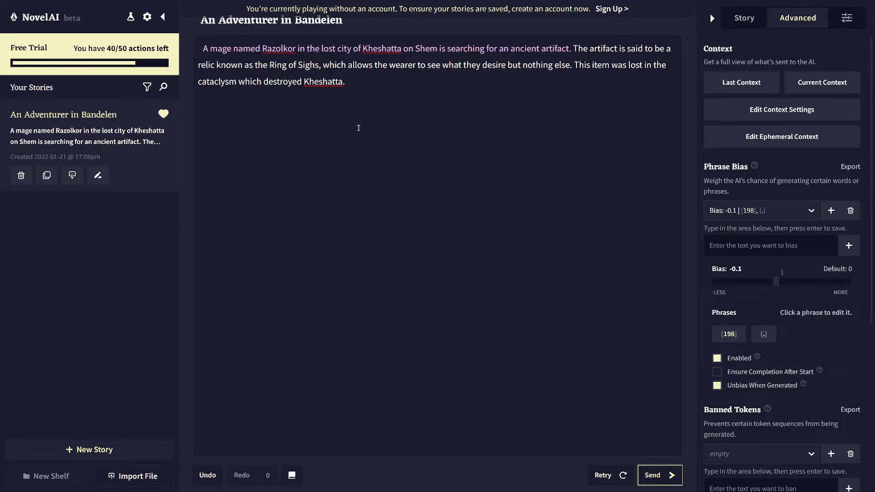
left_click(659, 475)
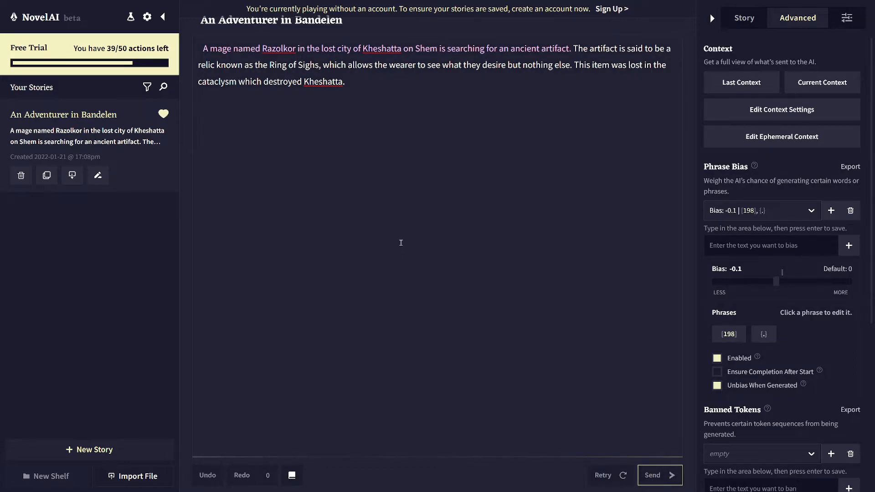
mouse_move(666, 478)
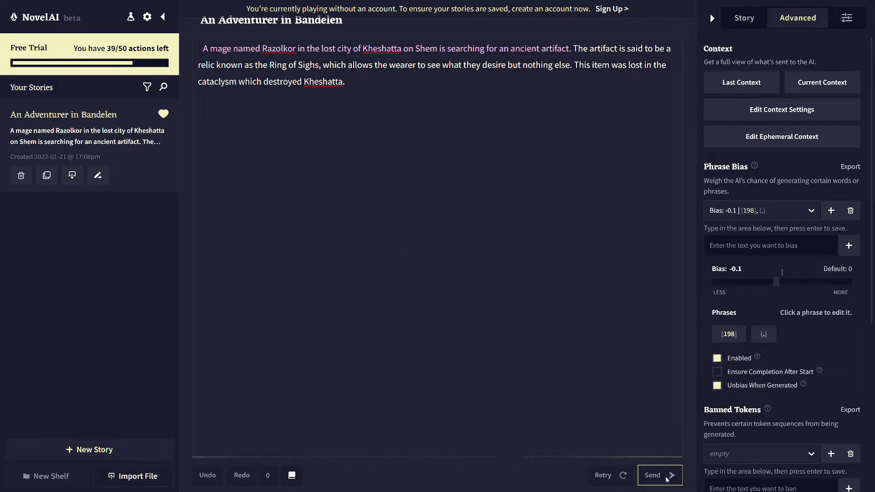
mouse_move(584, 406)
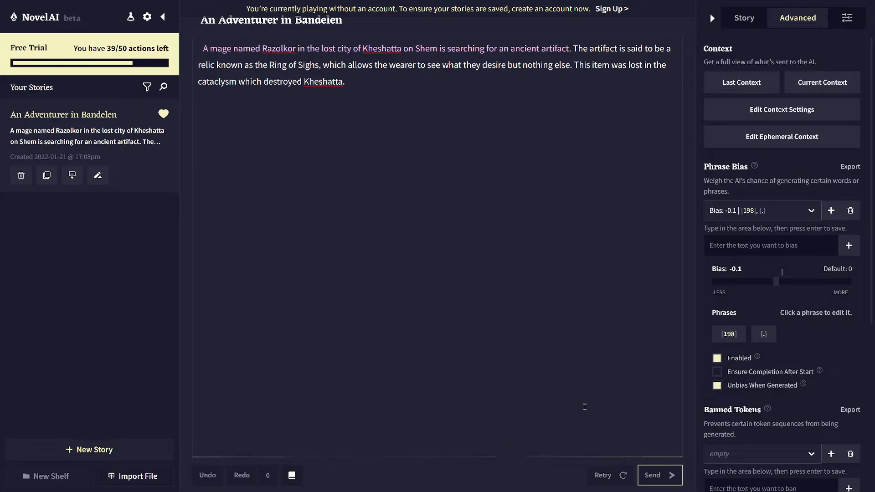
left_click(653, 475)
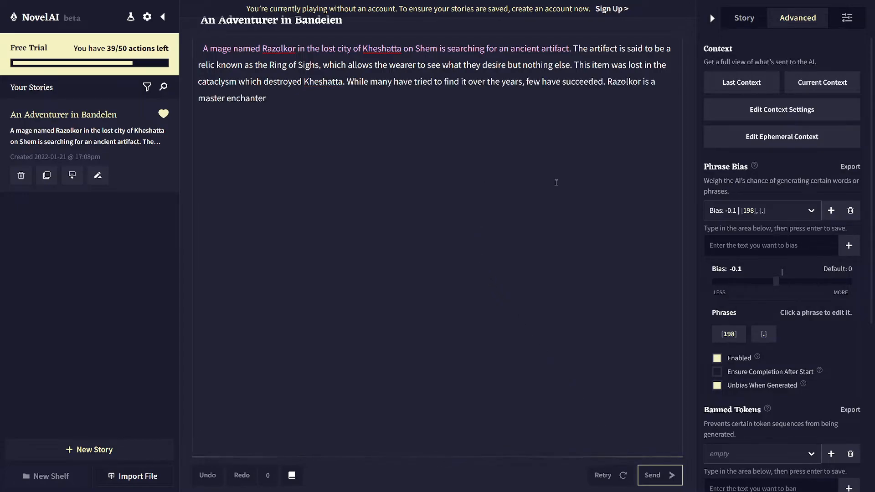
left_click(659, 475)
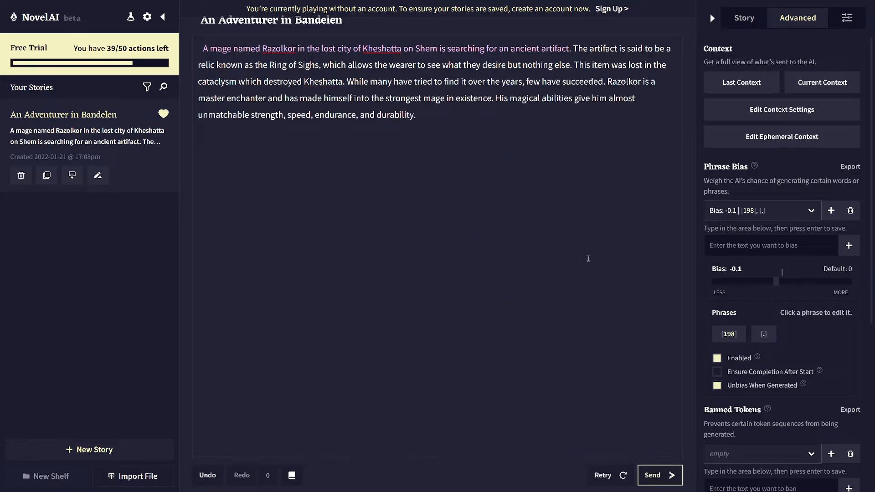
mouse_move(548, 240)
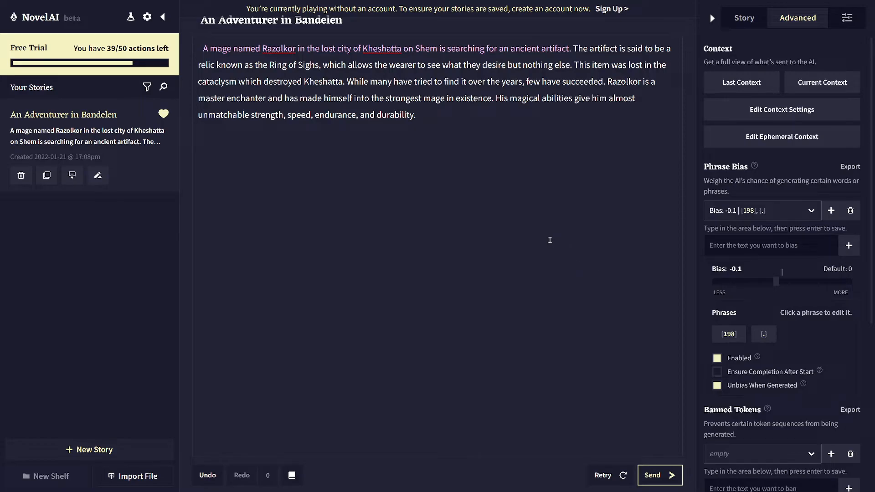
mouse_move(538, 234)
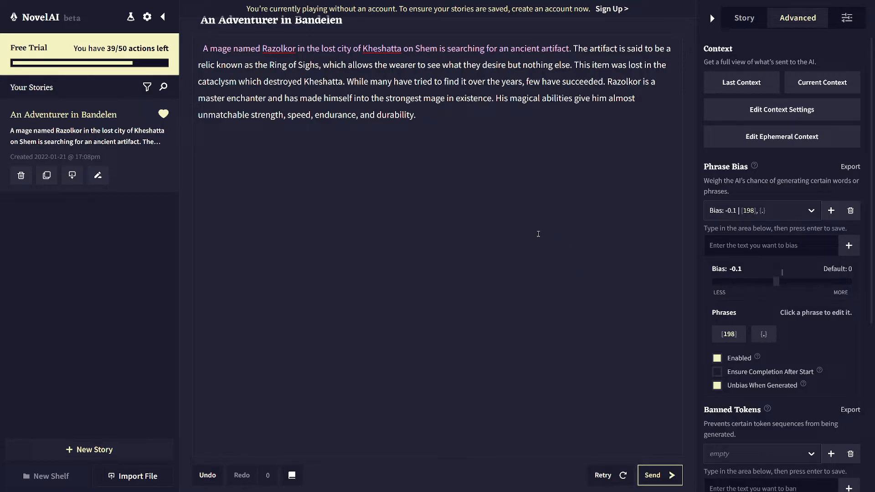
mouse_move(528, 227)
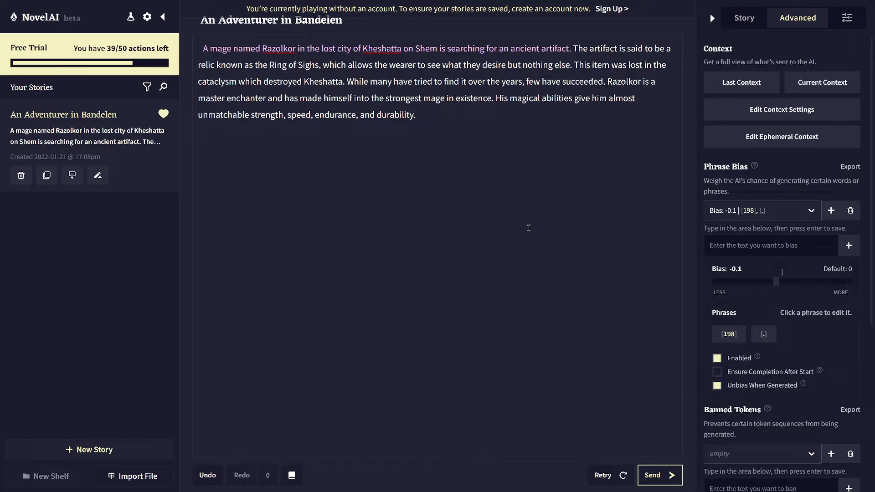
mouse_move(448, 197)
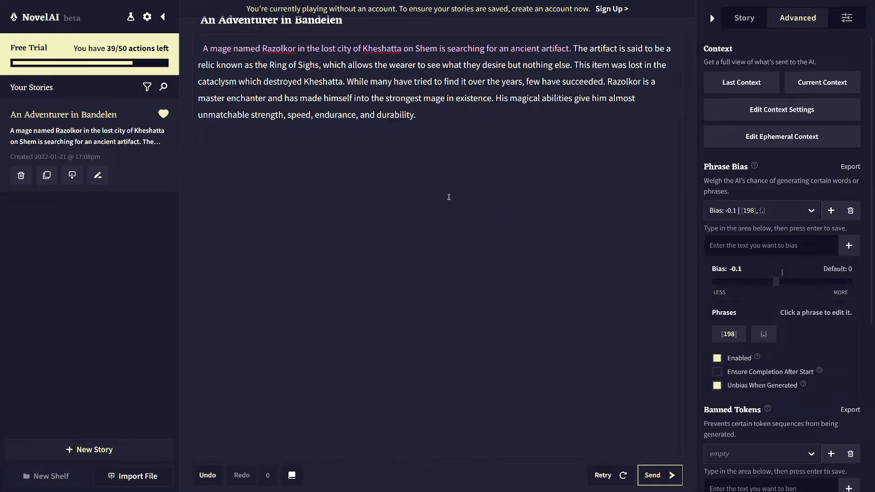
mouse_move(547, 298)
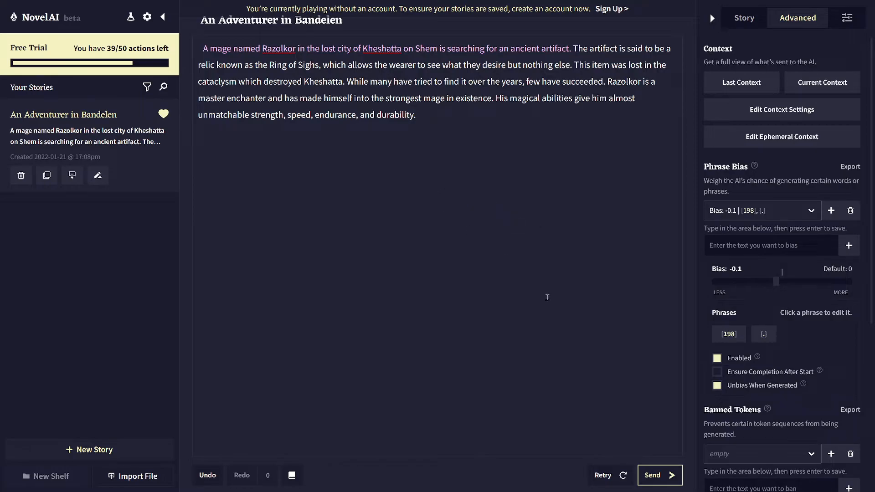
- Start a line with 'Razolk' and generate a passage about his ruthless hunger for magic power
left_click(659, 475)
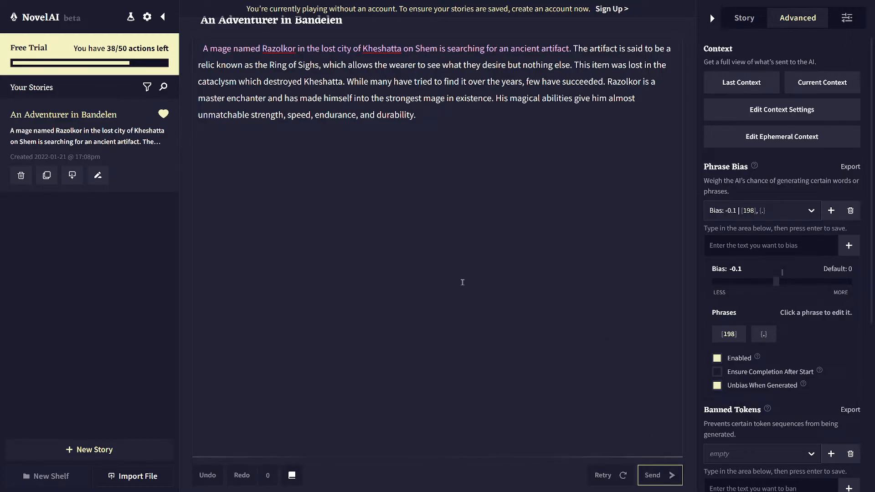
mouse_move(444, 225)
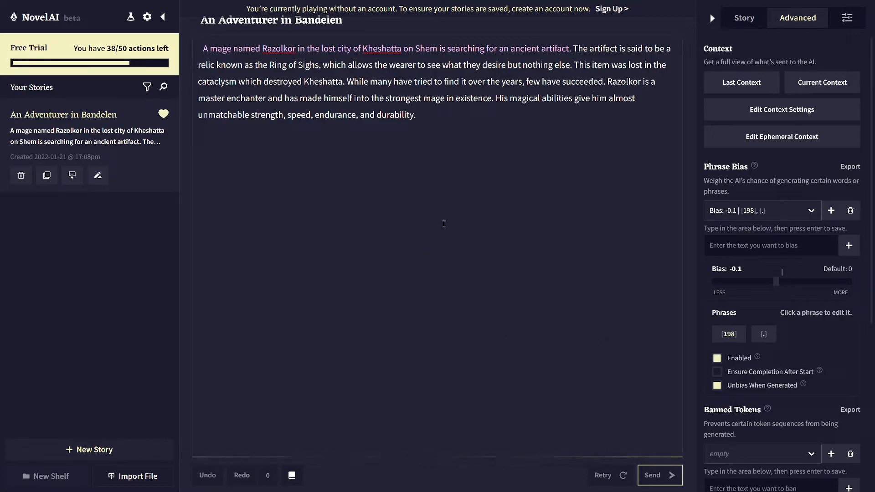
type("Razolk")
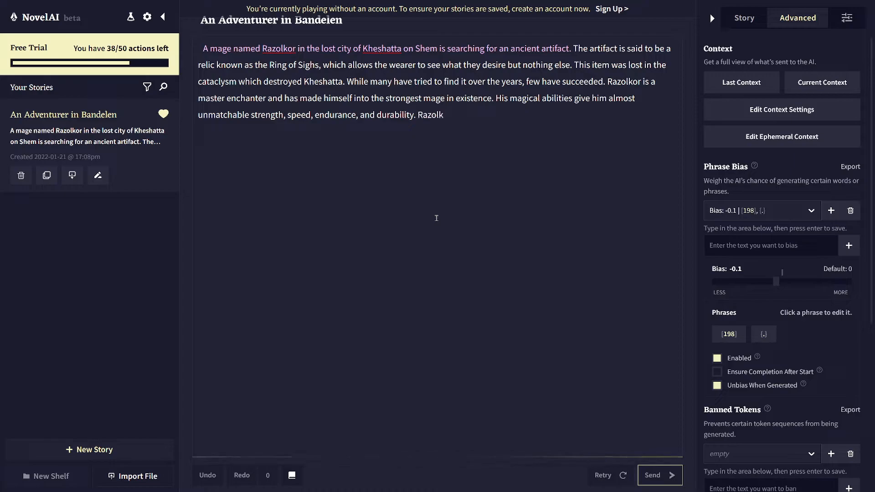
left_click(658, 475)
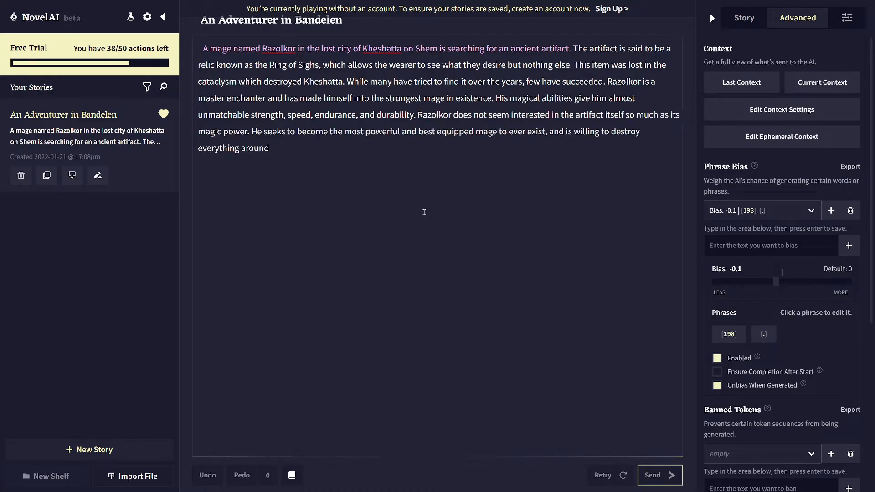
left_click(659, 475)
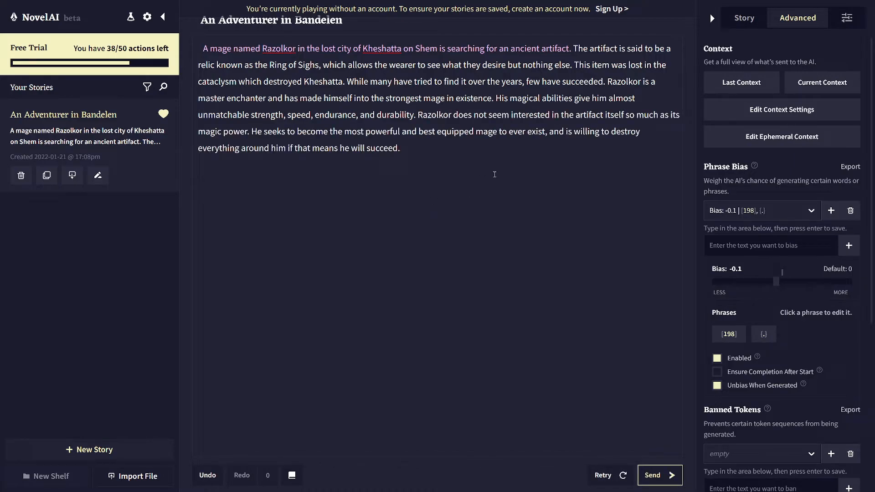
mouse_move(468, 149)
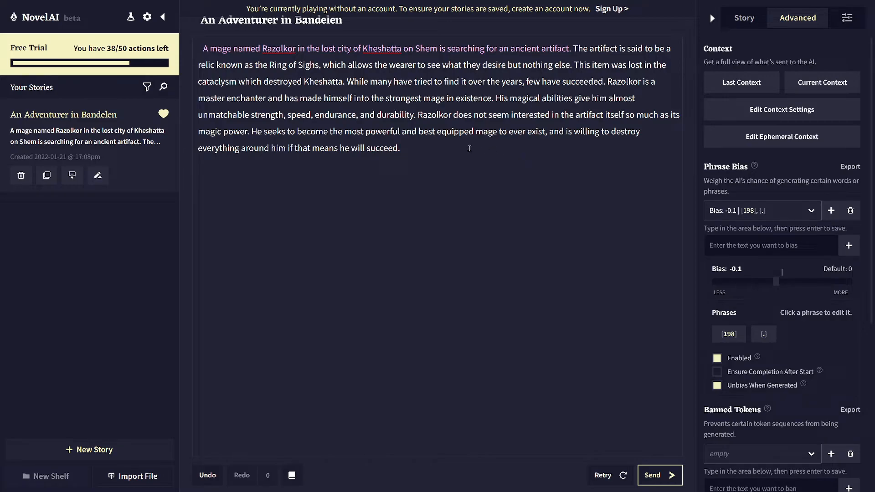
left_click(398, 148)
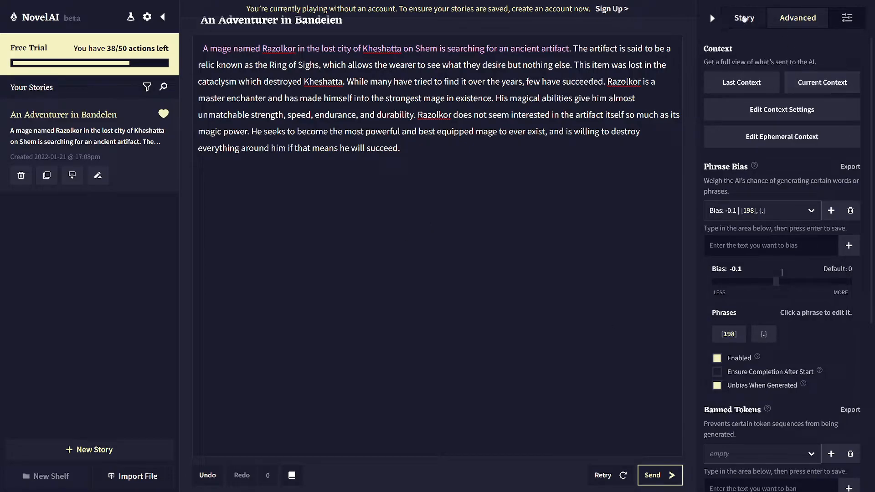
- Review the AI model options under Story, keep Euterpe, and return to the Advanced settings
left_click(744, 18)
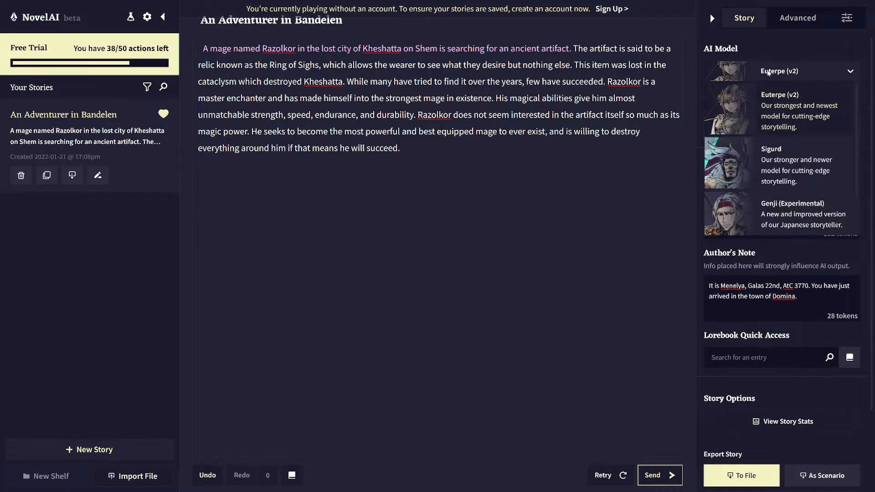
mouse_move(800, 121)
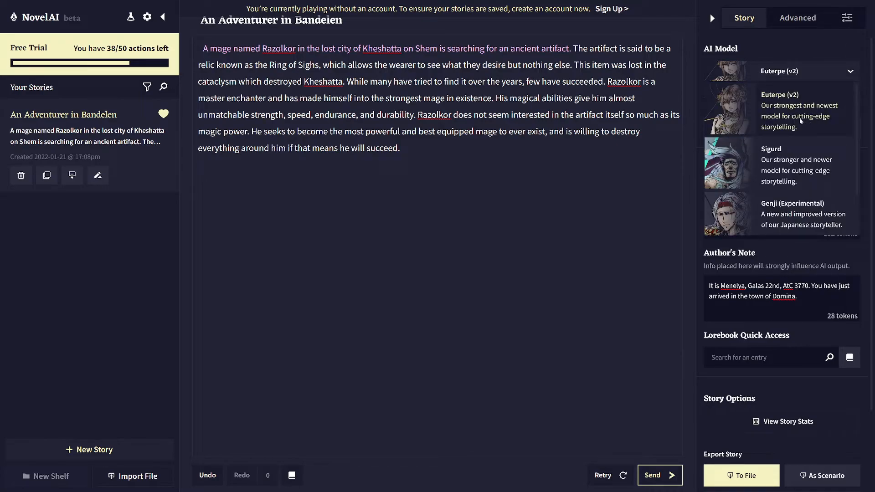
mouse_move(803, 165)
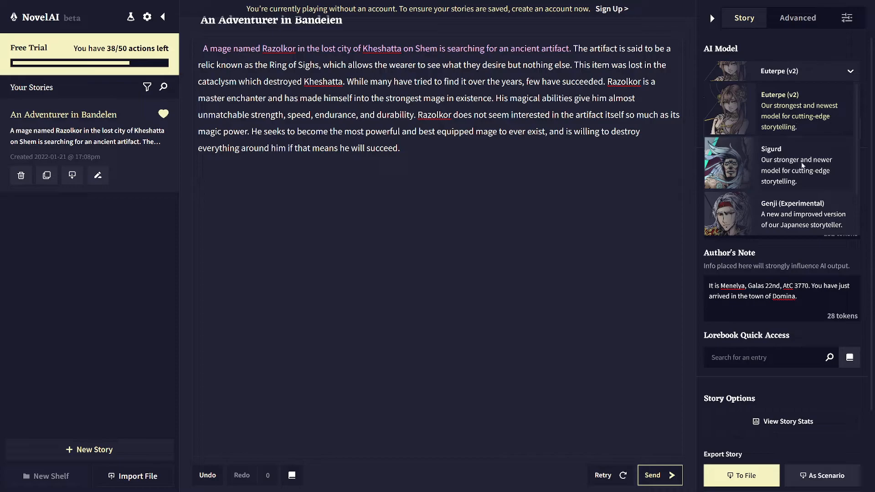
mouse_move(788, 115)
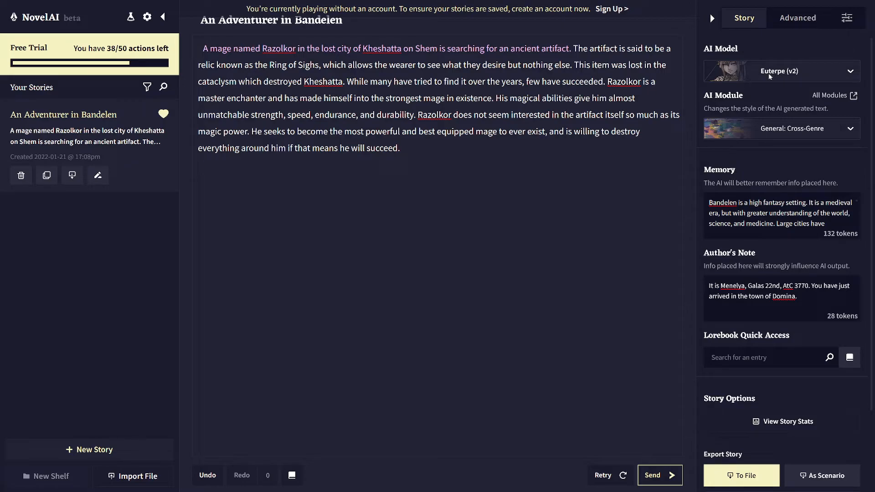
mouse_move(685, 78)
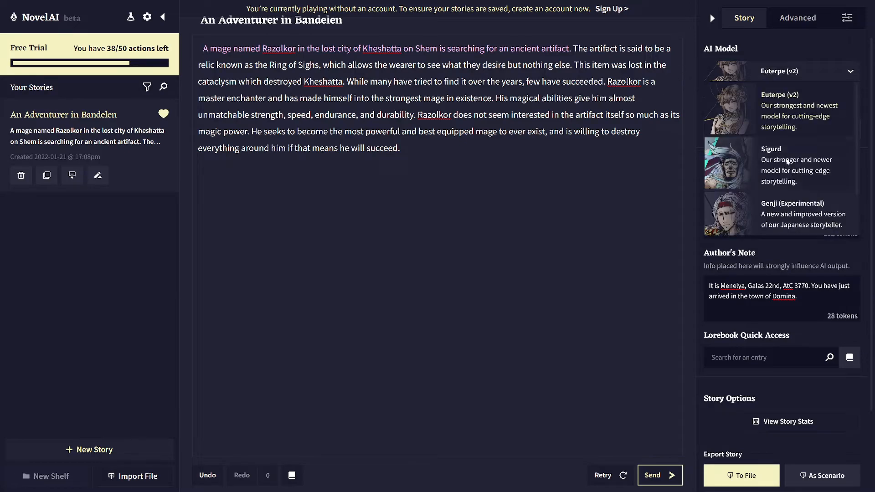
mouse_move(729, 185)
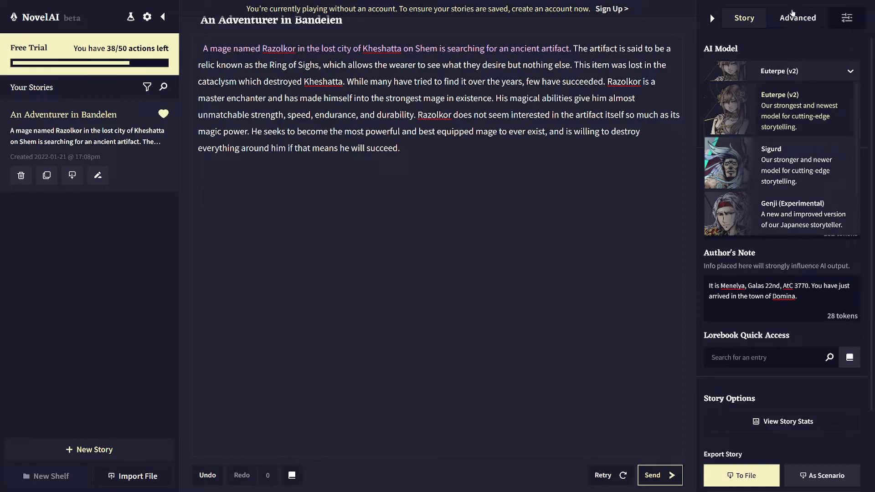
left_click(797, 18)
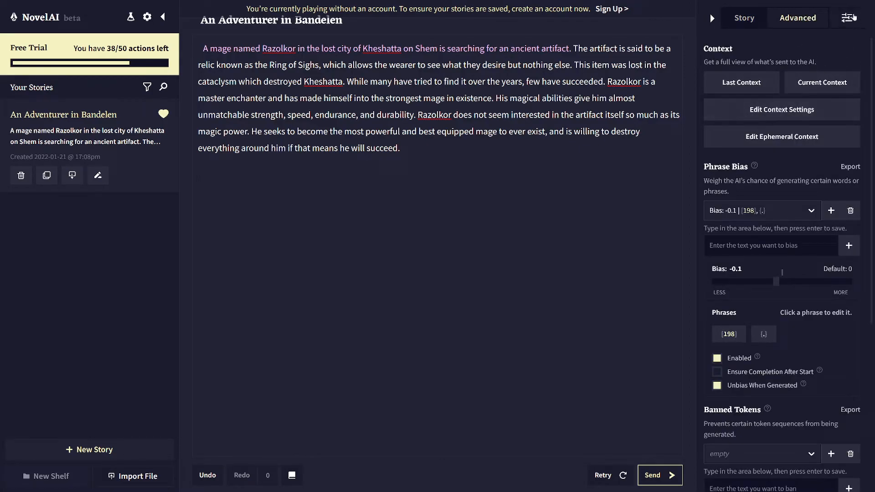
- Browse the Config Preset list and change the preset from All-Nighter to Genesis
left_click(846, 18)
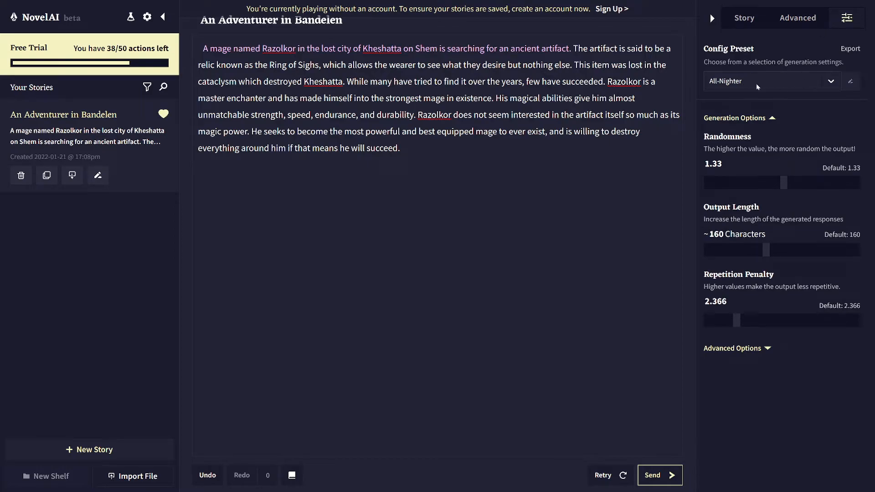
left_click(772, 80)
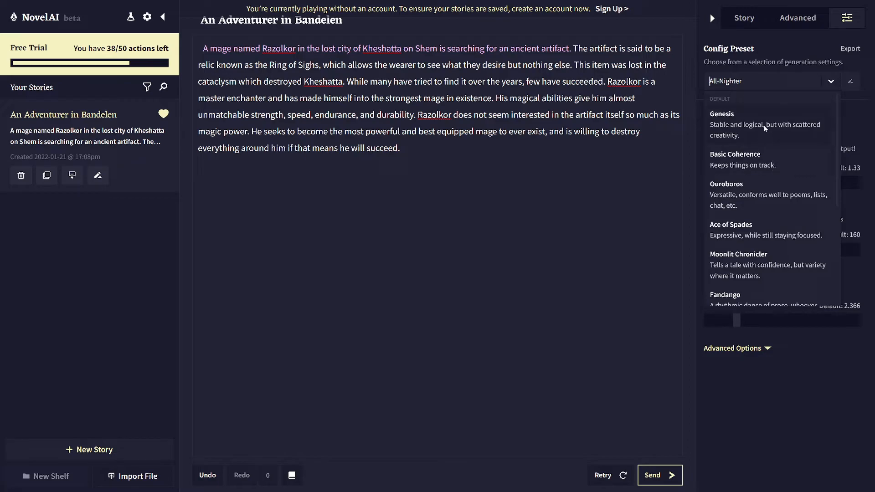
mouse_move(765, 129)
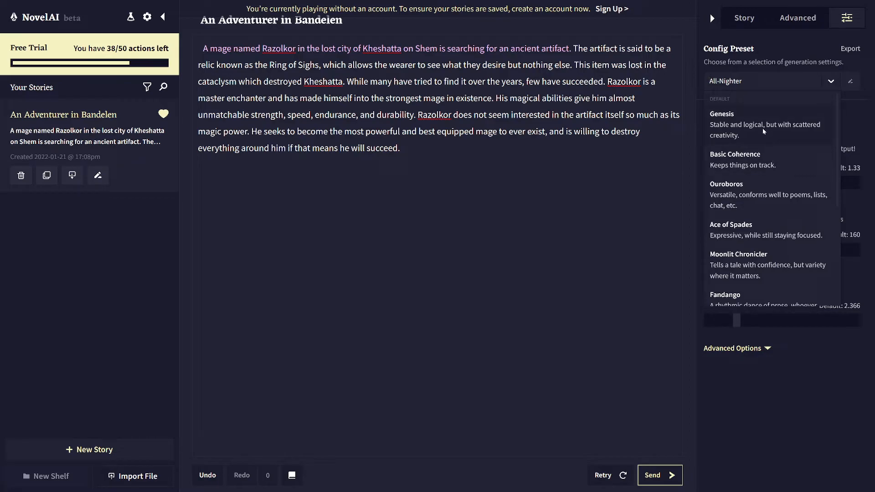
mouse_move(778, 135)
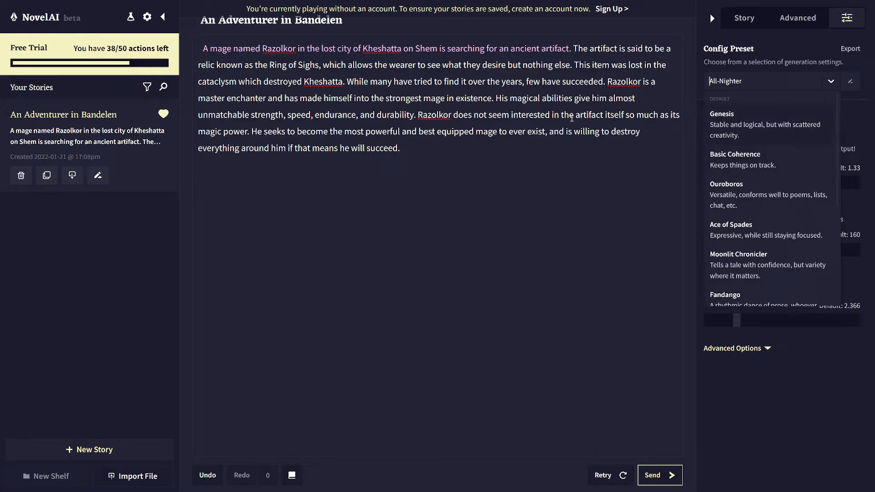
mouse_move(408, 107)
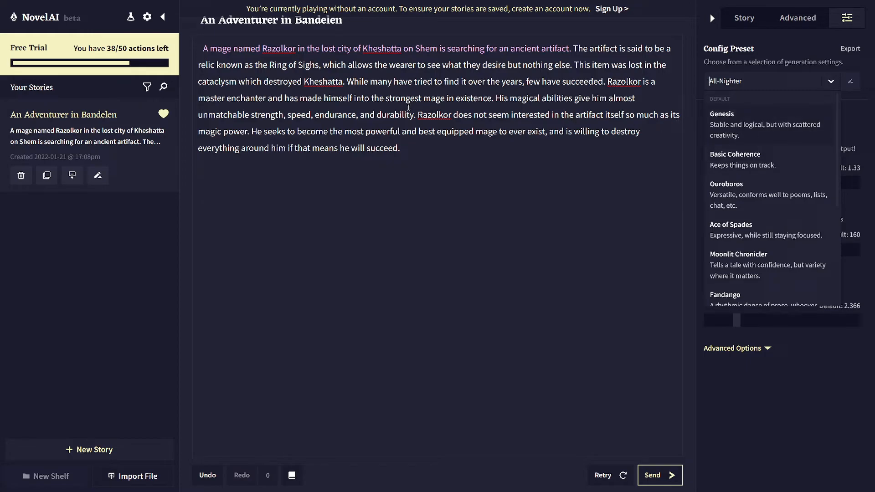
scroll("down", 3)
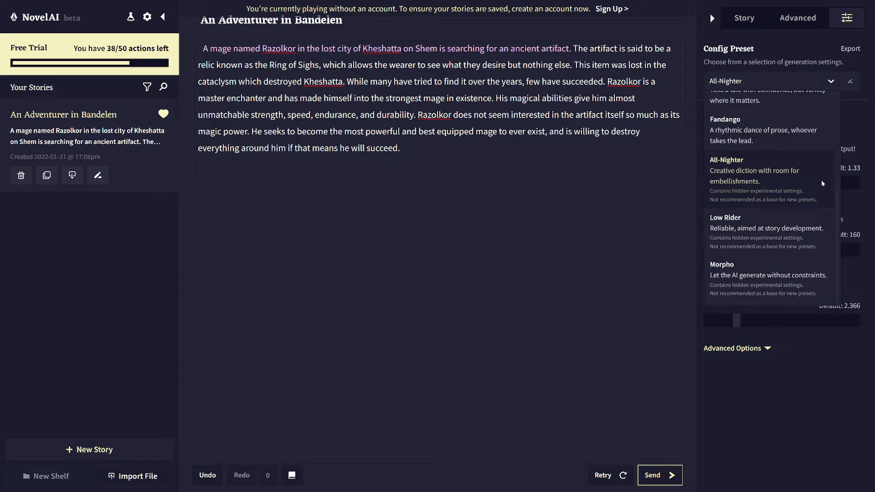
scroll("up", 3)
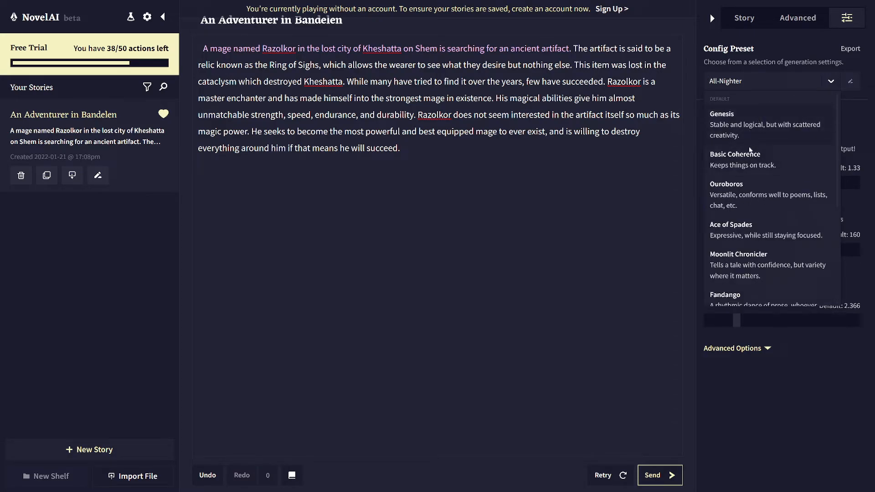
scroll("down", 3)
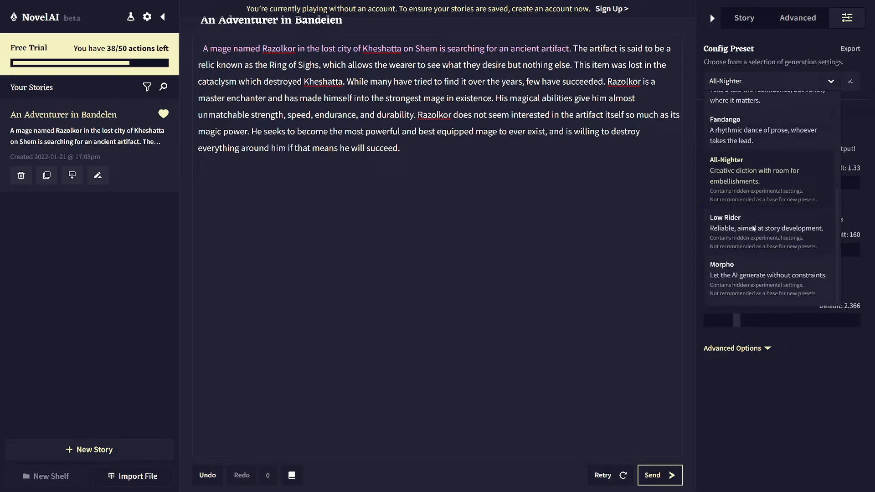
scroll("up", 3)
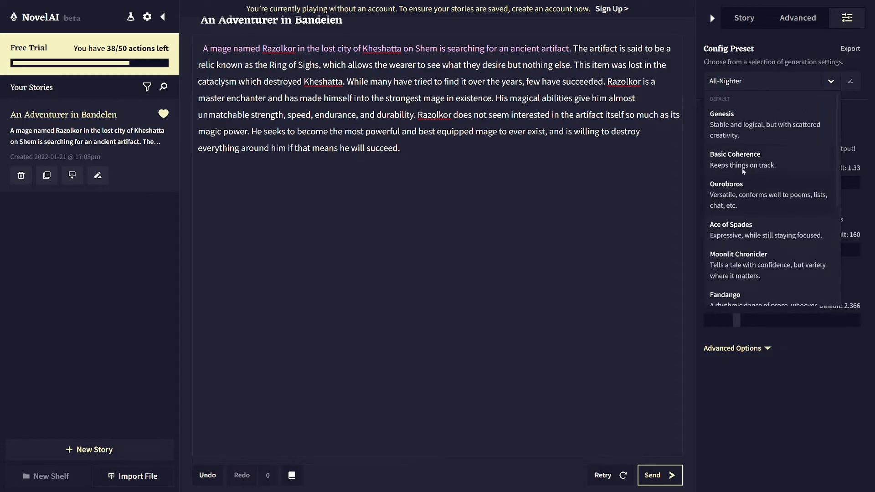
mouse_move(750, 175)
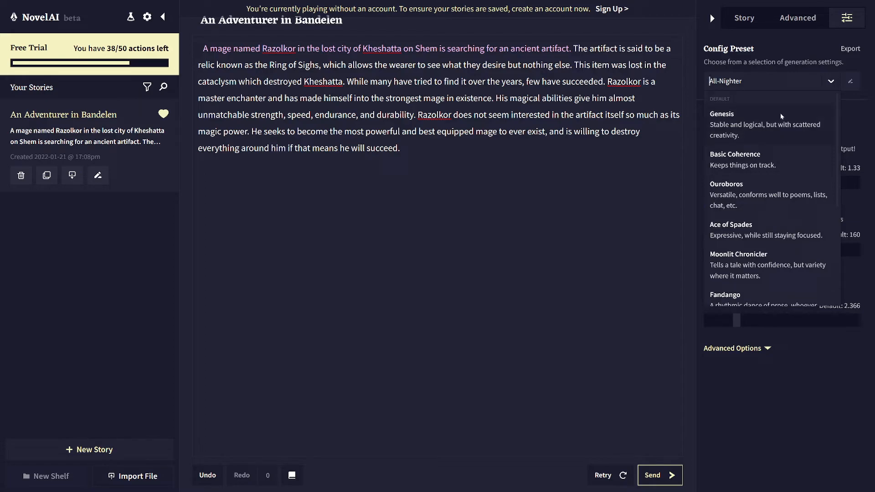
left_click(722, 113)
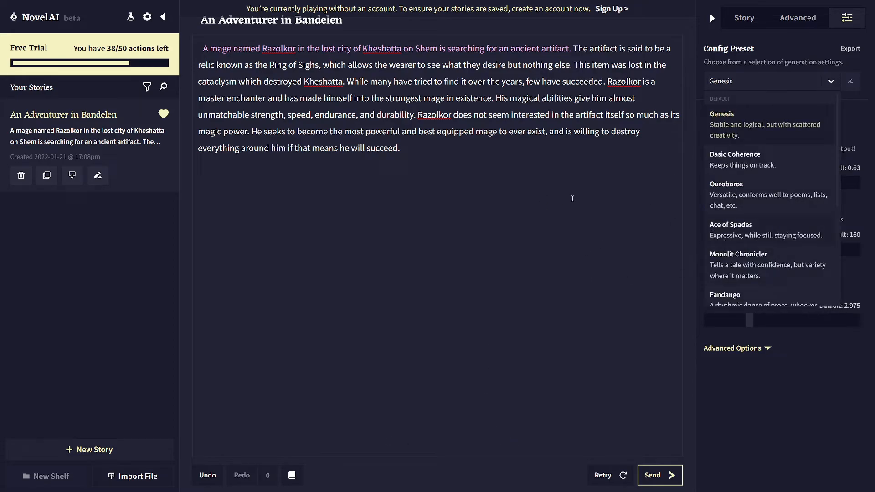
mouse_move(504, 202)
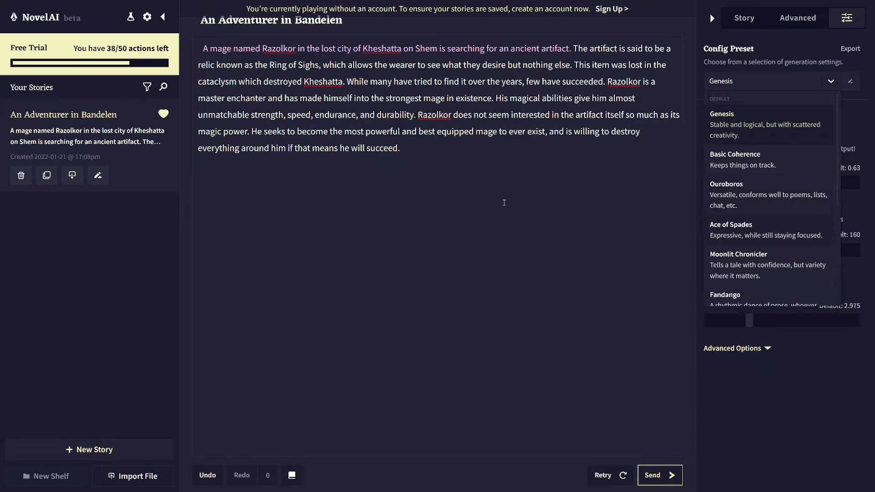
mouse_move(496, 176)
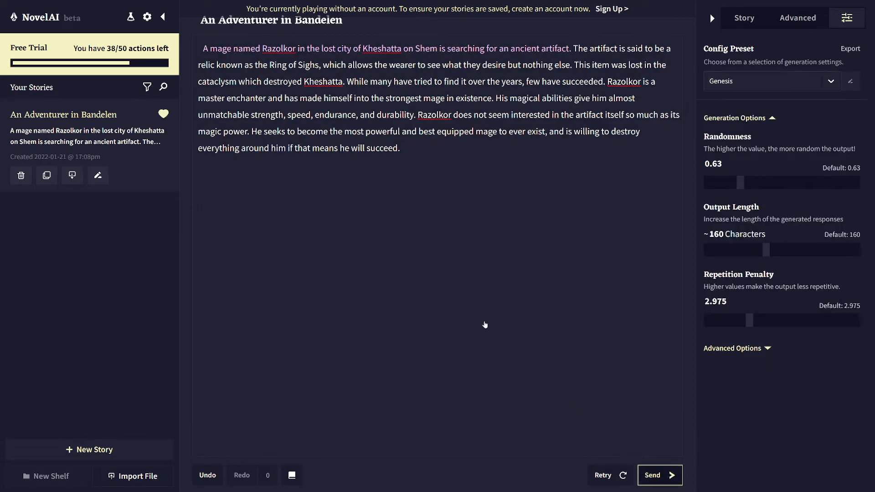
- Generate several continuations of Razolkor's Triton island camp passage with Advanced Options expanded
left_click(659, 475)
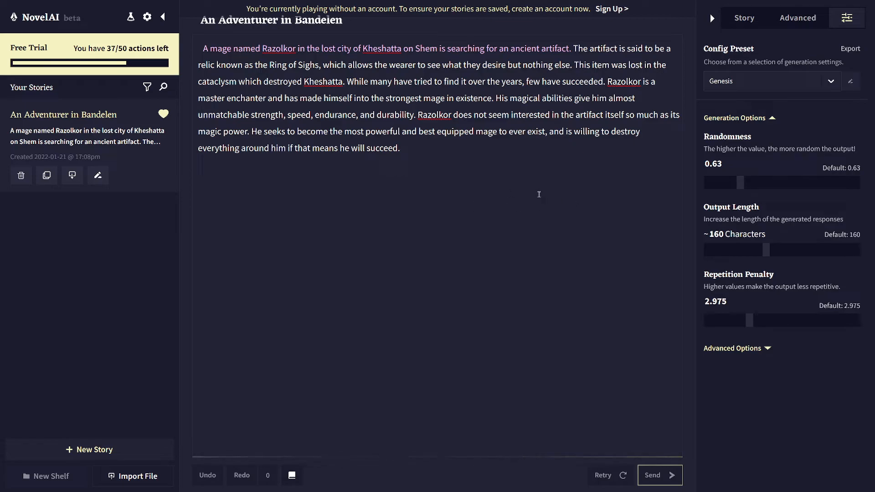
mouse_move(754, 302)
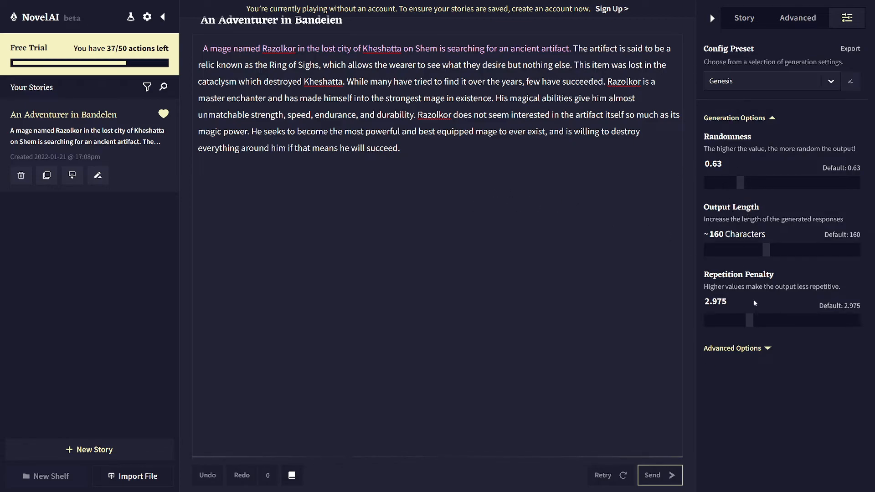
left_click(733, 347)
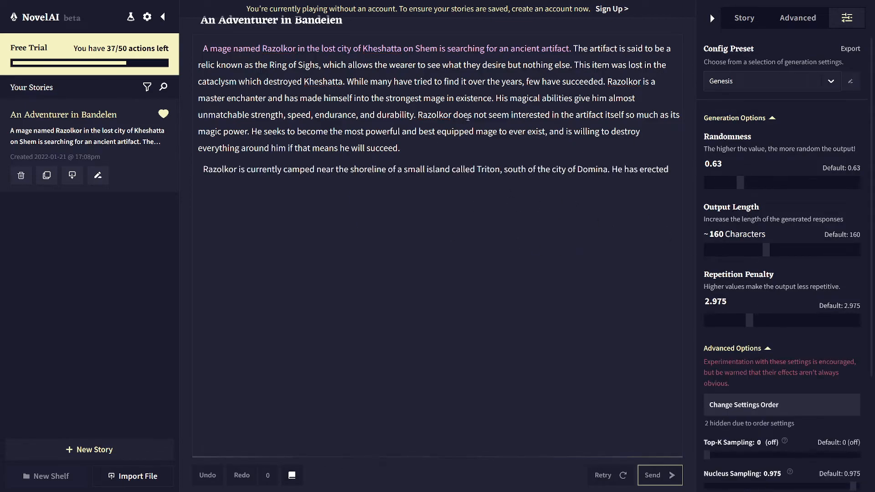
left_click(659, 475)
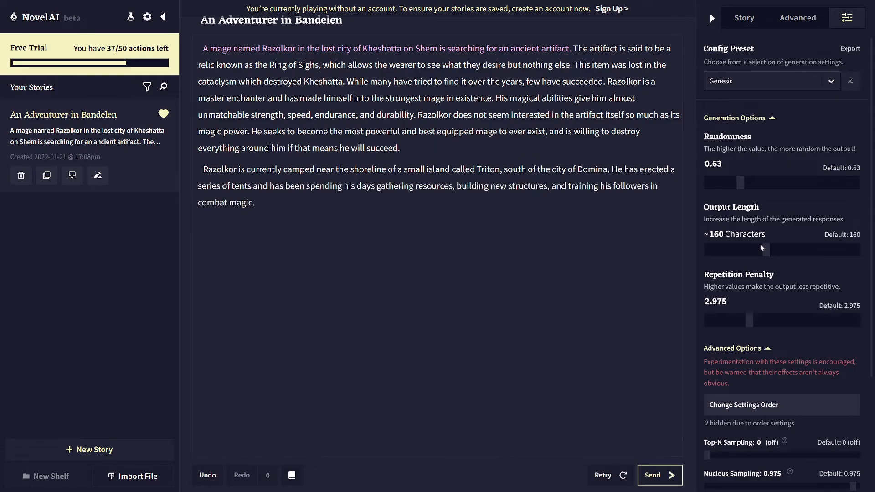
mouse_move(524, 211)
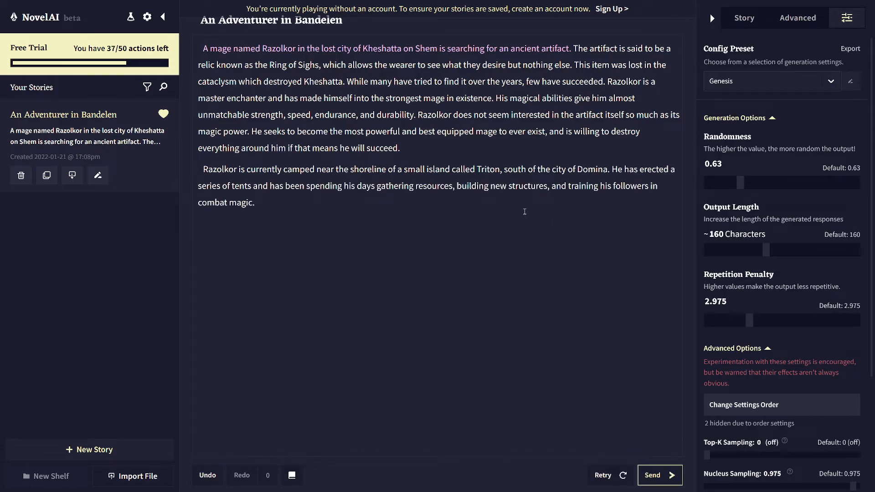
mouse_move(357, 201)
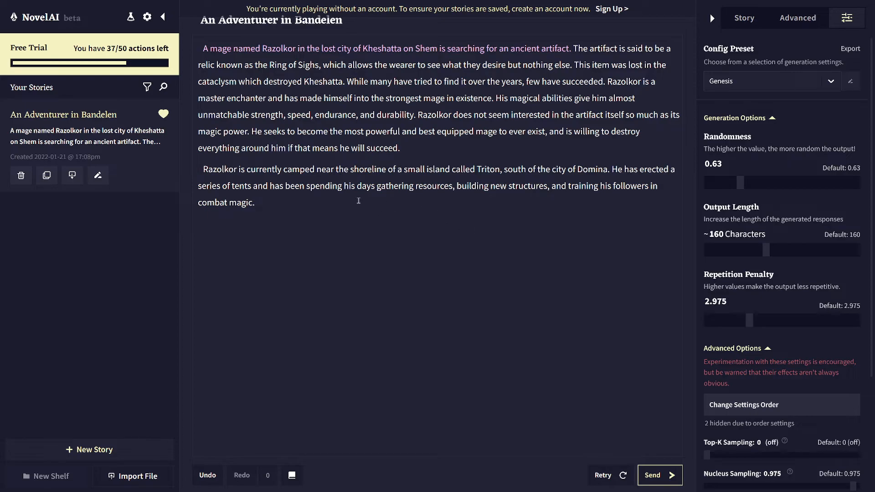
mouse_move(422, 201)
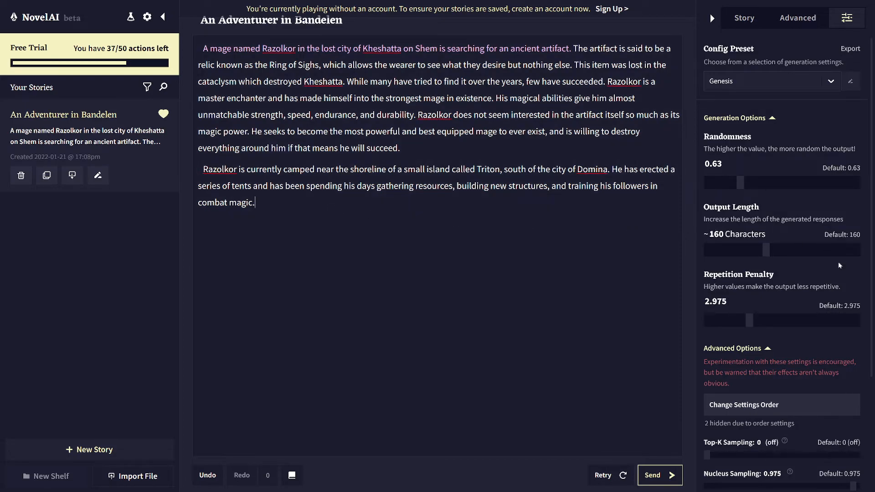
mouse_move(454, 218)
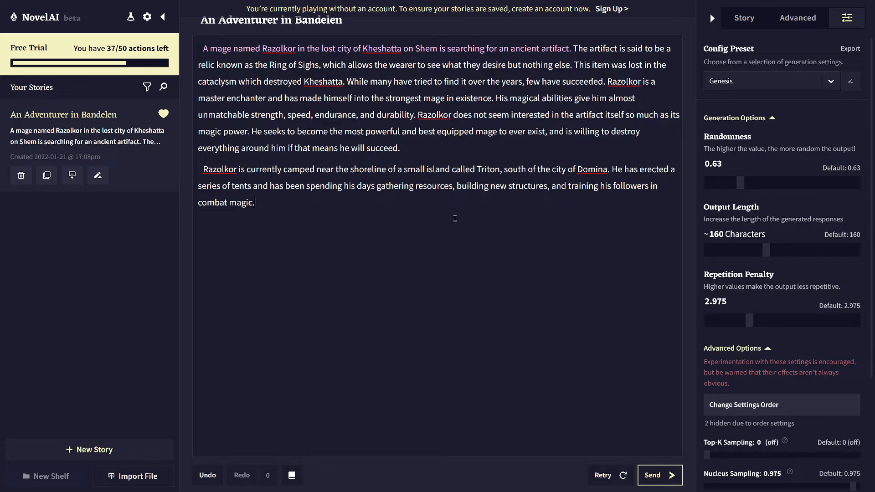
mouse_move(359, 220)
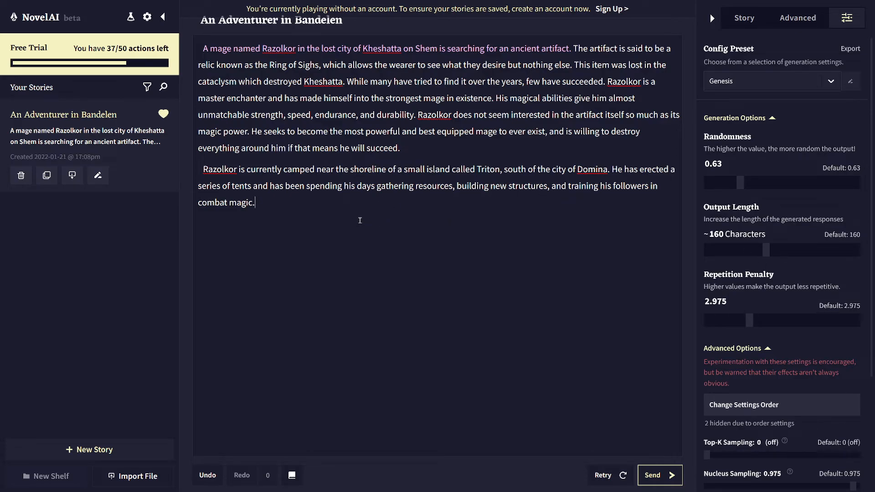
mouse_move(428, 225)
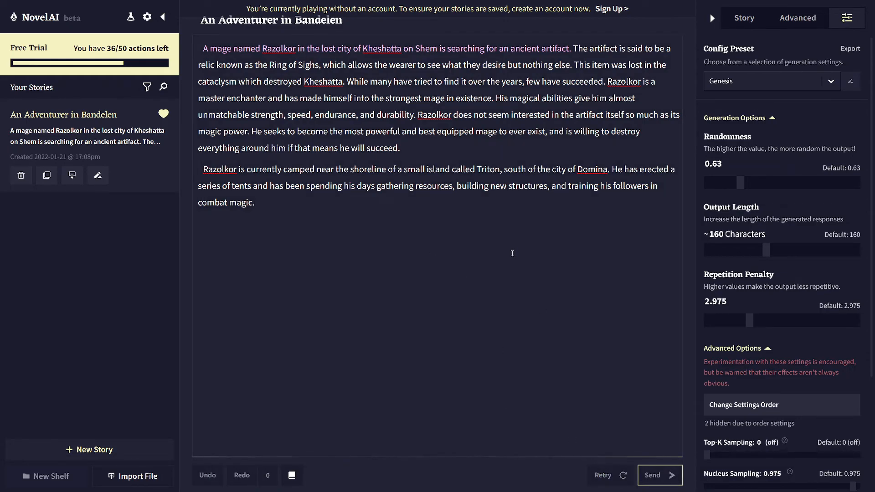
left_click(659, 475)
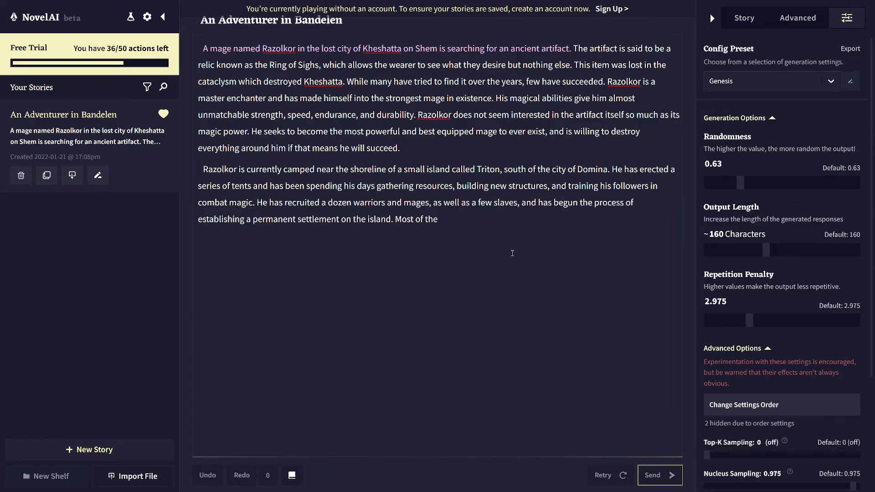
left_click(659, 475)
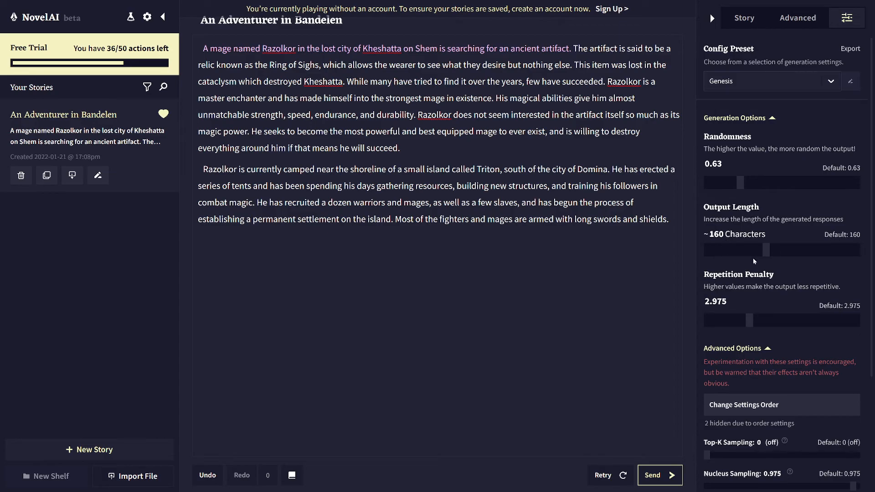
mouse_move(493, 304)
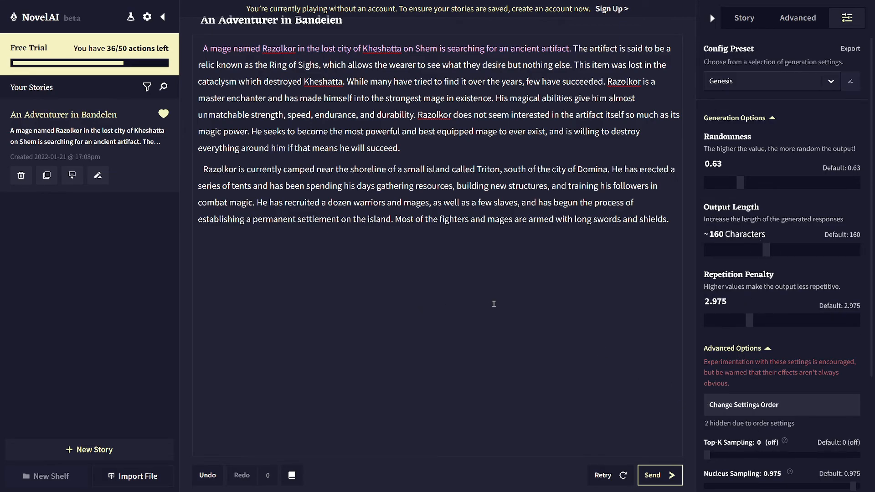
mouse_move(744, 17)
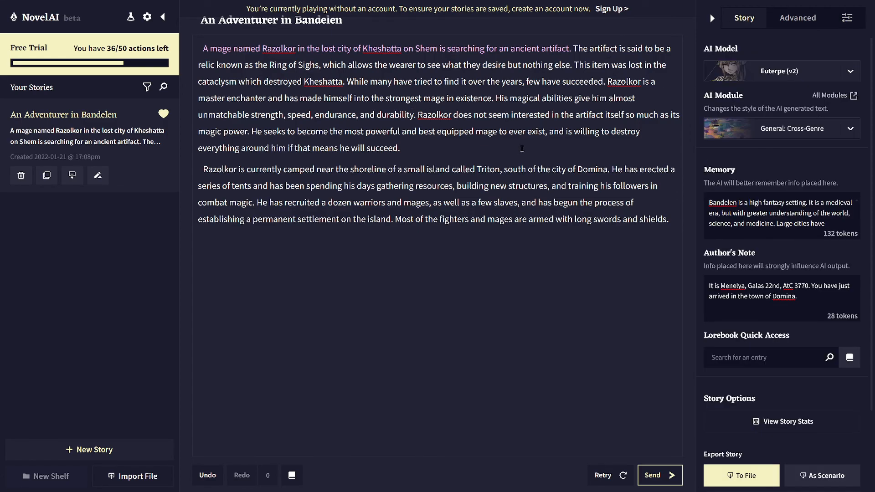
mouse_move(313, 163)
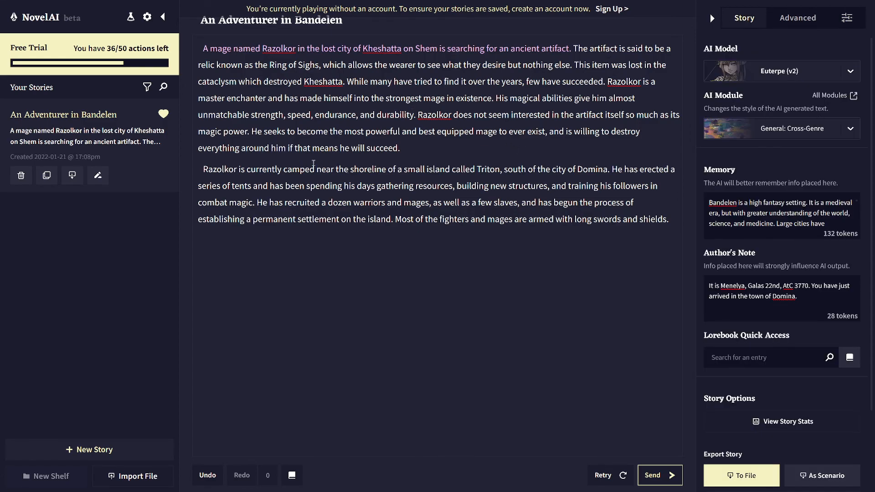